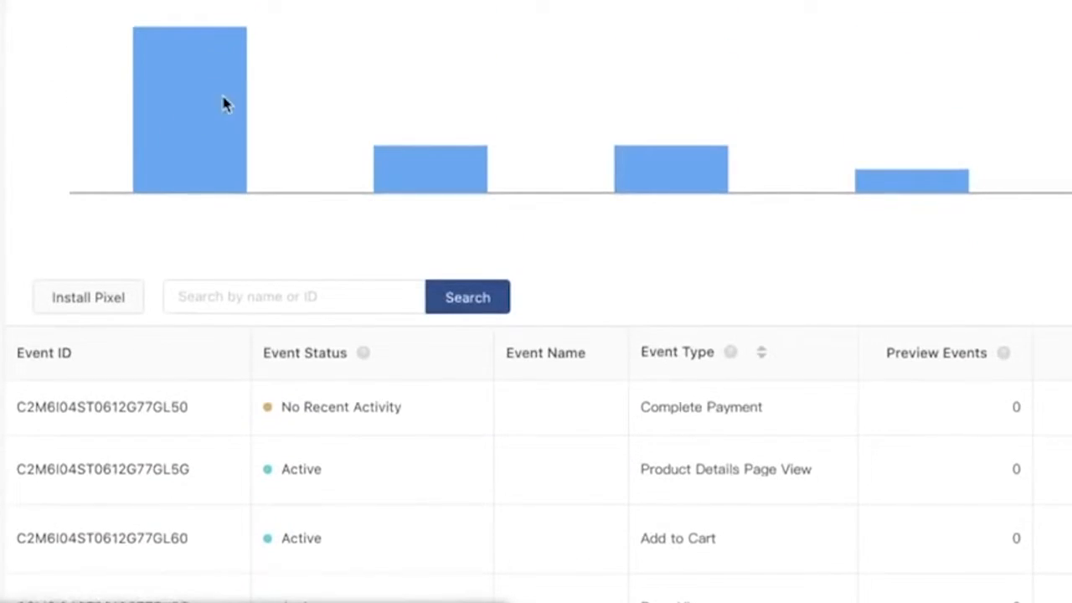
# Generate the ad video with the 'On sales' caption and Show price enabled
pyautogui.scroll(-3)
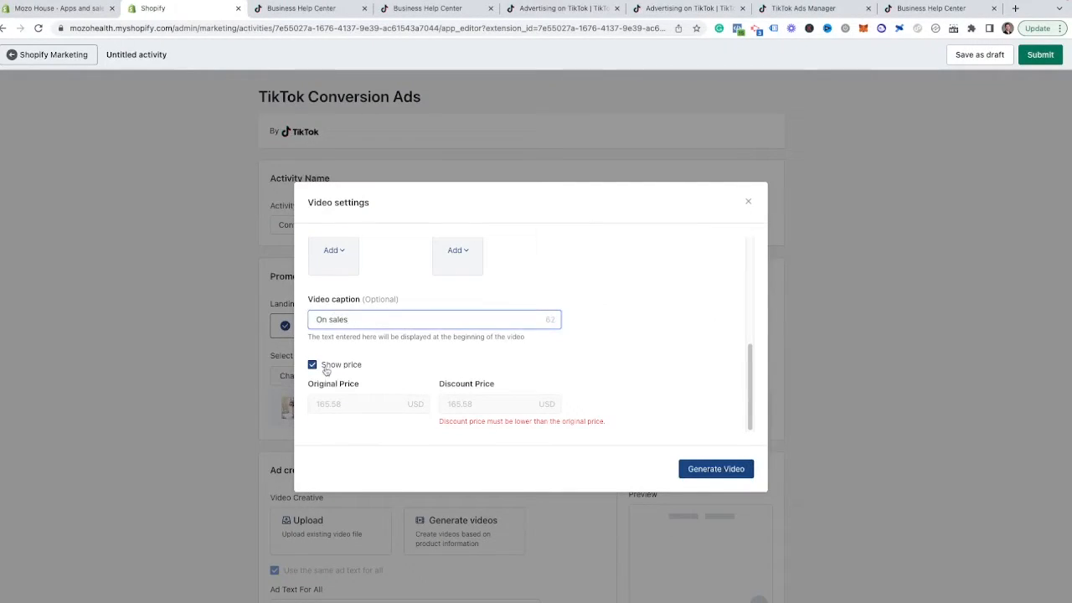
pyautogui.click(715, 469)
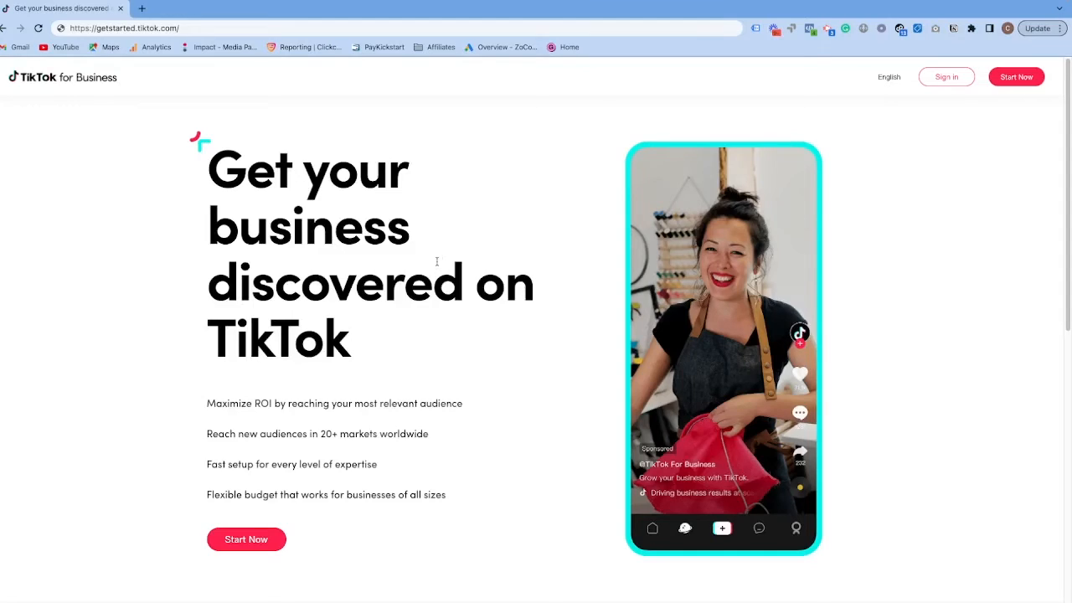
pyautogui.moveTo(446, 270)
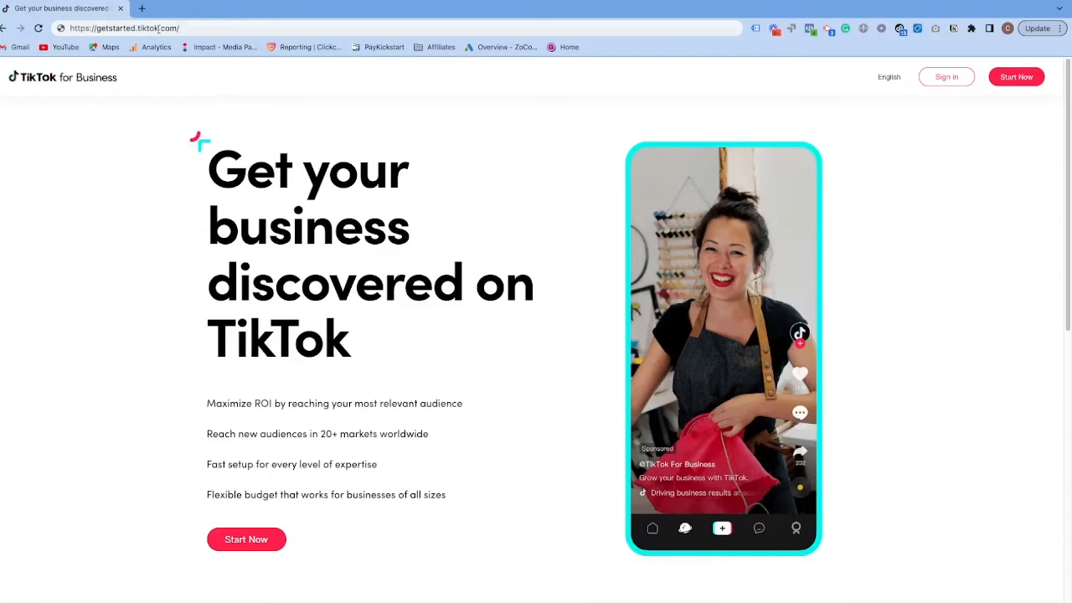
pyautogui.scroll(-3)
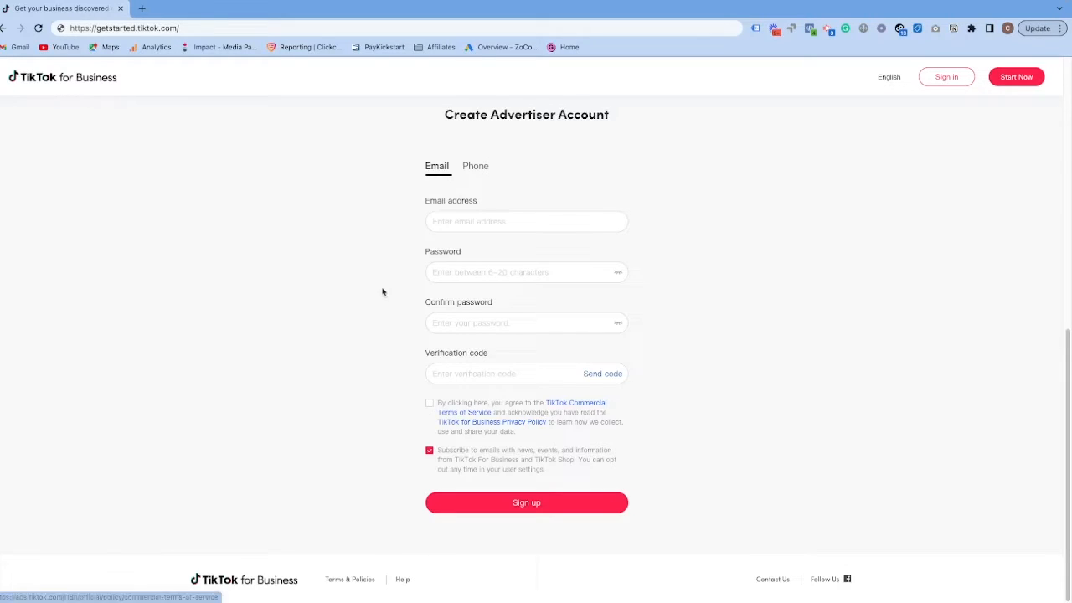
pyautogui.scroll(-3)
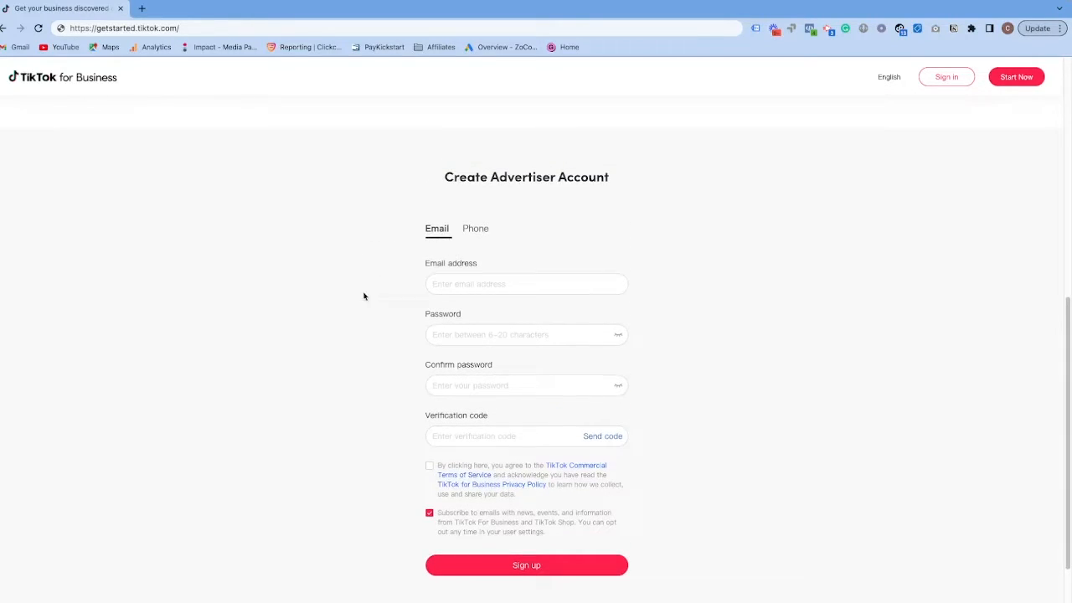
pyautogui.moveTo(372, 250)
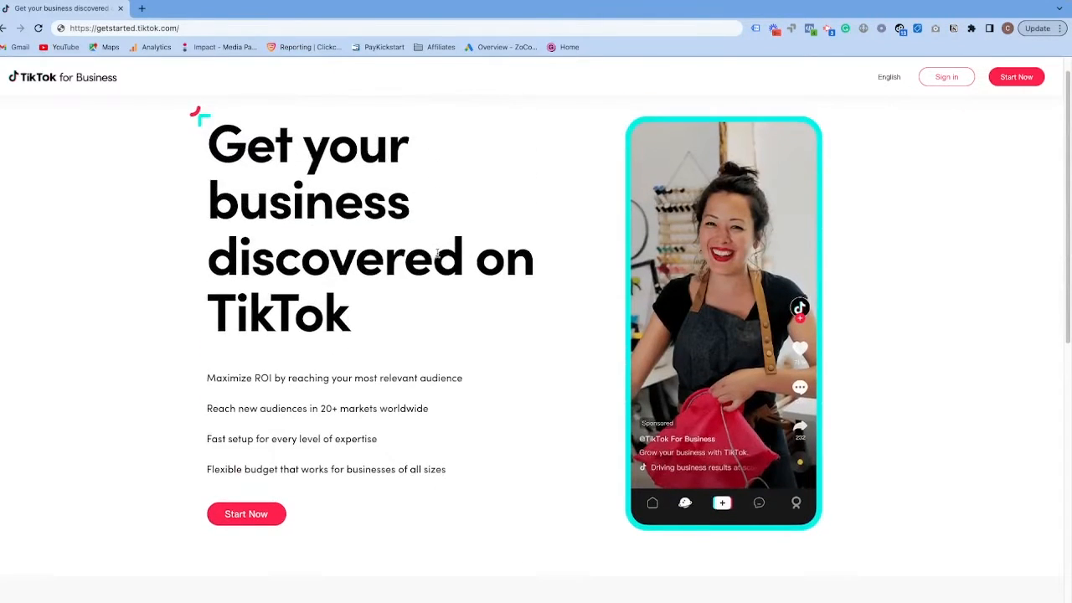
pyautogui.scroll(-3)
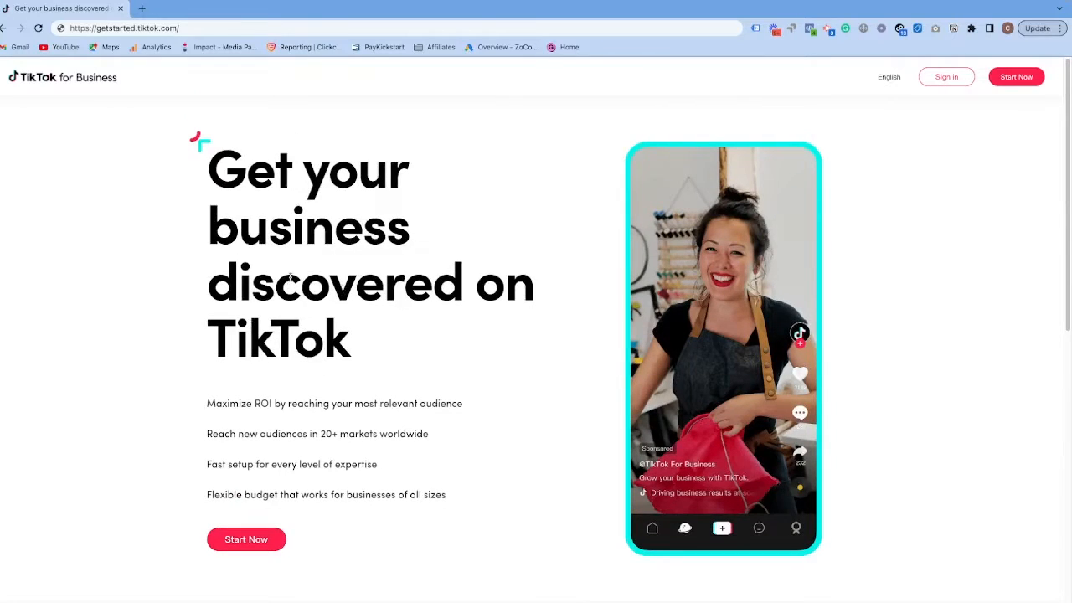
pyautogui.moveTo(347, 203)
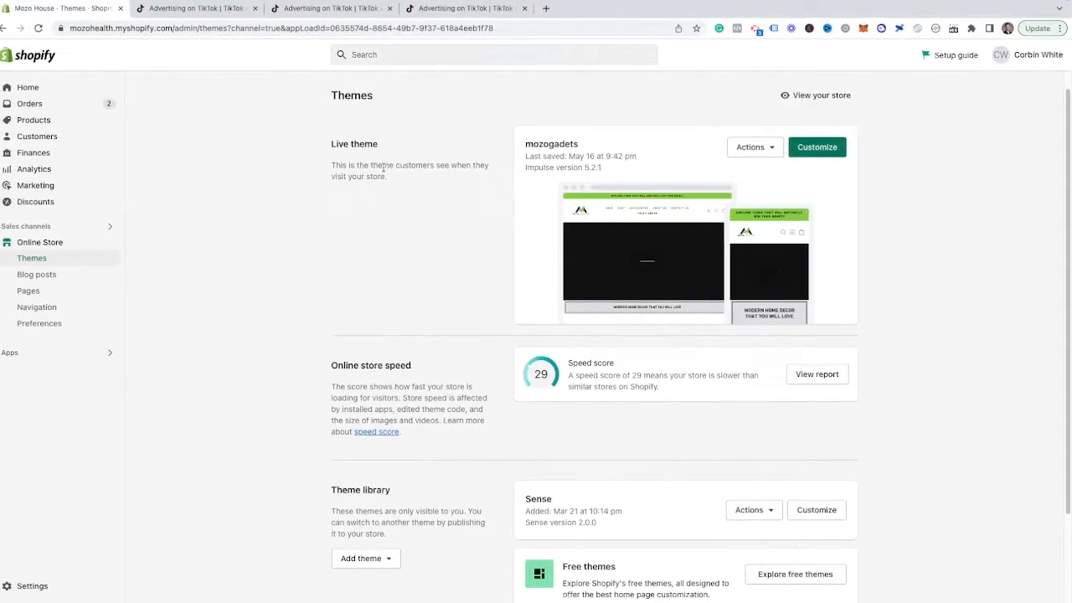
pyautogui.moveTo(14, 284)
pyautogui.write('ti')
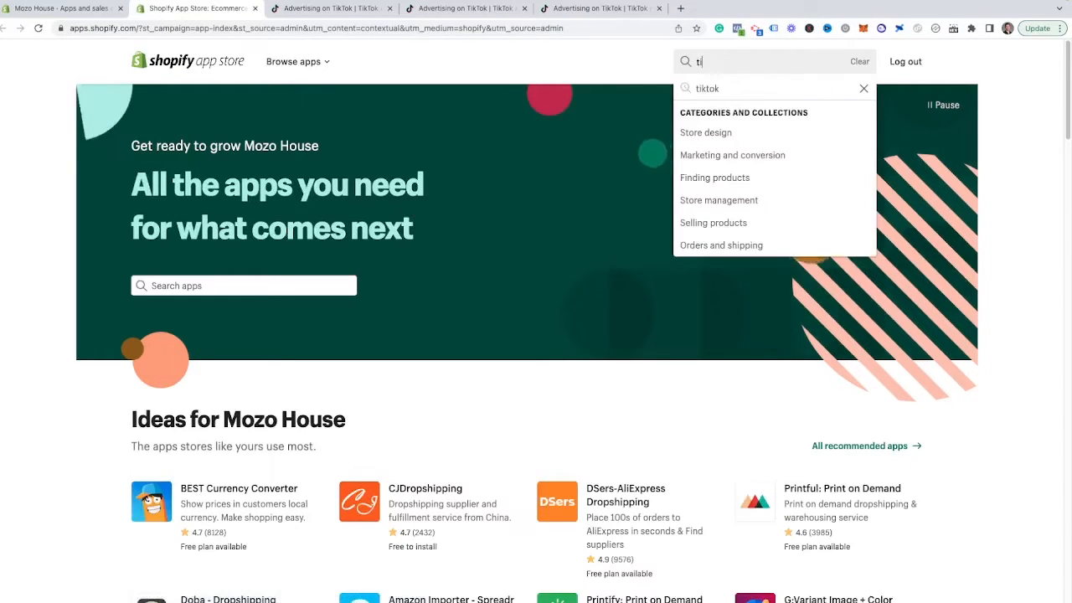
# Search the App Store for 'tiktok' and read the TikTok app's feature points: pixel installation, guided campaign creation
pyautogui.press('Enter')
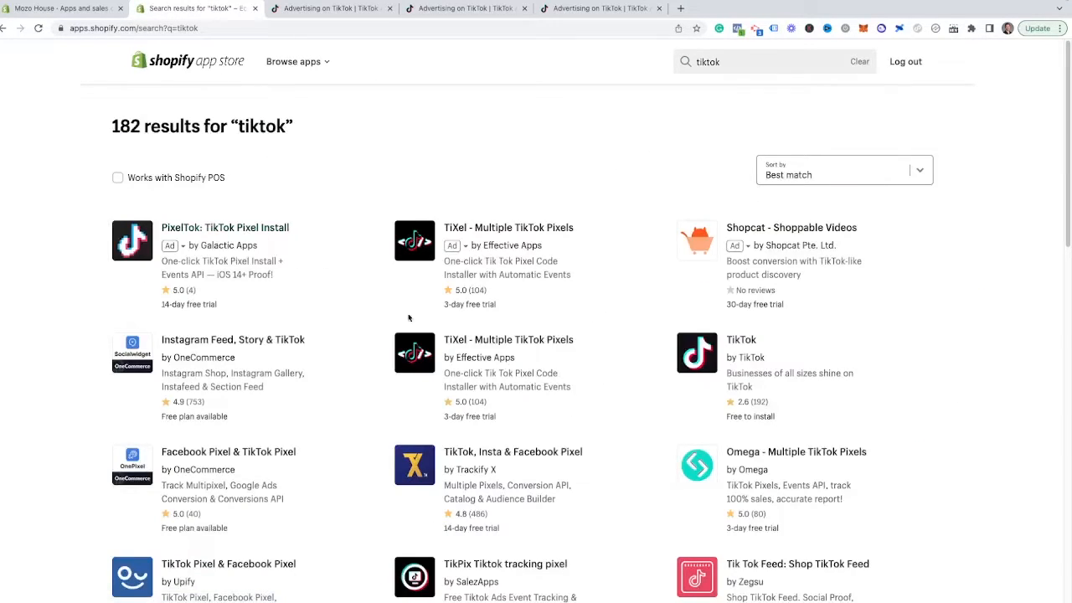
pyautogui.moveTo(670, 315)
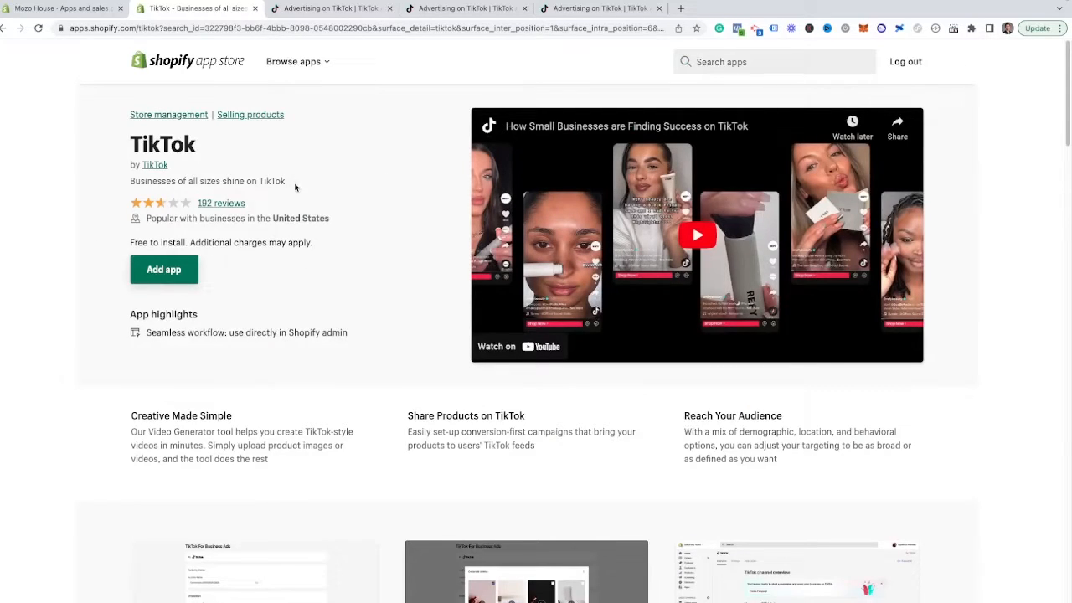
pyautogui.scroll(-3)
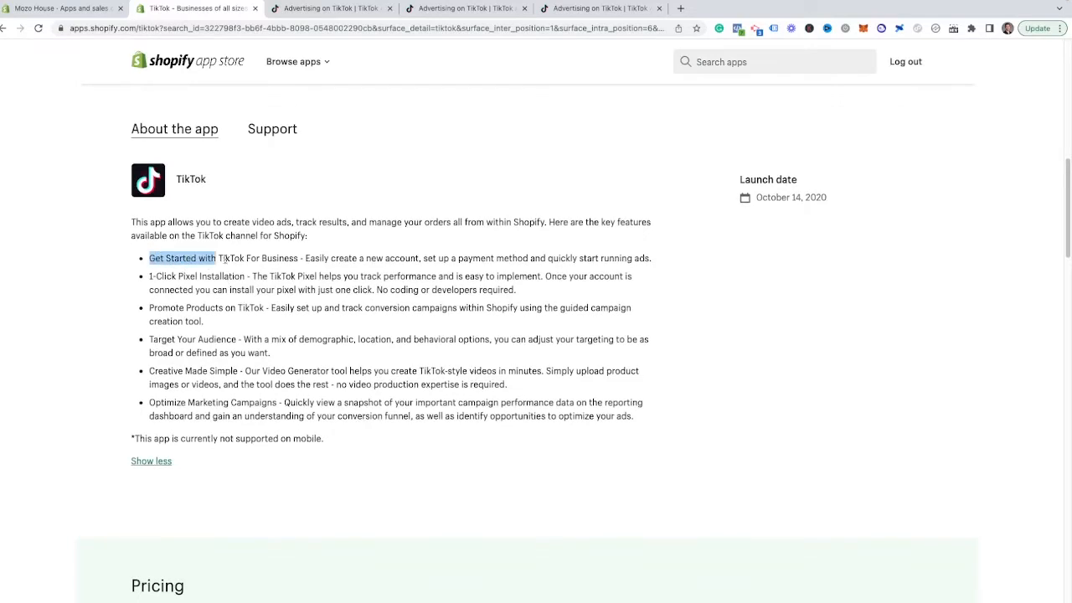
pyautogui.moveTo(215, 258); pyautogui.dragTo(618, 258)
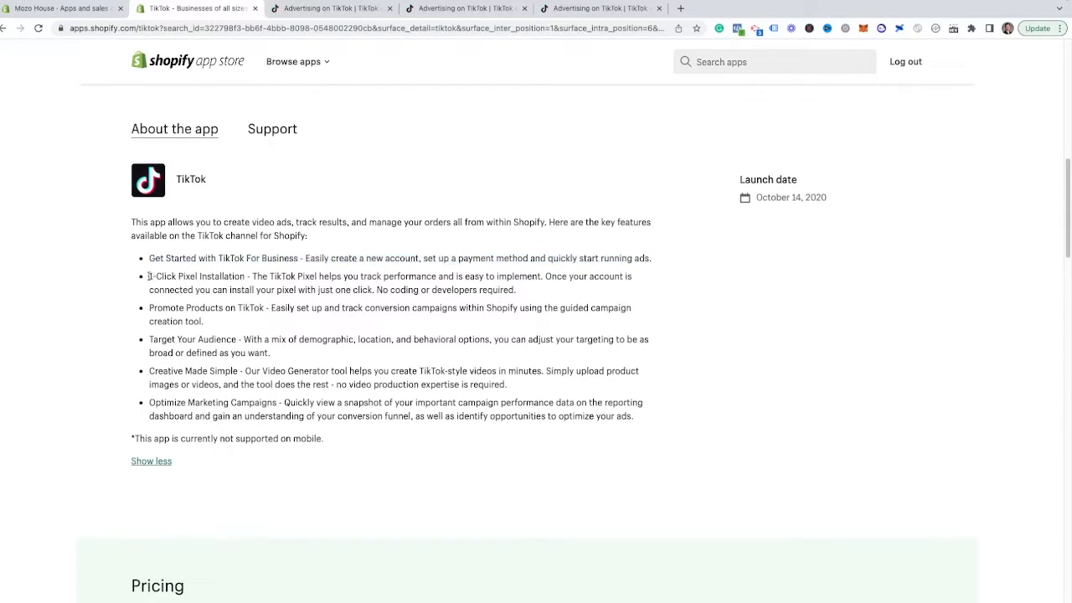
pyautogui.moveTo(148, 277); pyautogui.dragTo(550, 277)
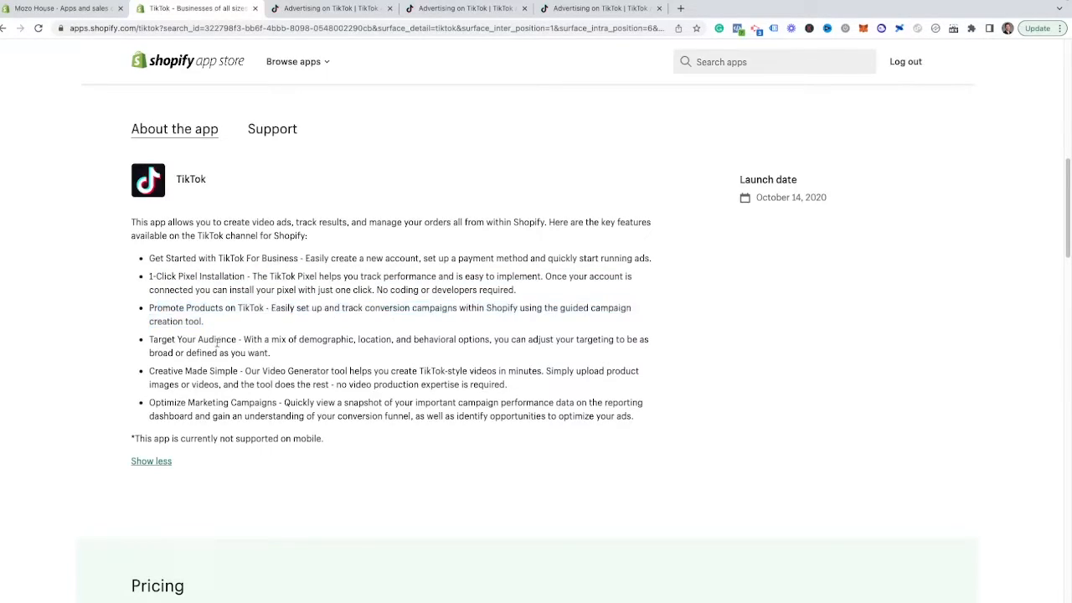
pyautogui.moveTo(150, 338); pyautogui.dragTo(272, 352)
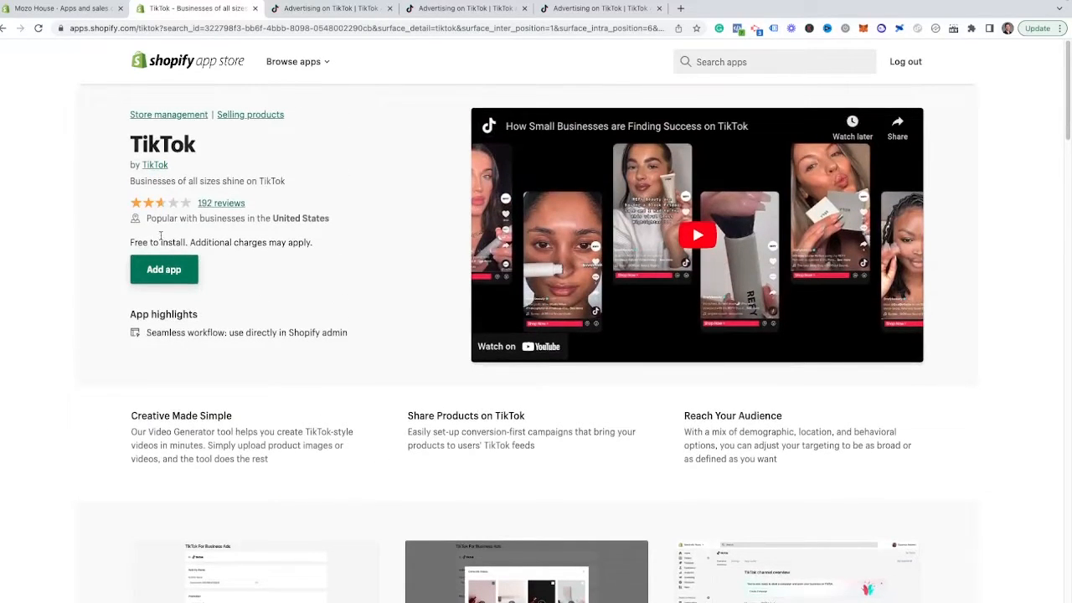
# Install the TikTok app as a sales channel and check why TikTok Shopping is not eligible
pyautogui.click(164, 268)
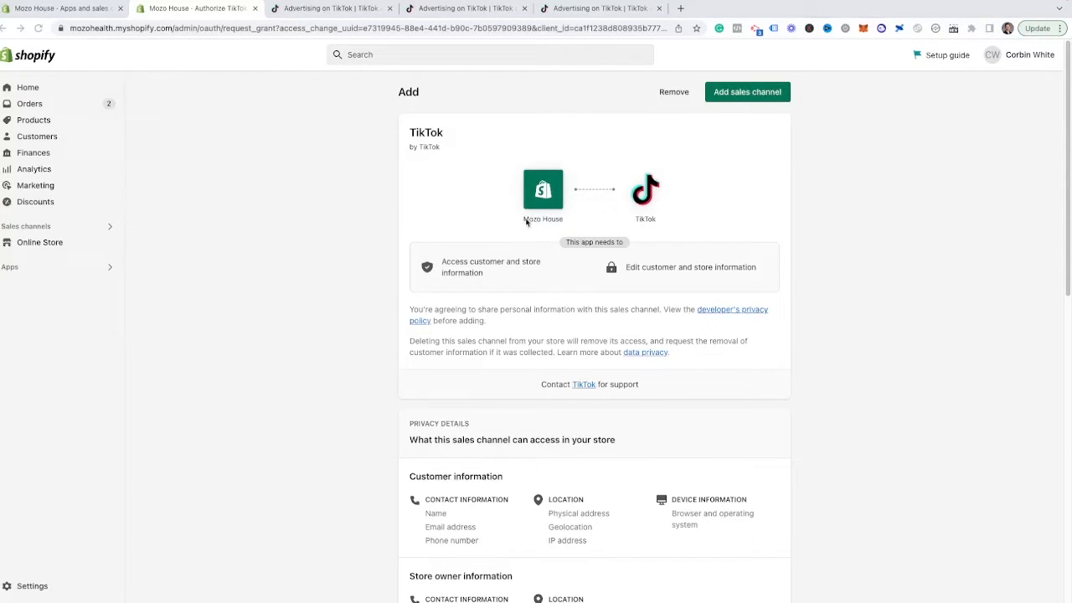
pyautogui.click(748, 90)
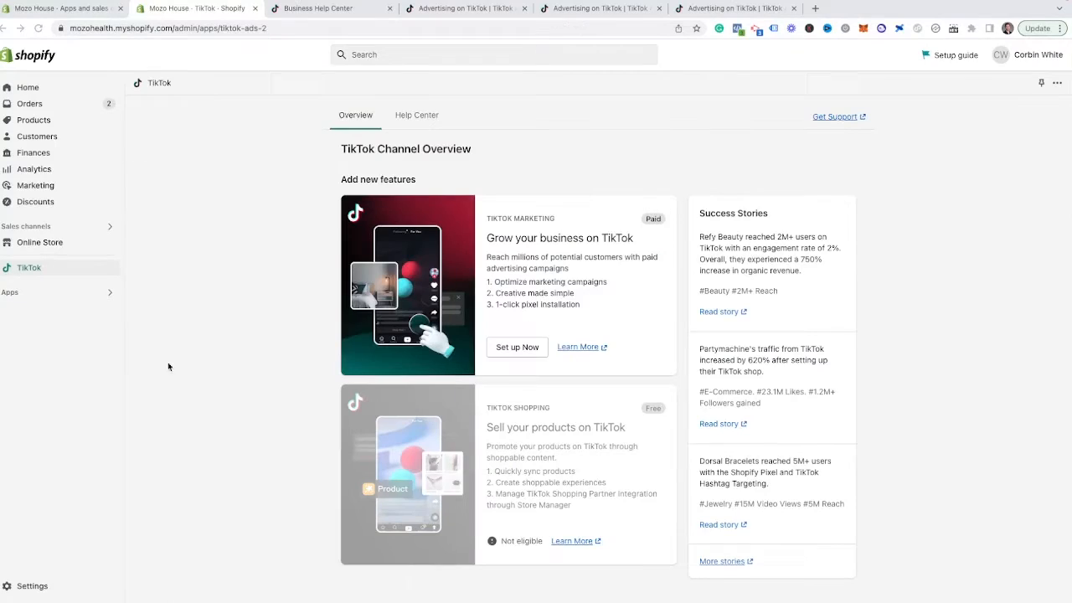
pyautogui.moveTo(506, 245)
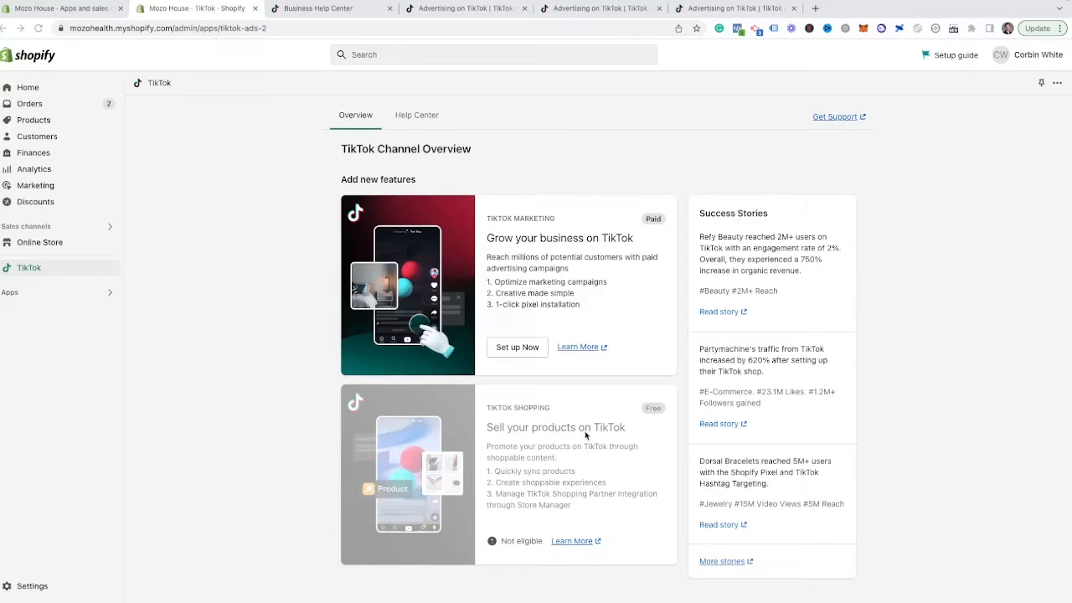
pyautogui.moveTo(533, 422)
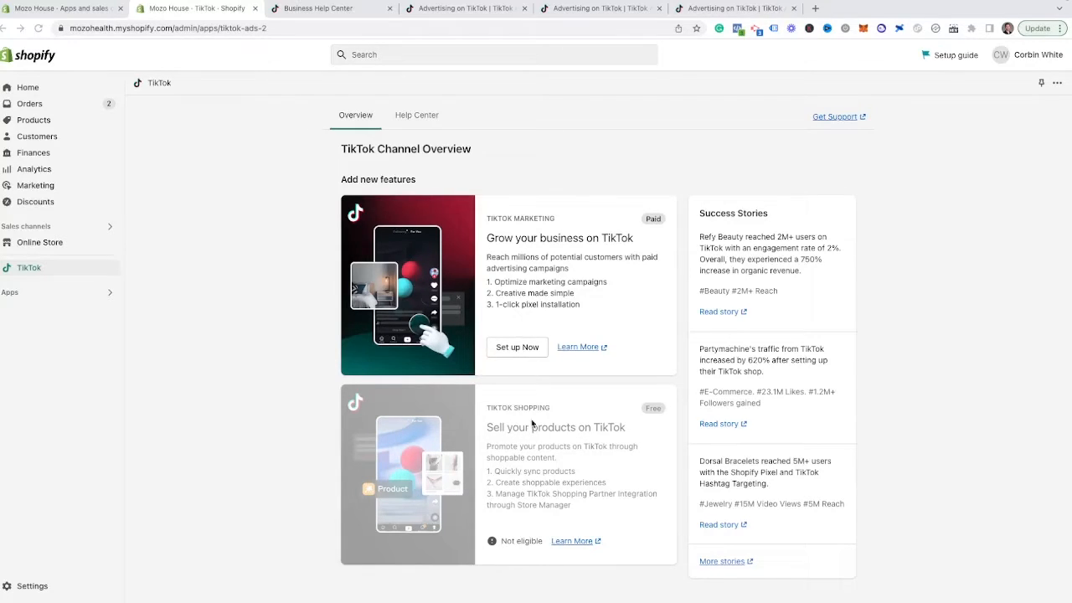
pyautogui.moveTo(506, 444)
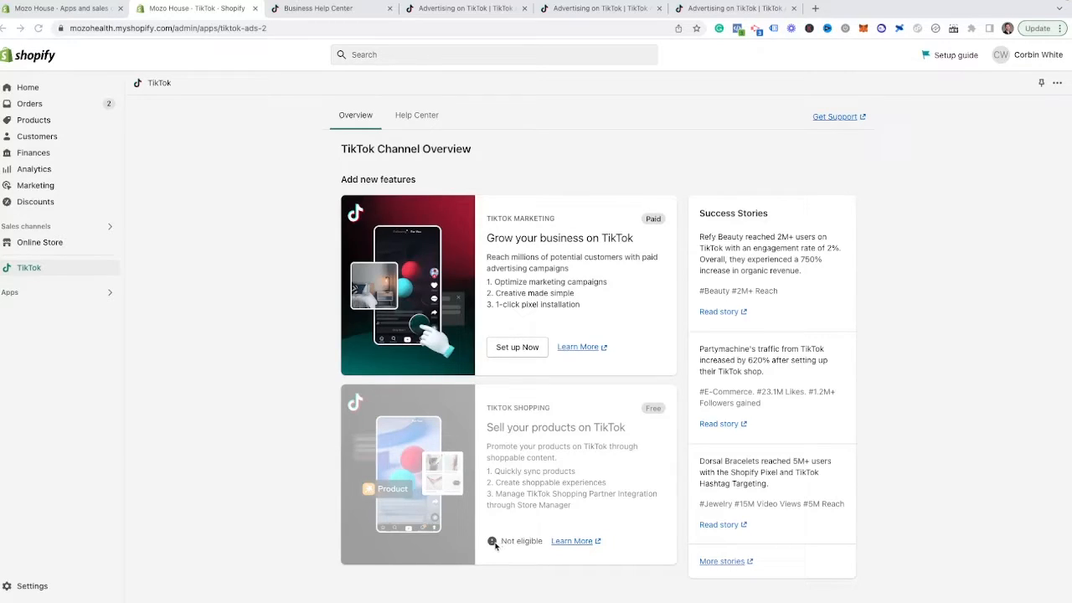
pyautogui.moveTo(492, 545)
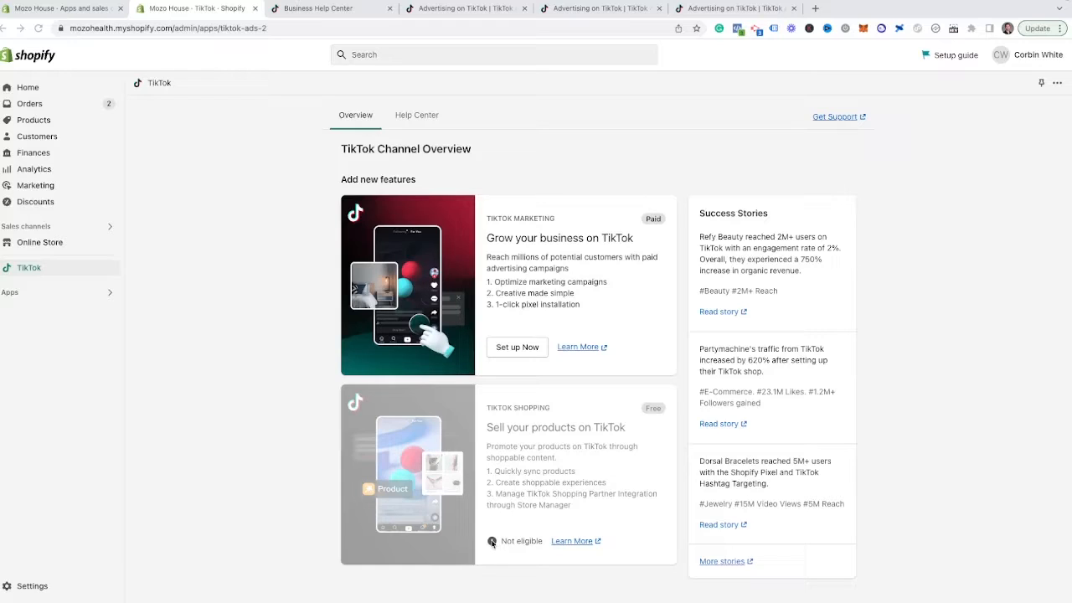
pyautogui.moveTo(498, 530)
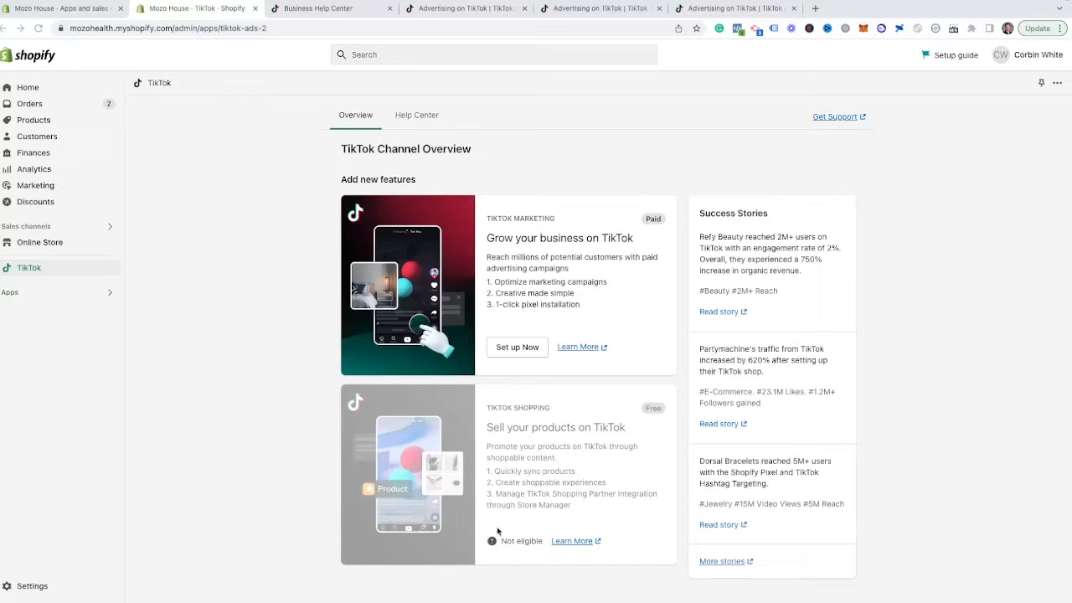
pyautogui.click(573, 540)
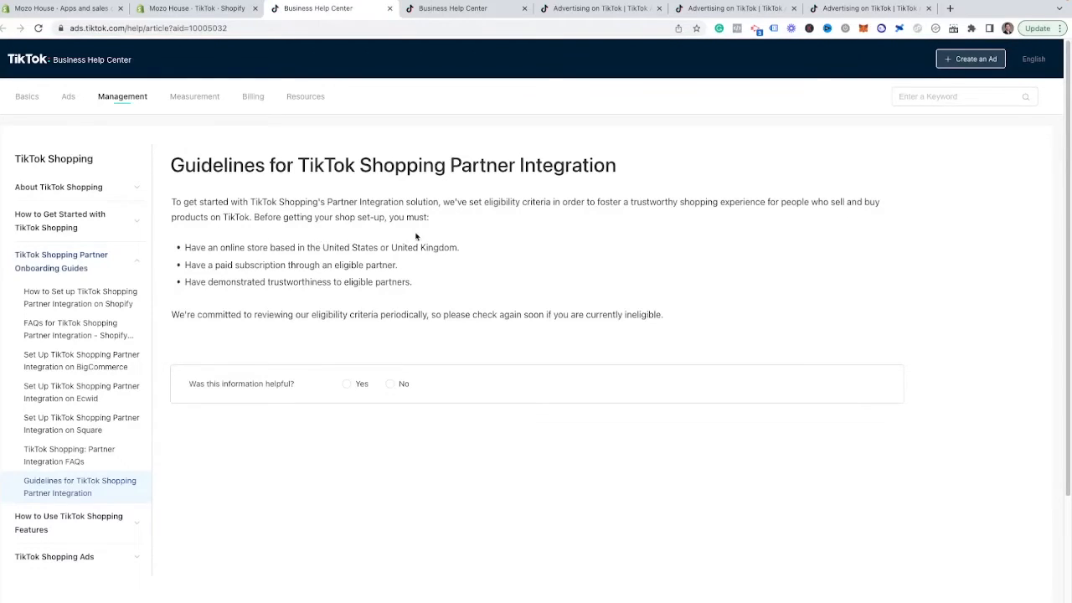
# Read the eligibility and trustworthiness requirements, the Shopify partner FAQs, then return to the Shopify TikTok overview
pyautogui.moveTo(187, 248); pyautogui.dragTo(459, 248)
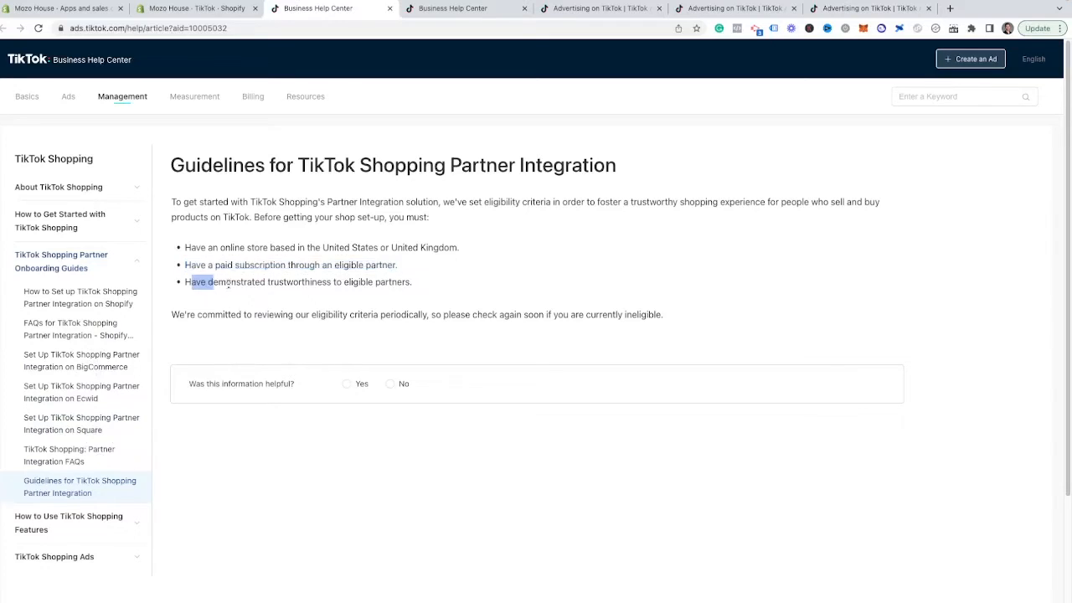
pyautogui.moveTo(188, 281); pyautogui.dragTo(412, 281)
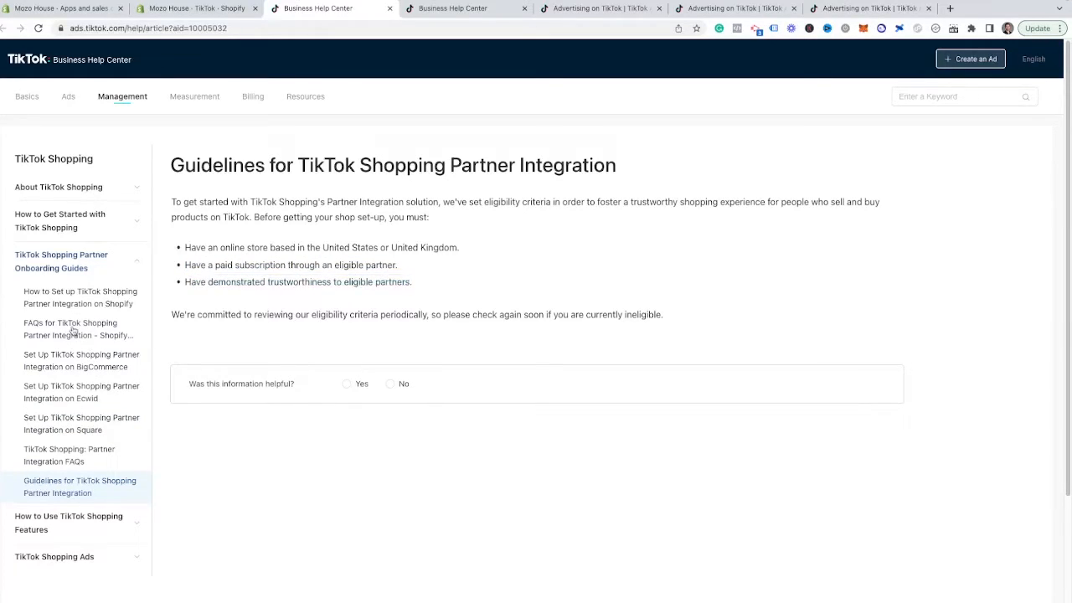
pyautogui.click(77, 329)
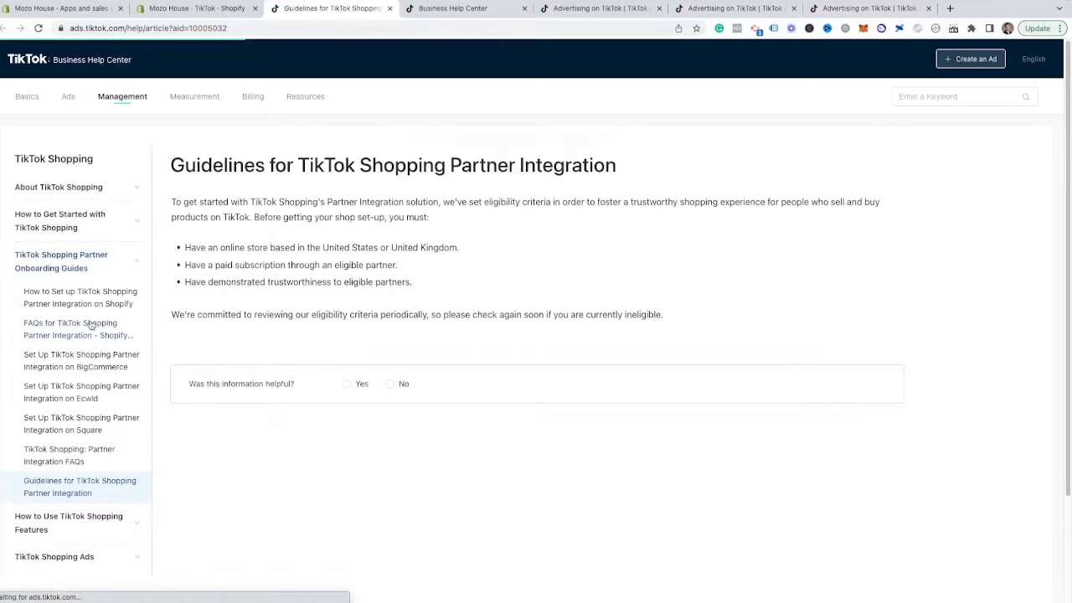
pyautogui.click(77, 328)
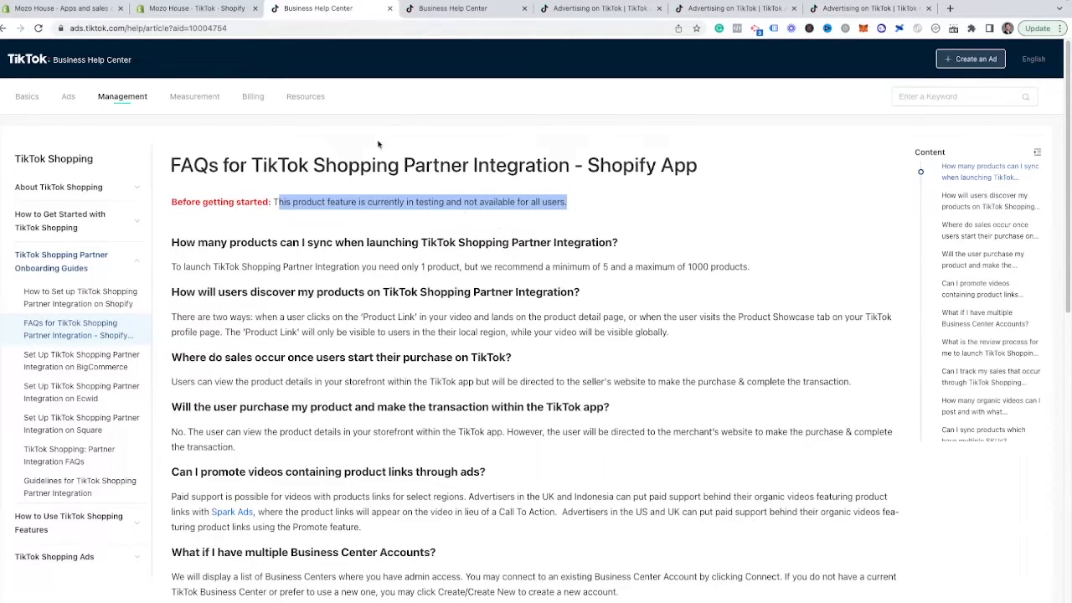
pyautogui.click(196, 9)
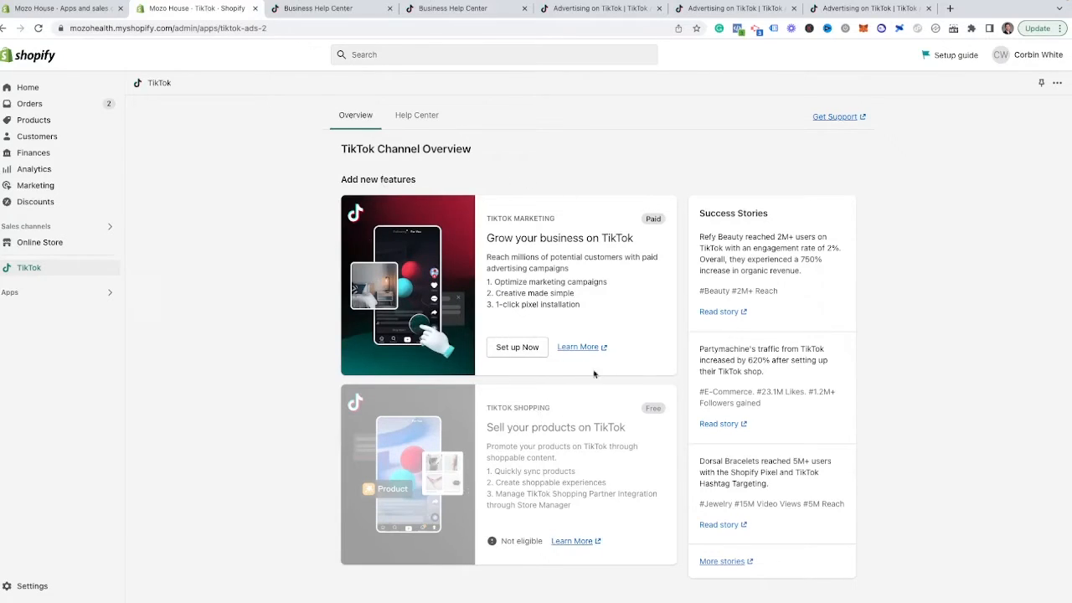
# Start Set up Marketing and connect the TikTok For Business account to the Shopify store
pyautogui.click(517, 347)
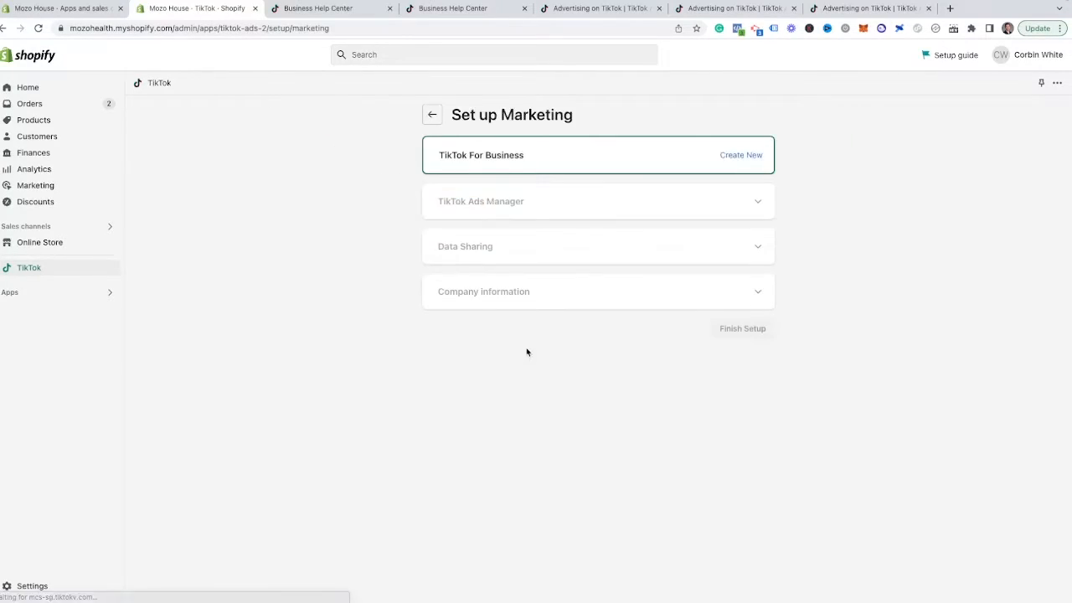
pyautogui.click(481, 154)
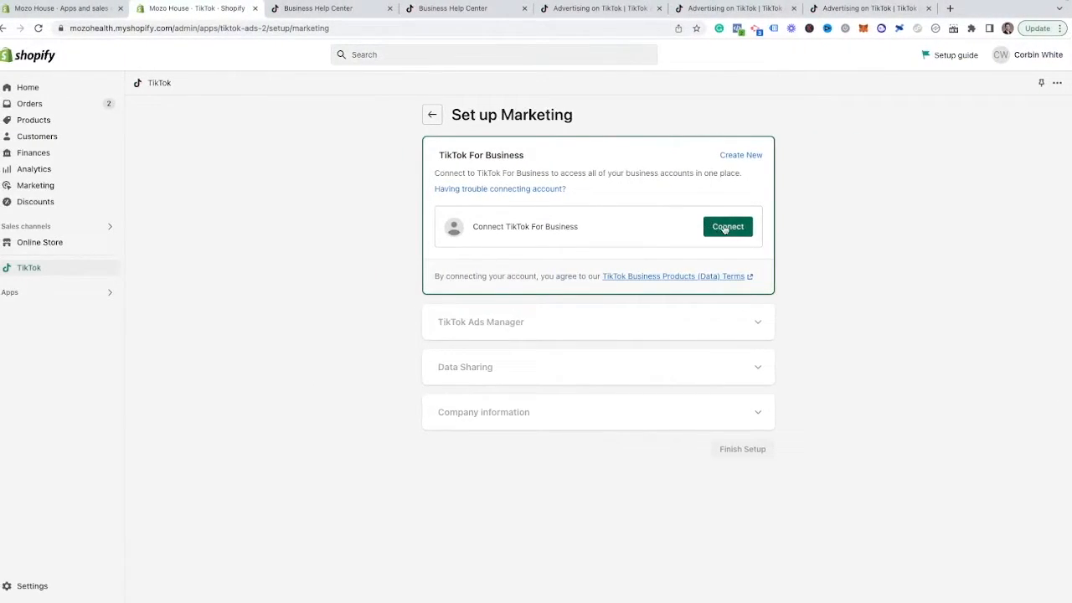
pyautogui.click(727, 226)
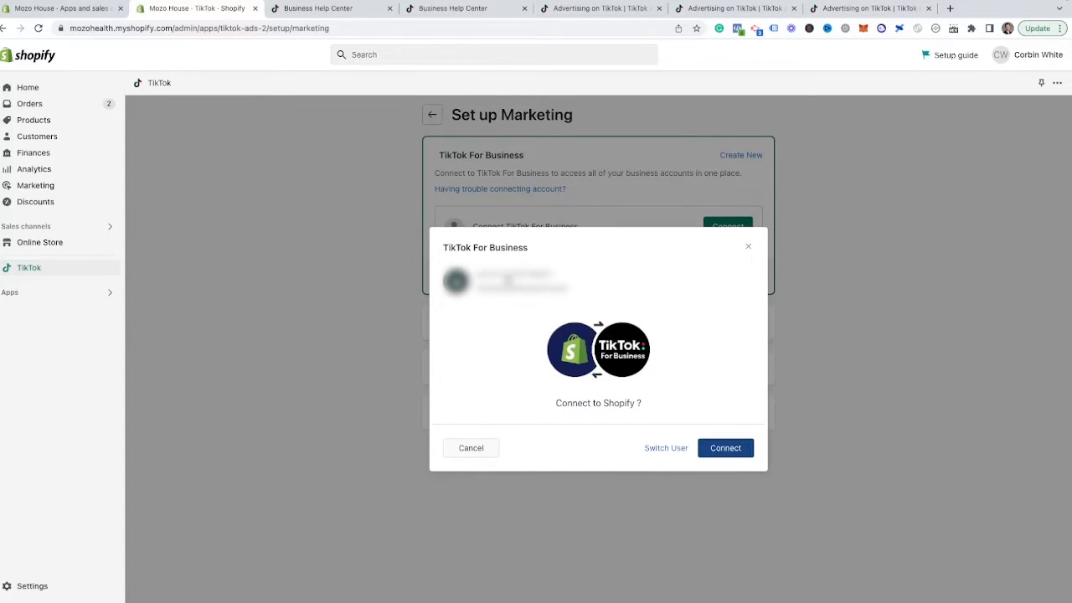
pyautogui.click(726, 448)
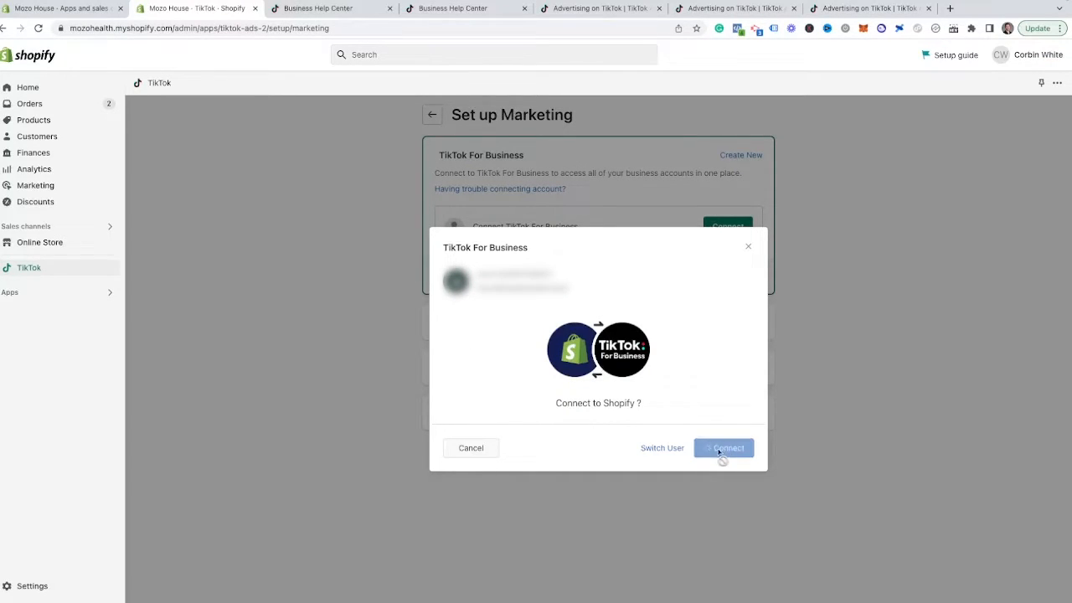
pyautogui.click(724, 447)
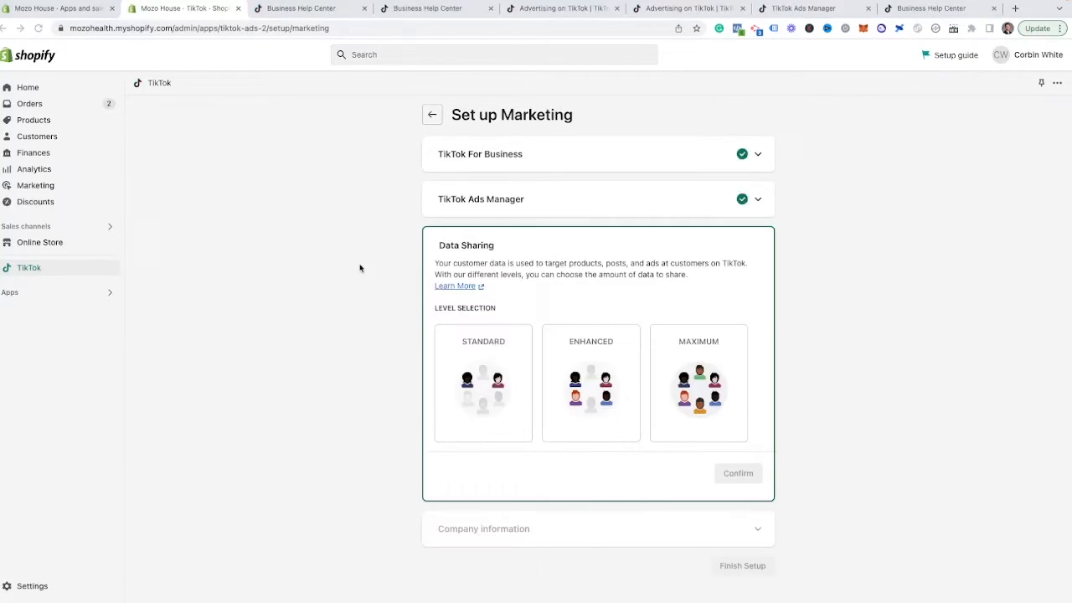
pyautogui.moveTo(540, 209)
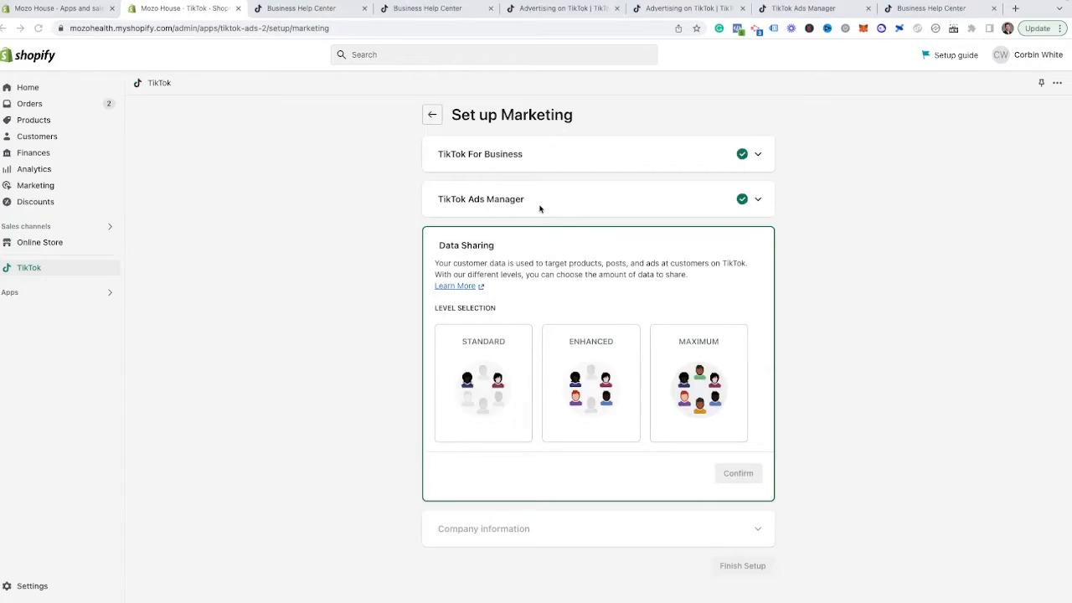
pyautogui.moveTo(579, 335)
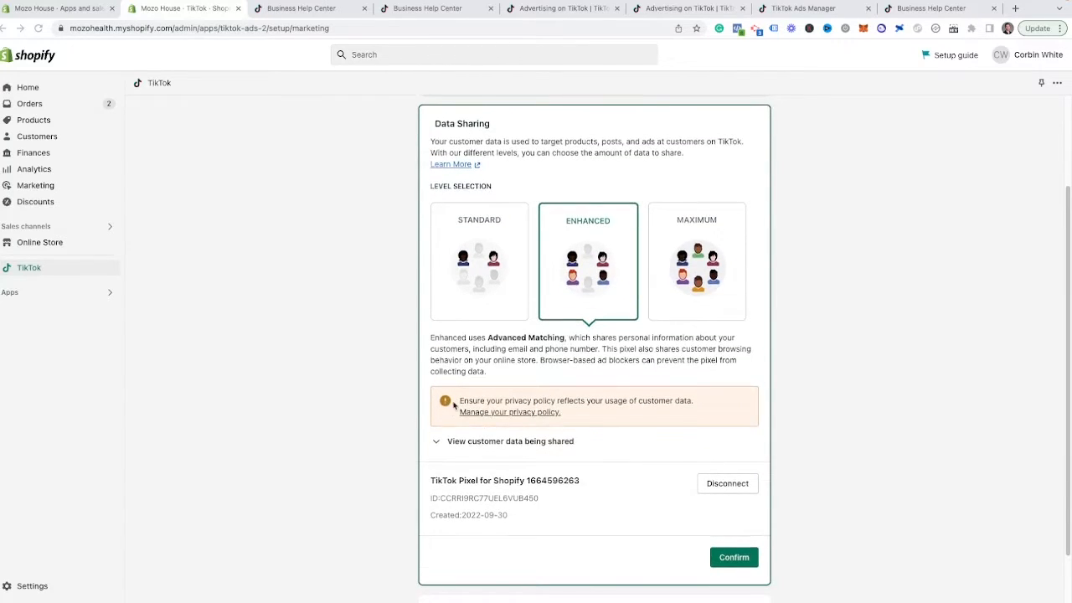
pyautogui.moveTo(616, 404)
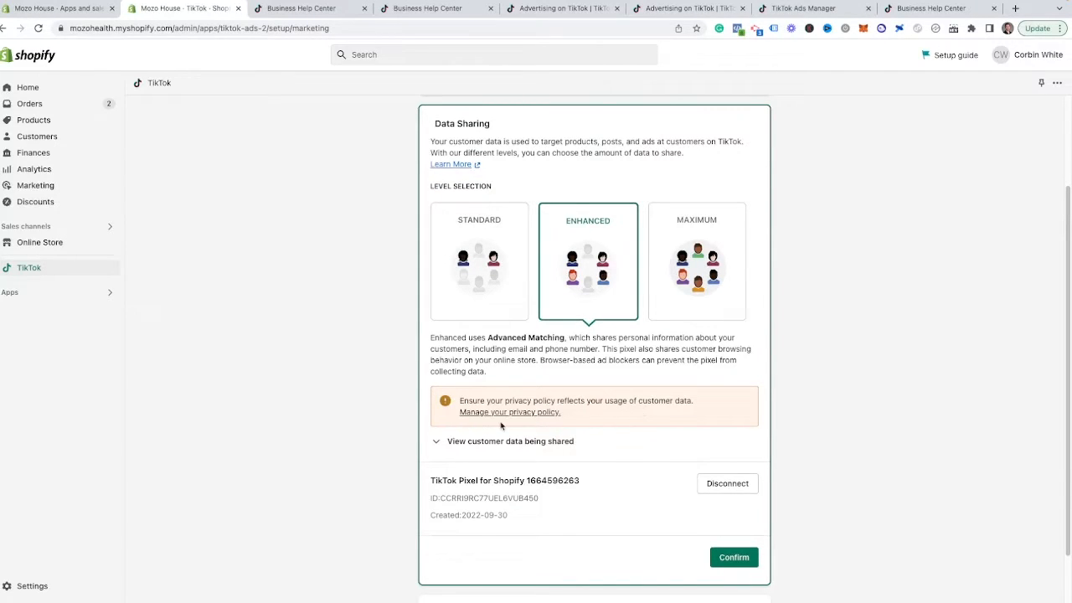
pyautogui.moveTo(499, 419)
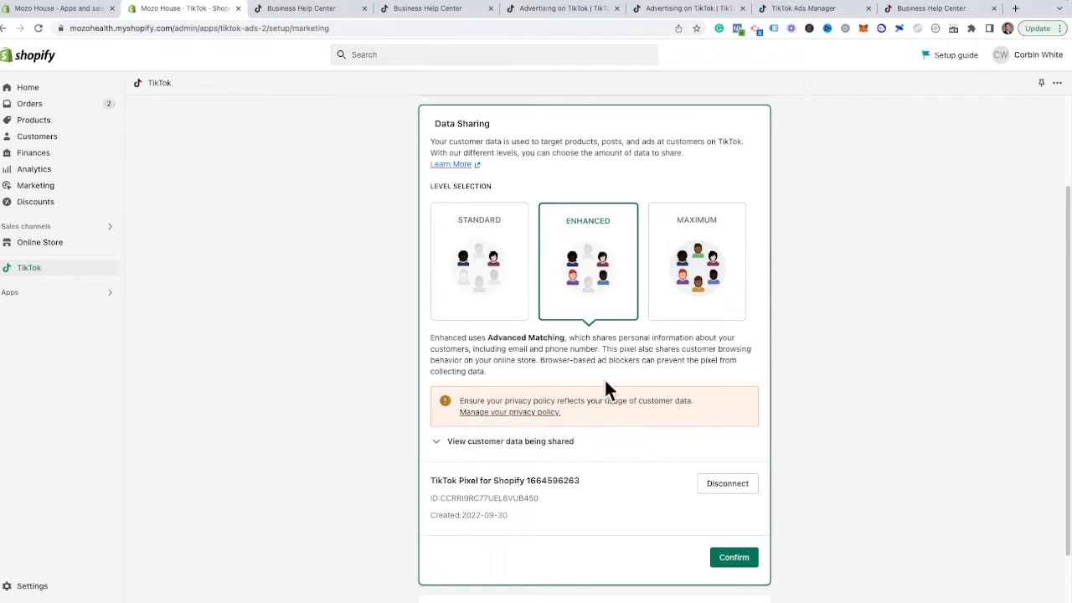
# Confirm Enhanced data sharing, set up company information, and finish the marketing setup
pyautogui.click(734, 556)
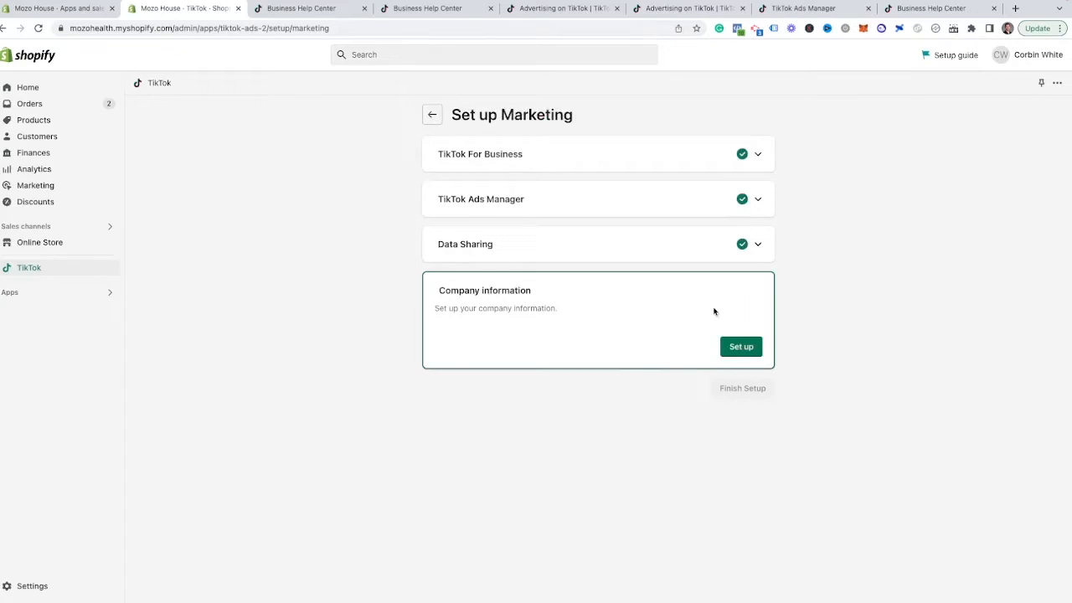
pyautogui.moveTo(751, 305)
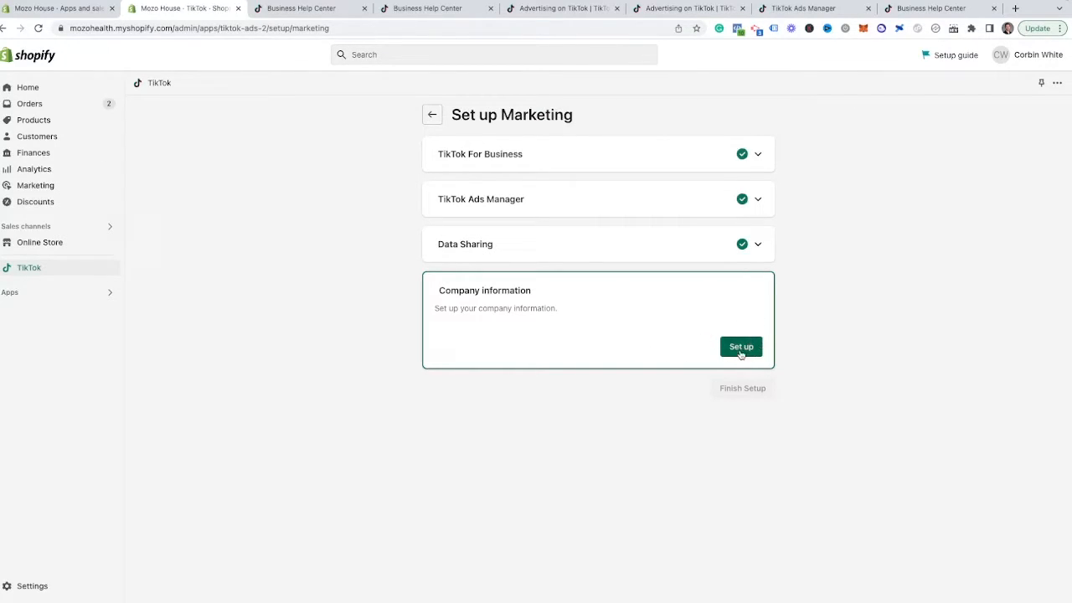
pyautogui.click(741, 345)
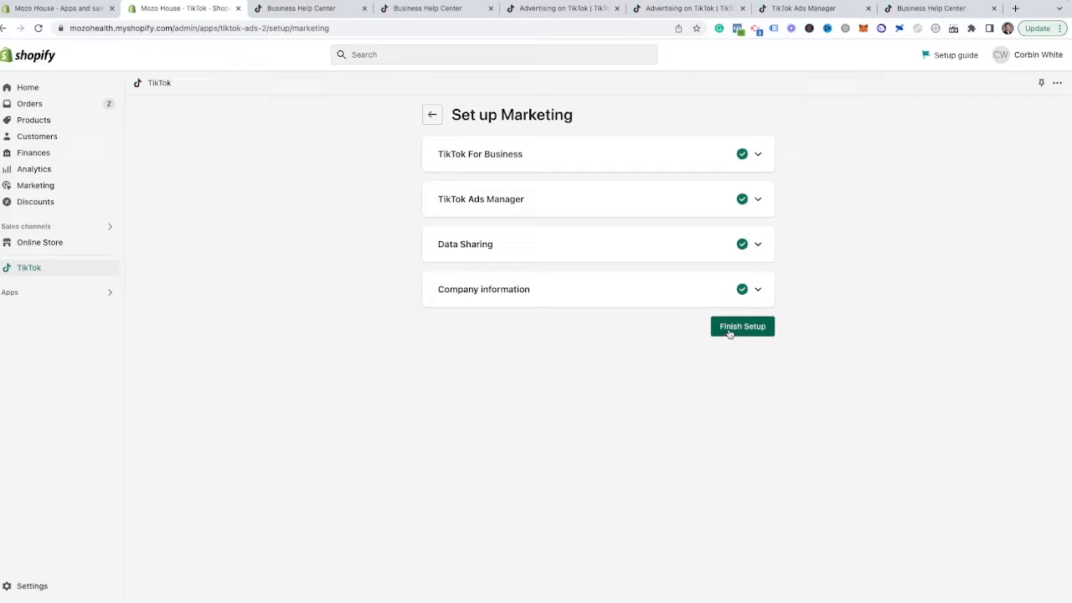
pyautogui.click(740, 325)
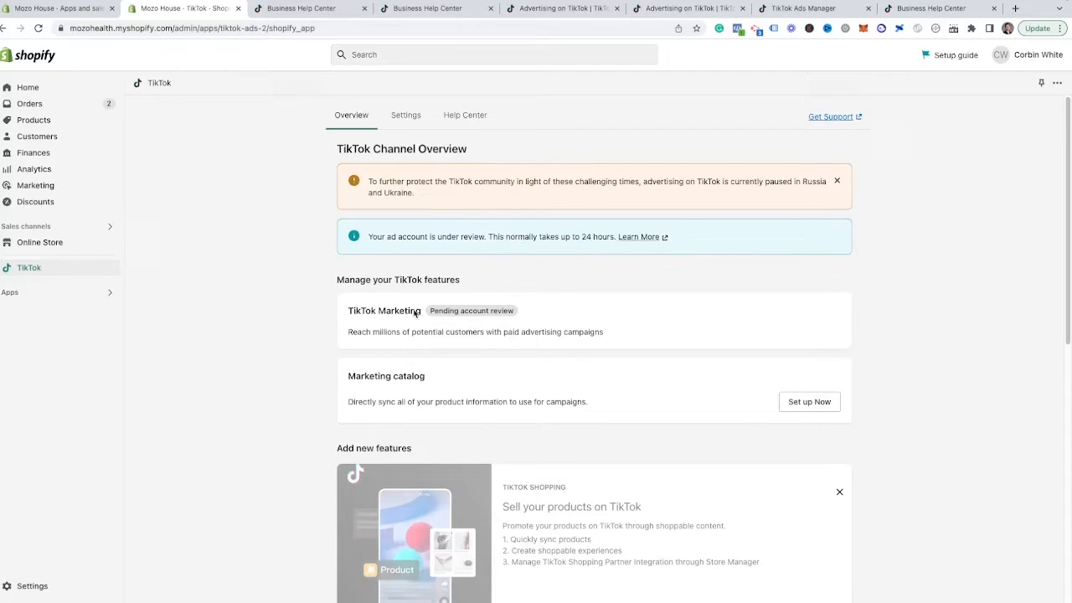
pyautogui.moveTo(476, 328)
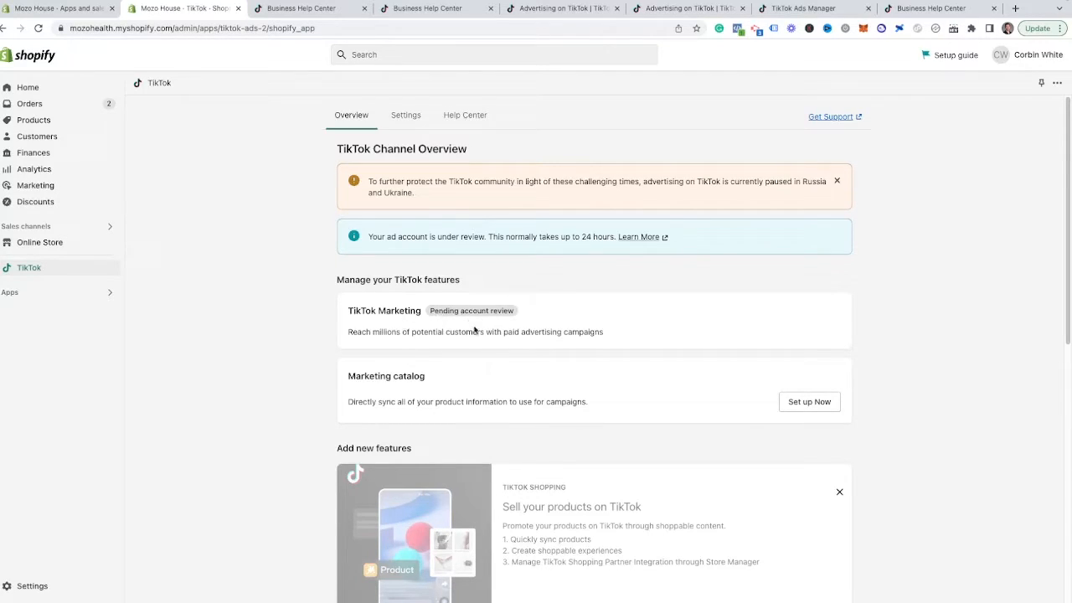
pyautogui.moveTo(413, 358)
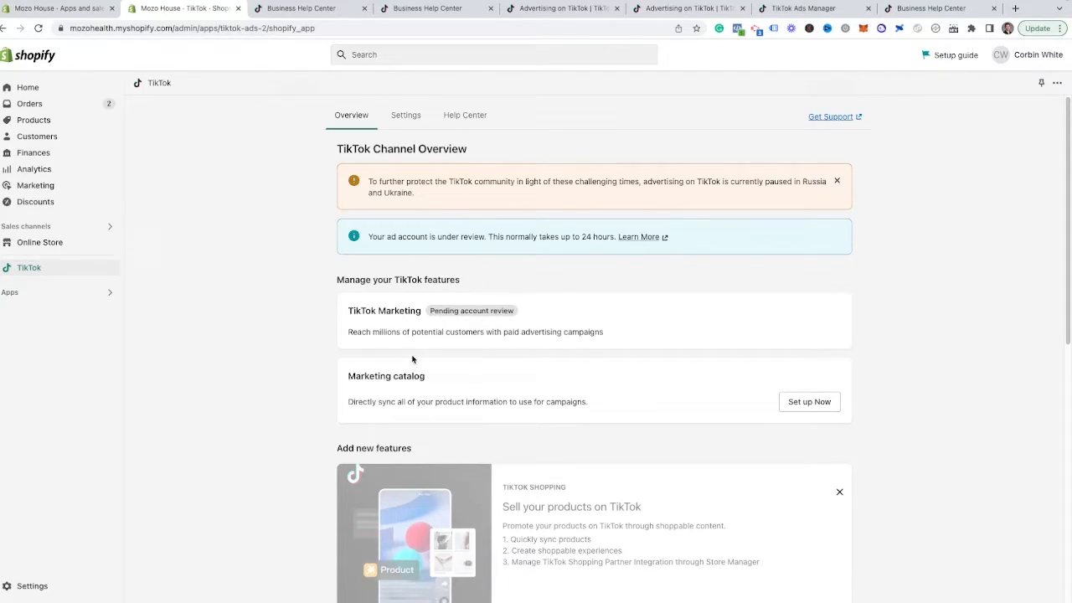
pyautogui.scroll(-3)
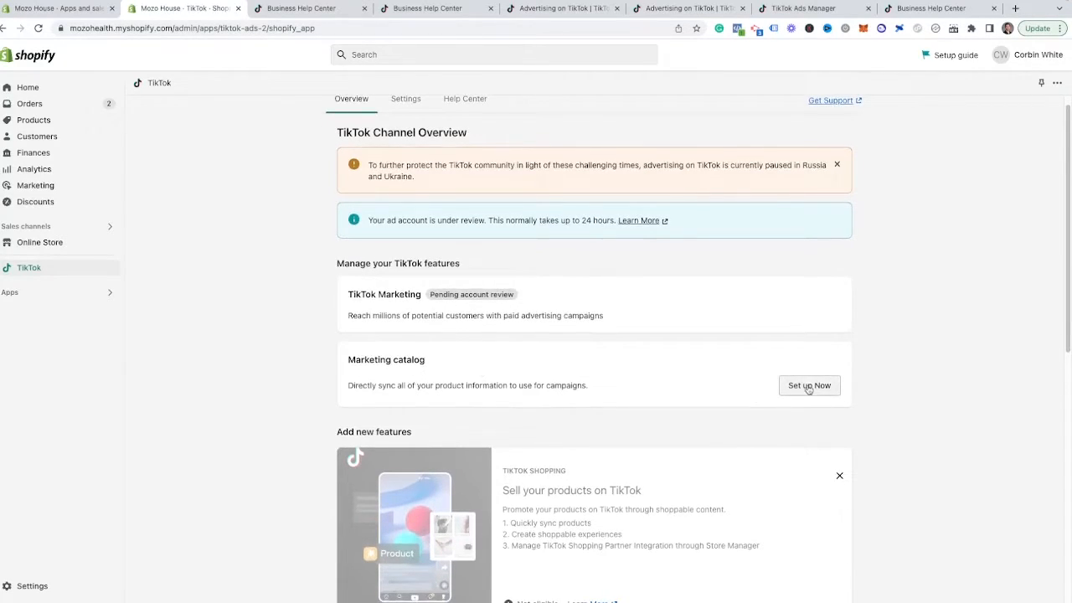
# Connect the existing Business Center account, set United States as default location, and finish the catalog setup
pyautogui.click(808, 386)
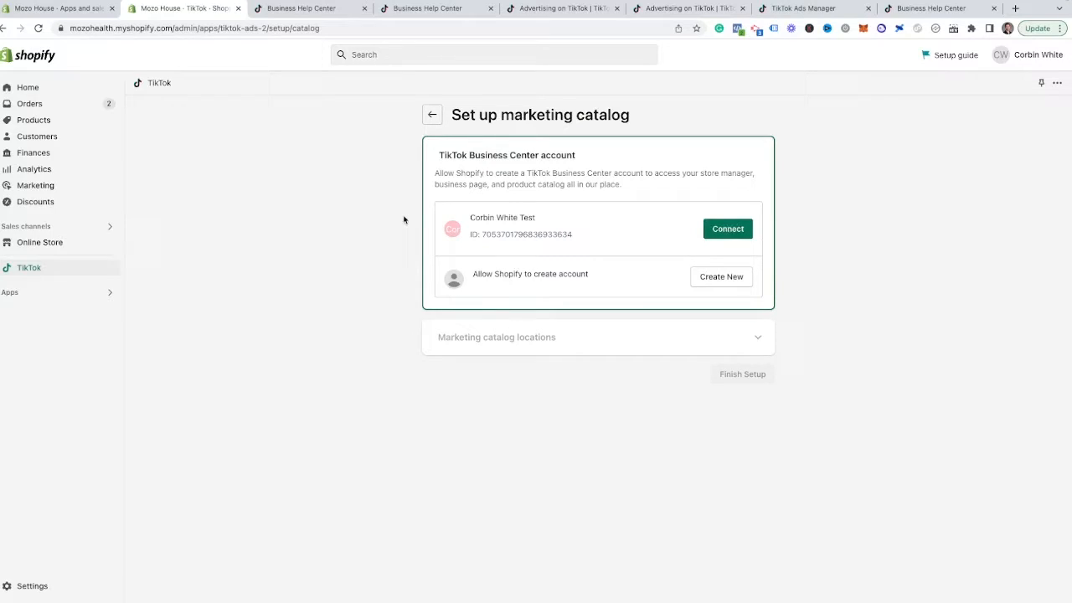
pyautogui.moveTo(502, 179)
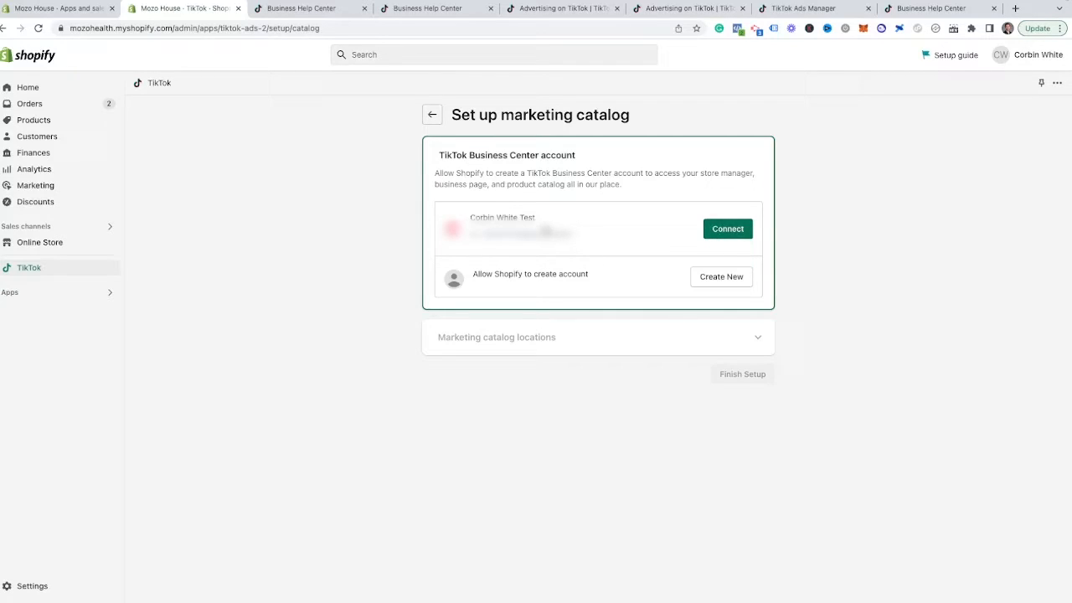
pyautogui.moveTo(521, 216)
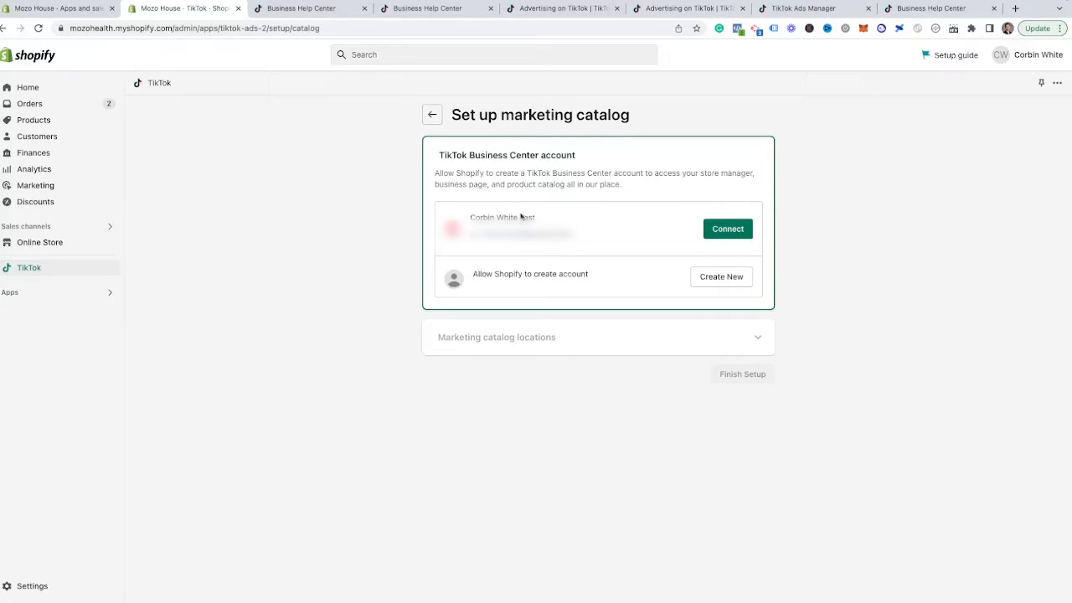
pyautogui.click(727, 228)
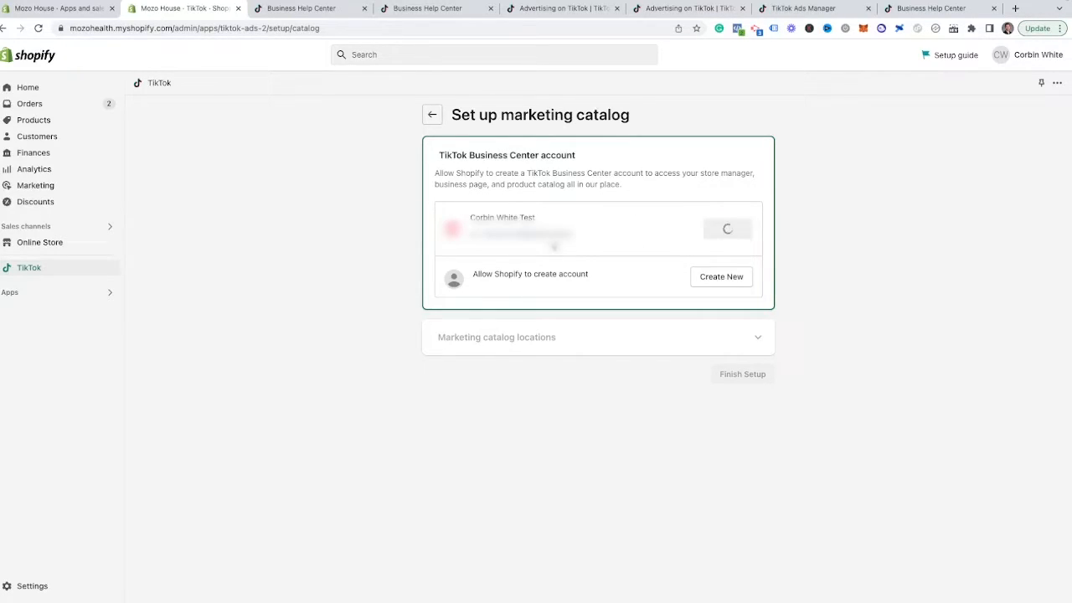
pyautogui.click(724, 228)
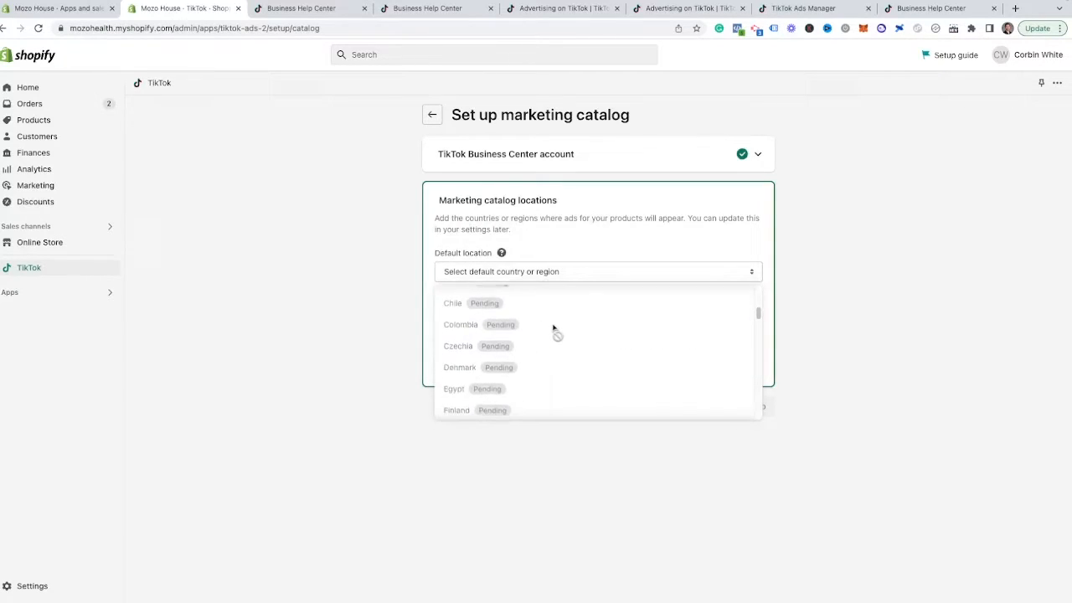
pyautogui.scroll(-3)
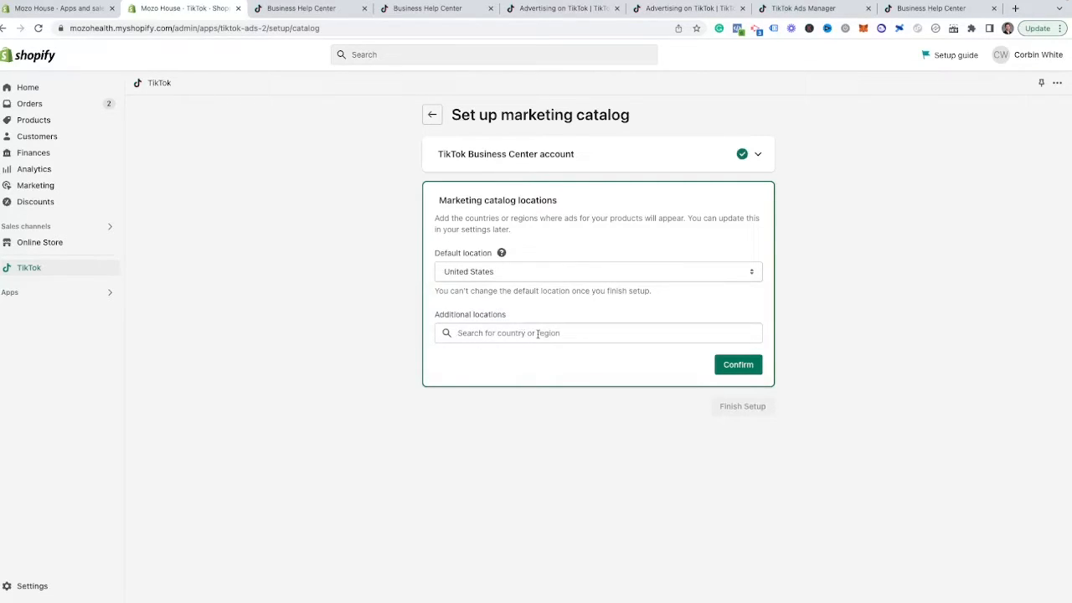
pyautogui.click(737, 366)
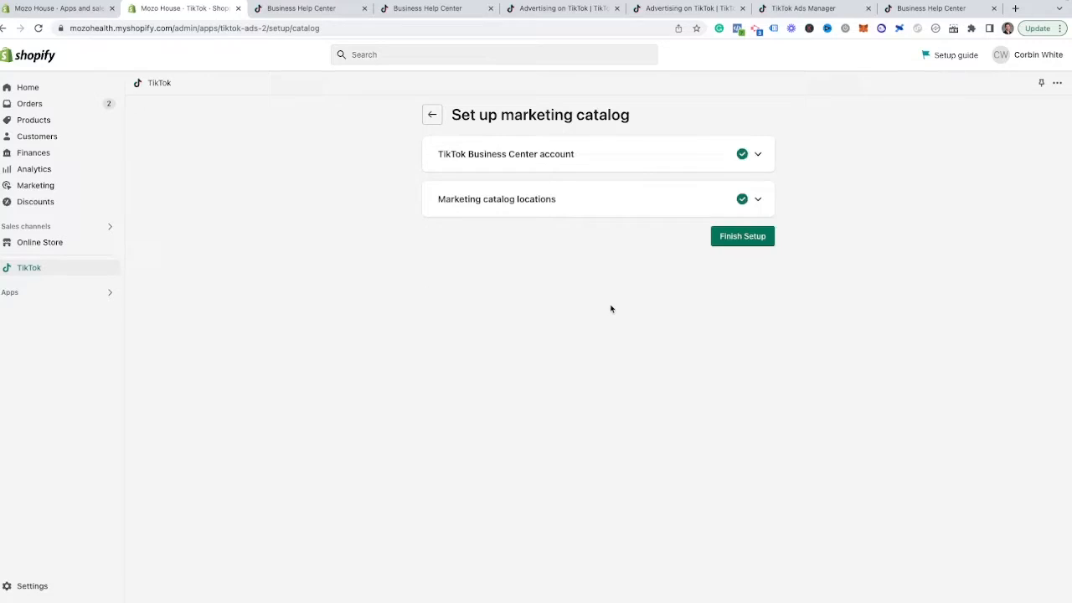
pyautogui.click(740, 234)
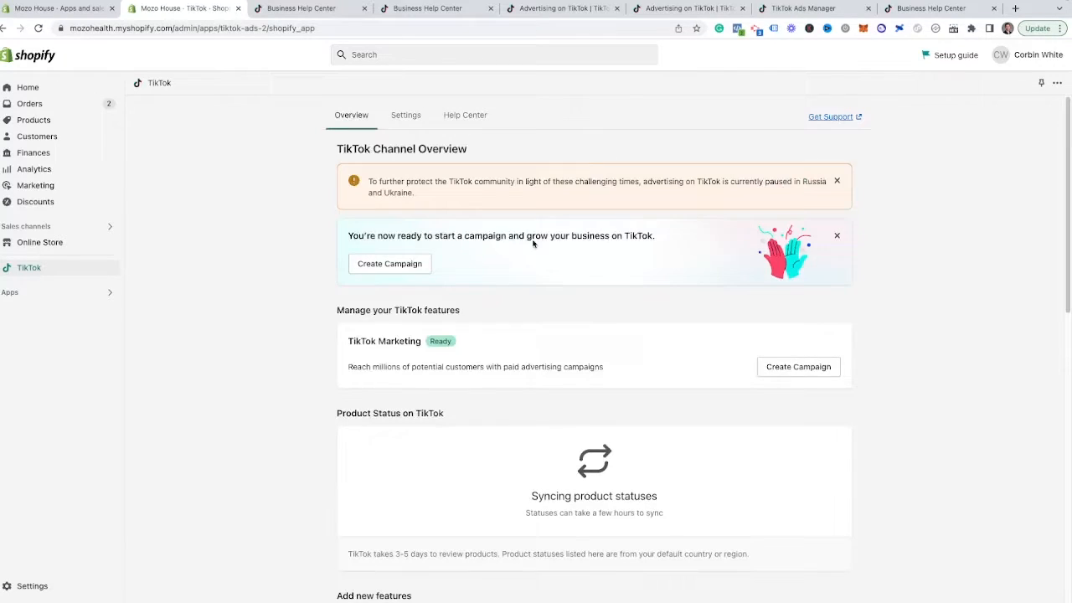
pyautogui.moveTo(473, 221)
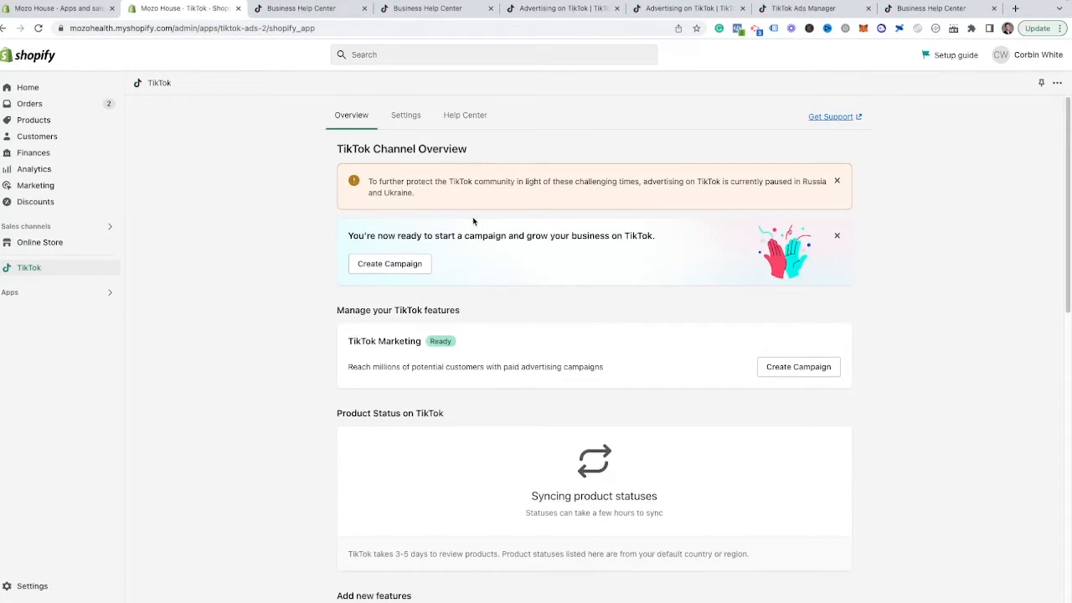
pyautogui.moveTo(461, 217)
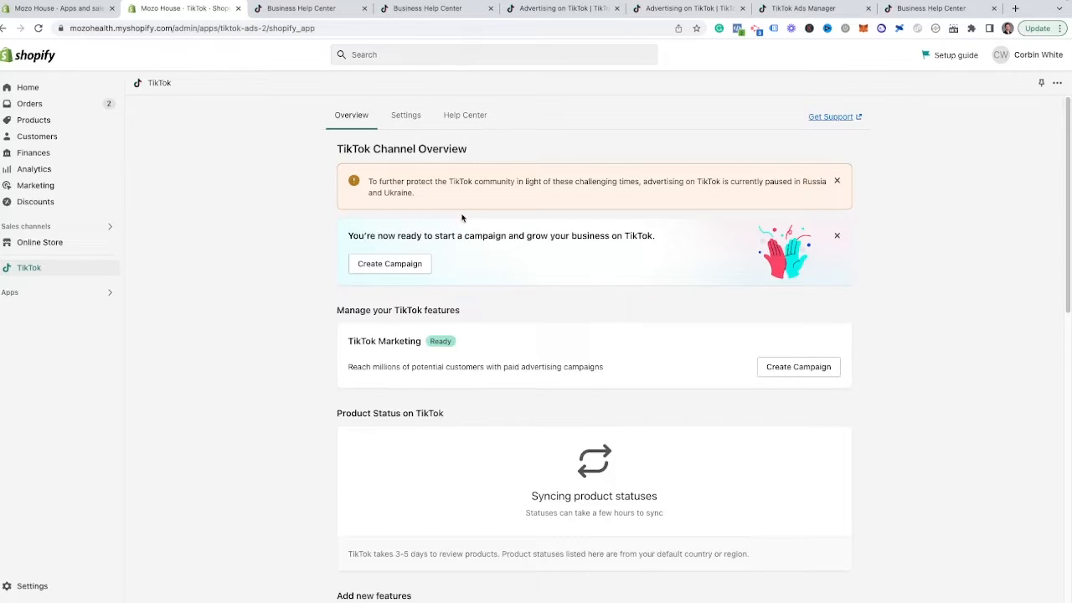
# Create a new campaign from the TikTok Marketing section of the Channel Overview
pyautogui.scroll(-3)
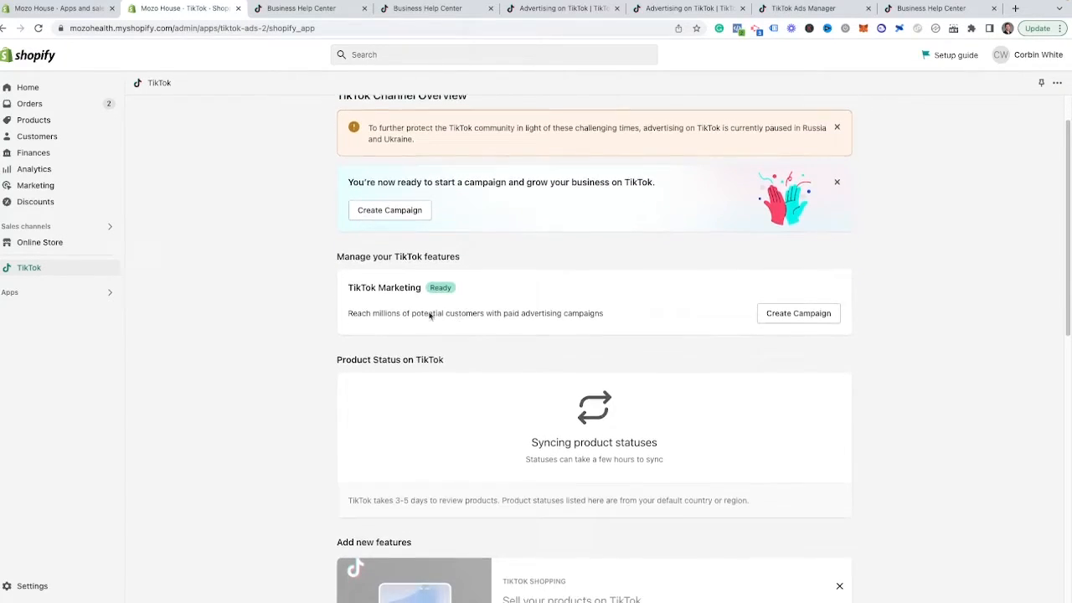
pyautogui.scroll(-3)
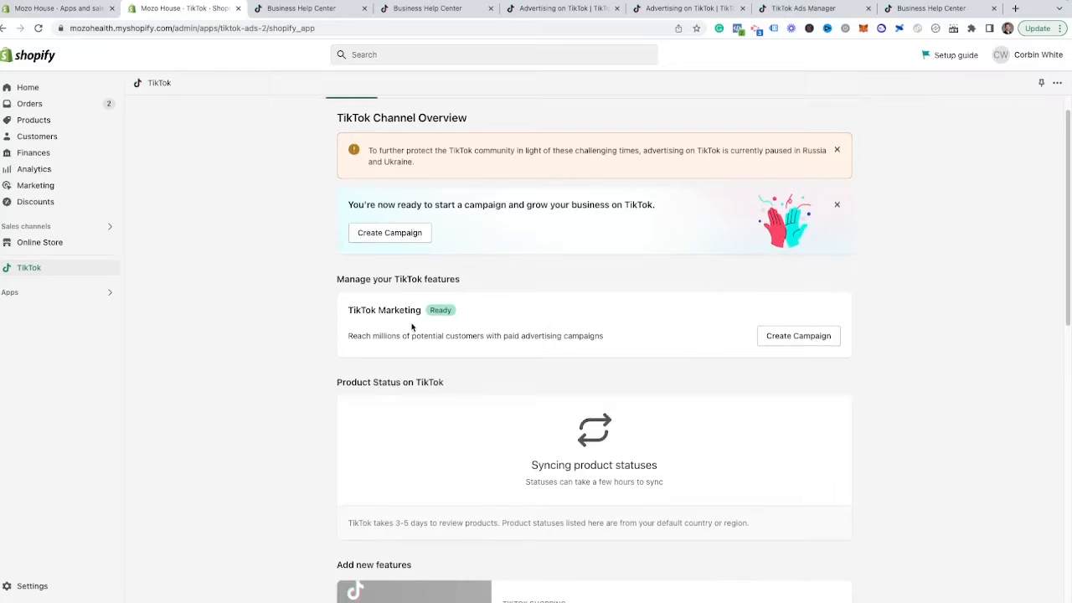
pyautogui.scroll(-3)
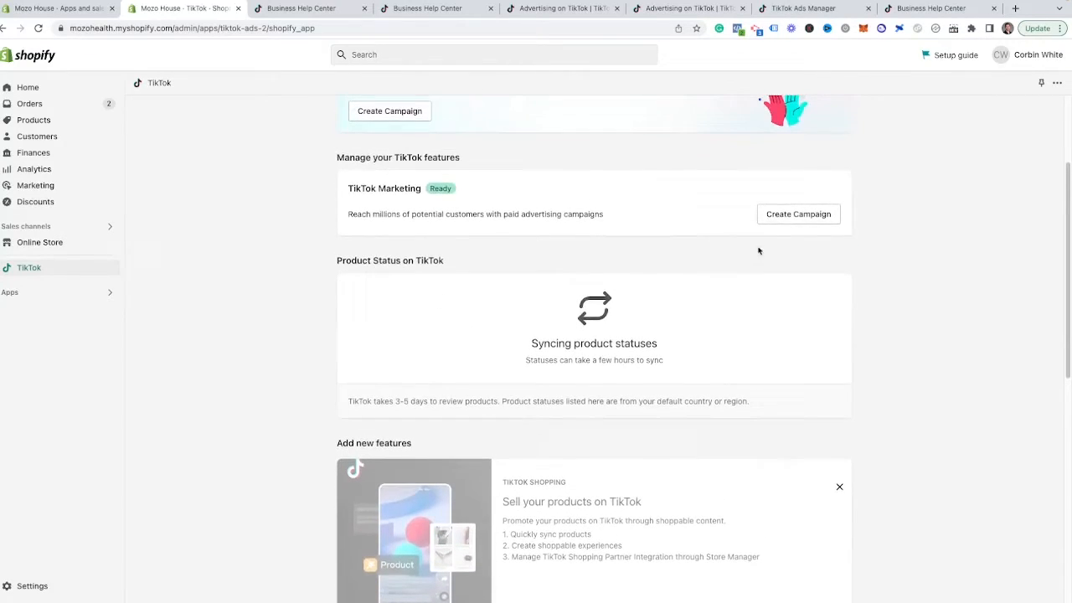
pyautogui.click(798, 214)
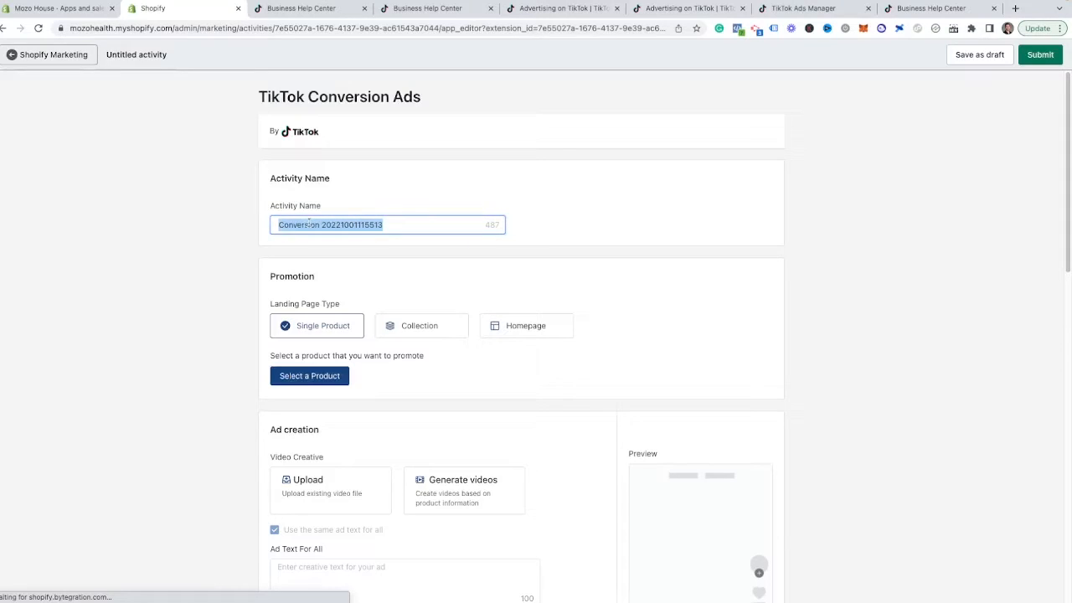
# Name the activity 'Conversion Test' and pick the 2Pcs/Set Home Vase Gold Crystal Flower Vase as the single product
pyautogui.write('Conversion Test')
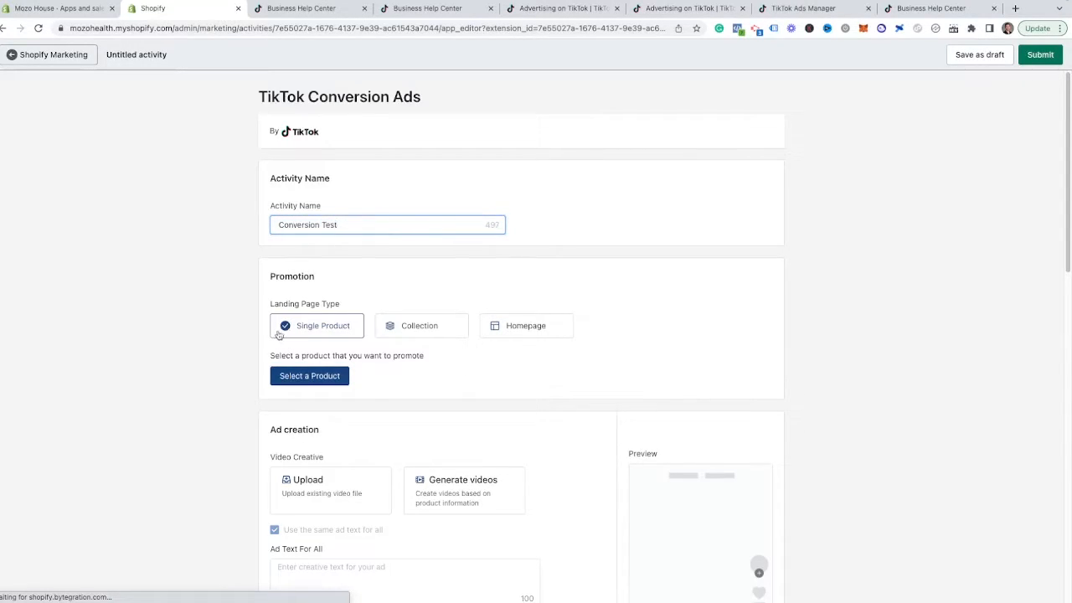
pyautogui.click(423, 325)
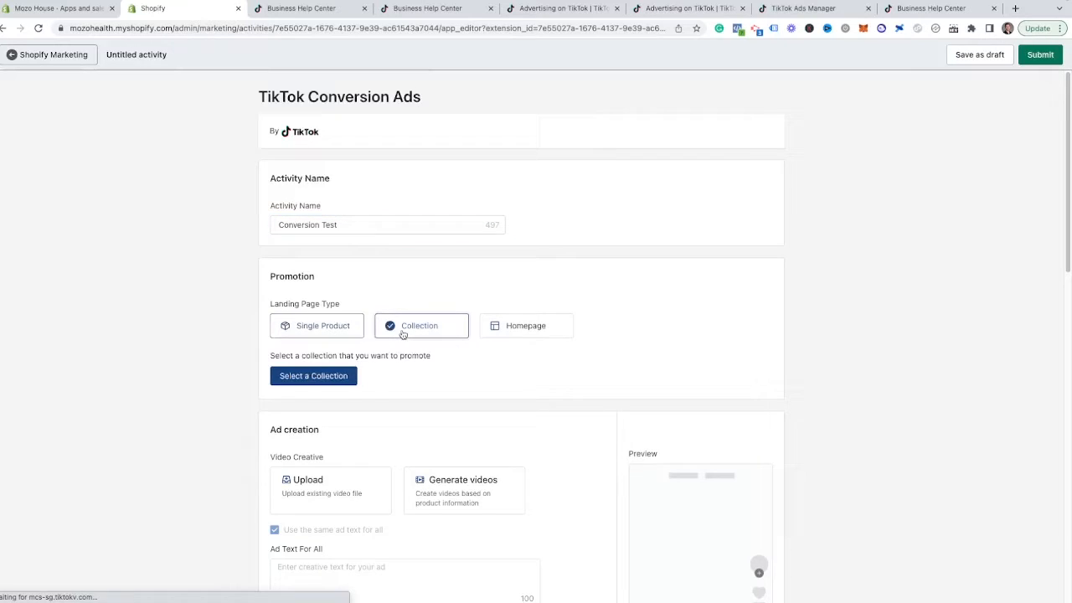
pyautogui.click(526, 325)
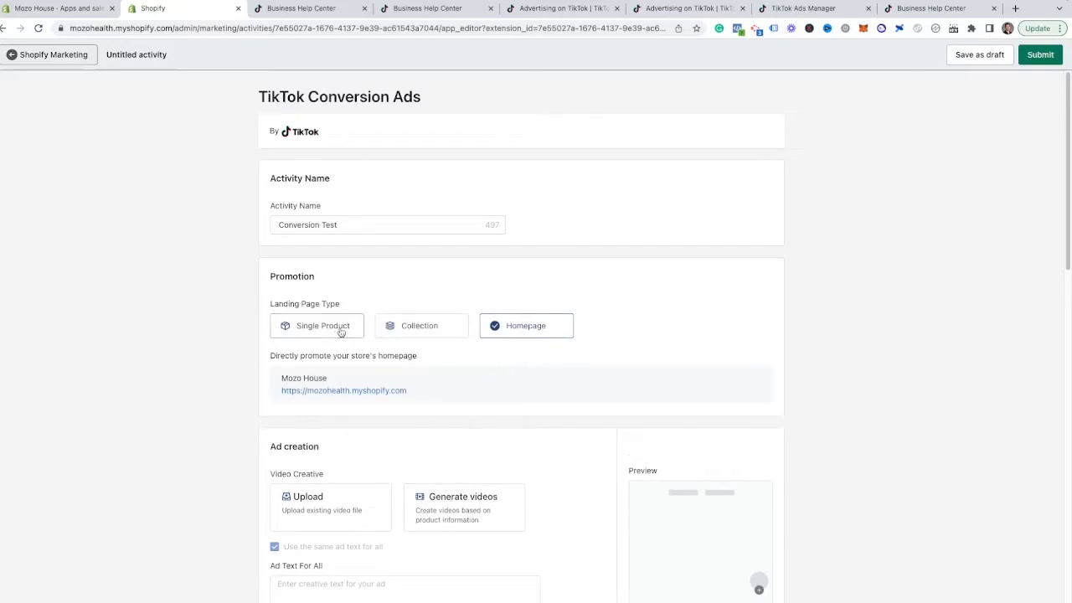
pyautogui.click(419, 325)
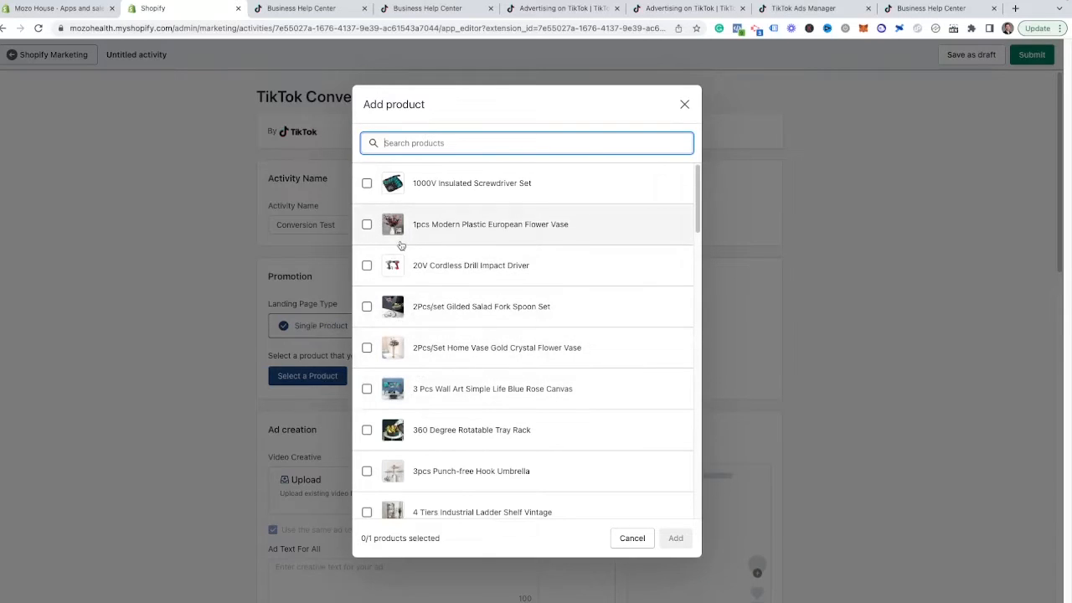
pyautogui.scroll(-3)
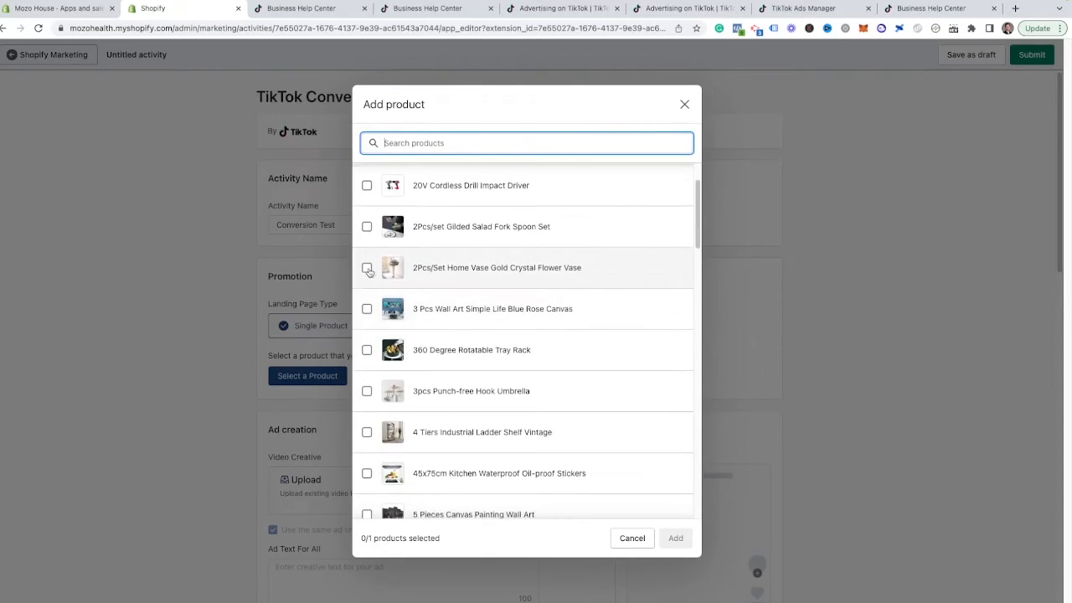
pyautogui.click(632, 538)
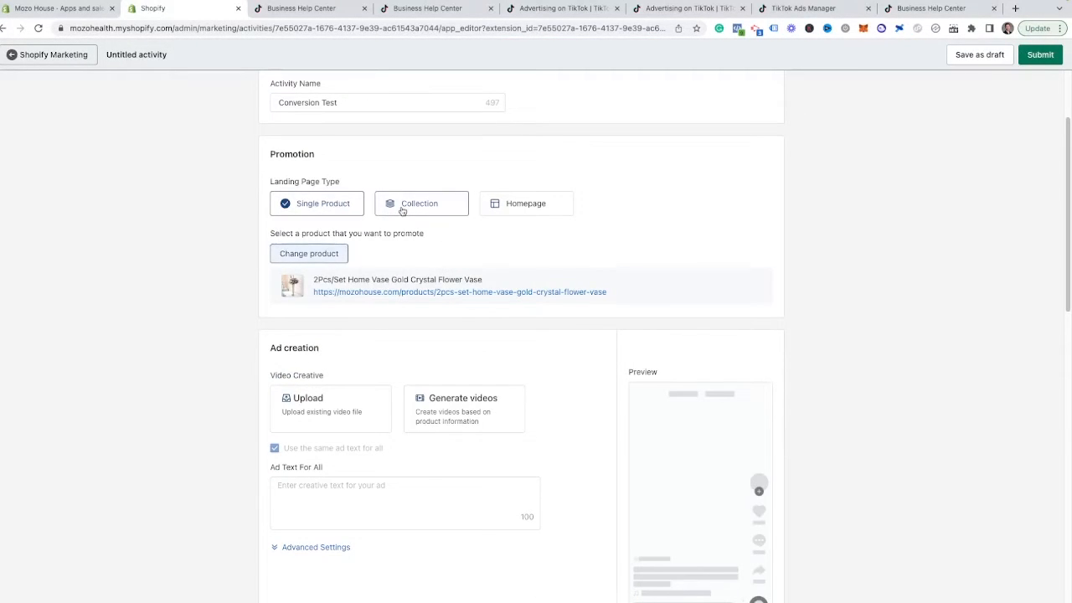
# Try the Collection landing type with the Bath collection, then close the picker without adding
pyautogui.click(420, 203)
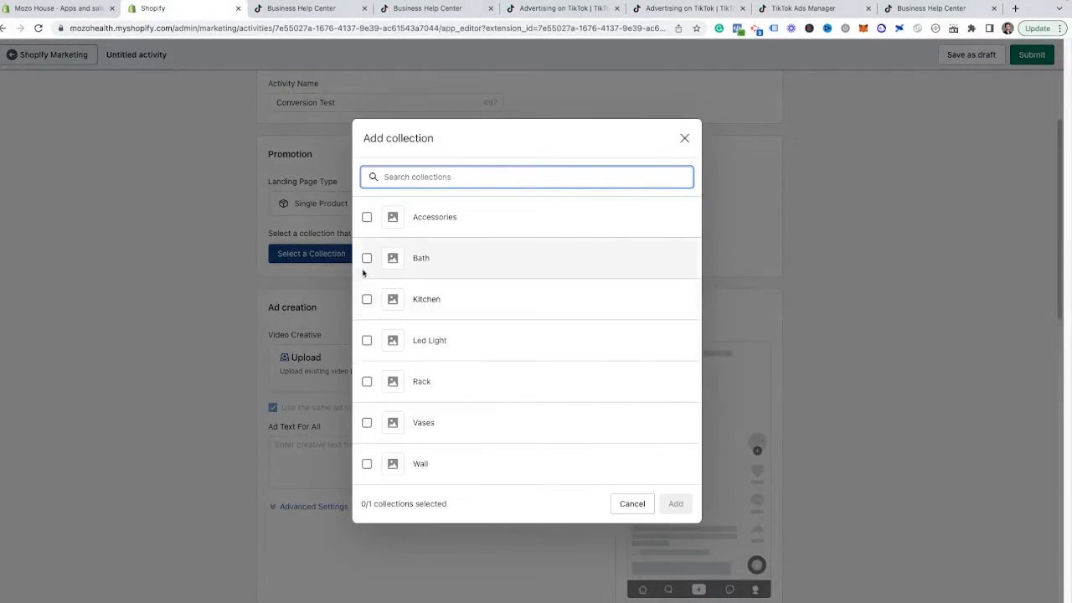
pyautogui.click(367, 259)
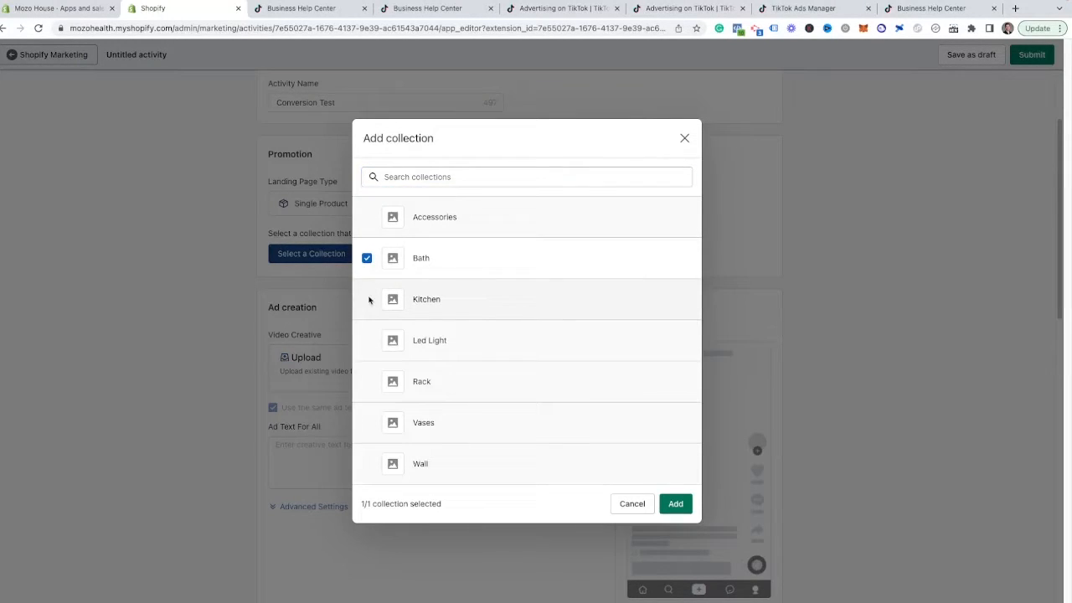
pyautogui.click(367, 258)
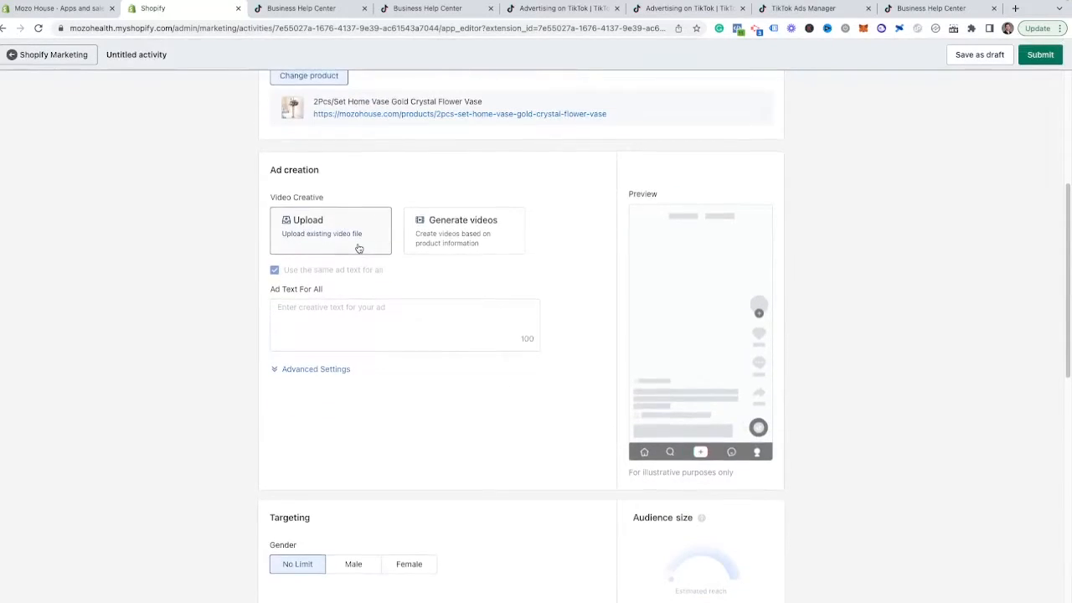
# Start Generate videos under Video Creative to create a video from the product
pyautogui.scroll(3)
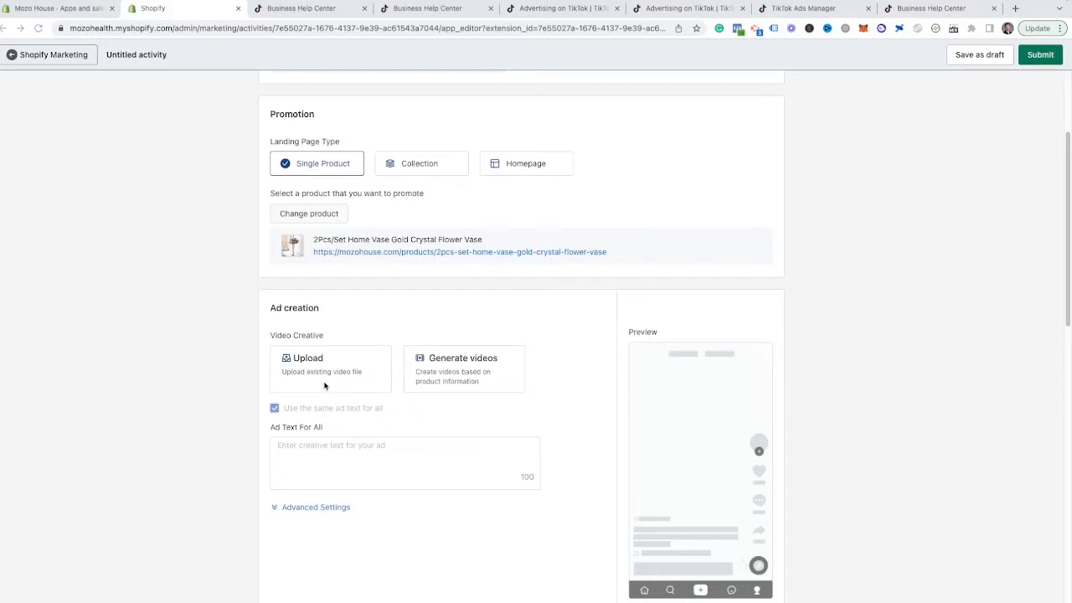
pyautogui.moveTo(476, 399)
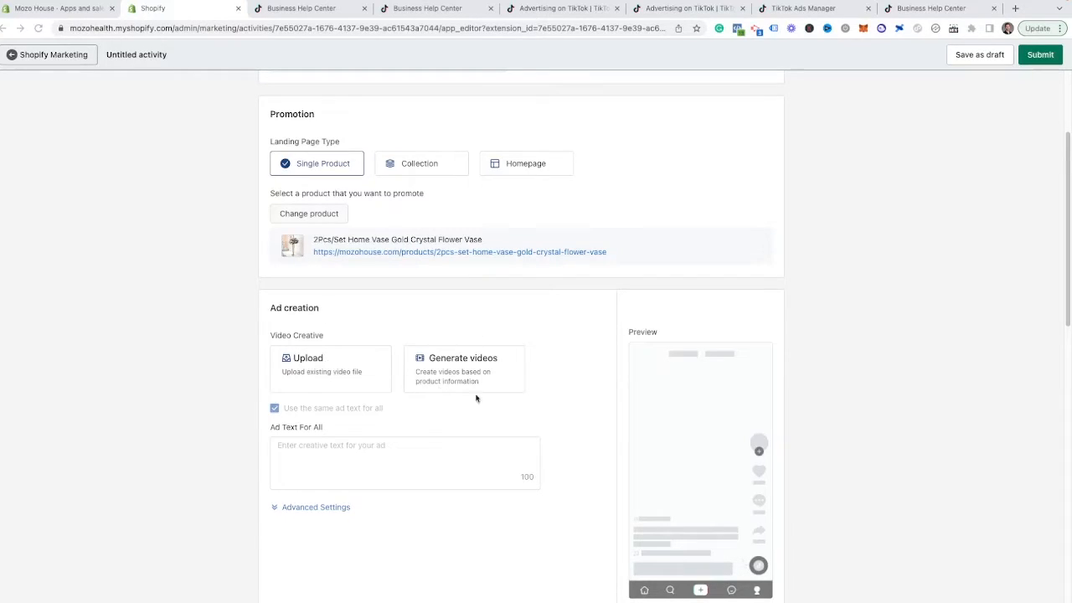
pyautogui.moveTo(449, 365)
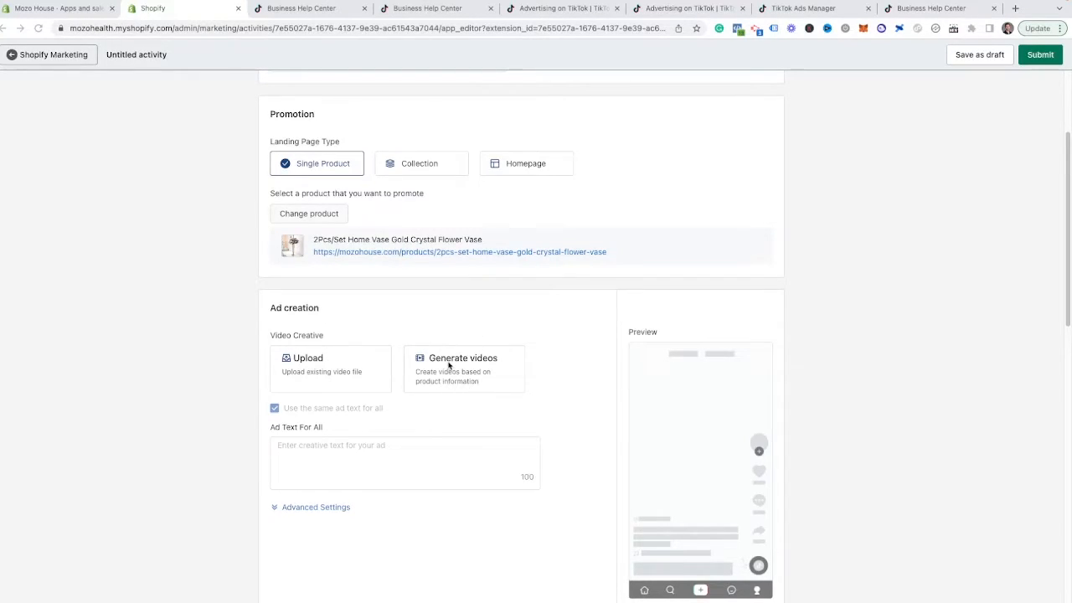
pyautogui.click(463, 359)
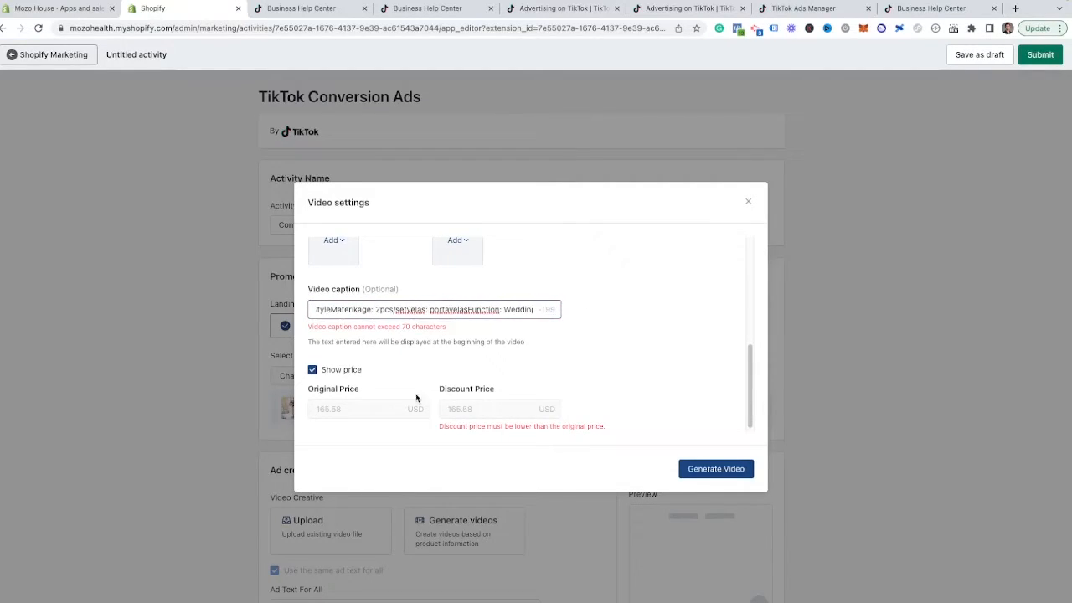
# Enter 'On sales' as the video caption in the video settings
pyautogui.click(433, 309)
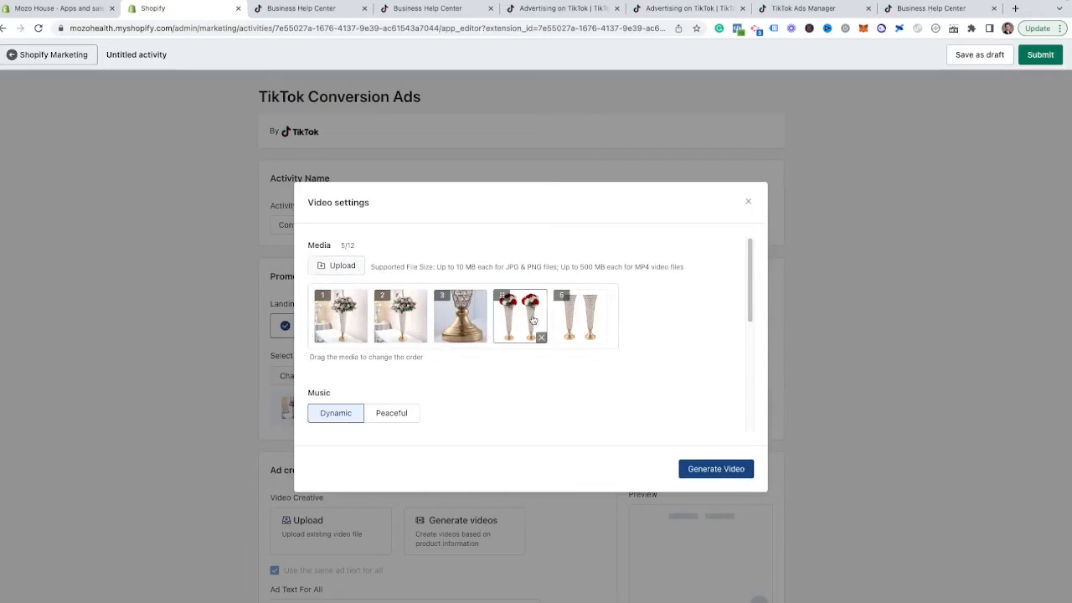
pyautogui.scroll(-3)
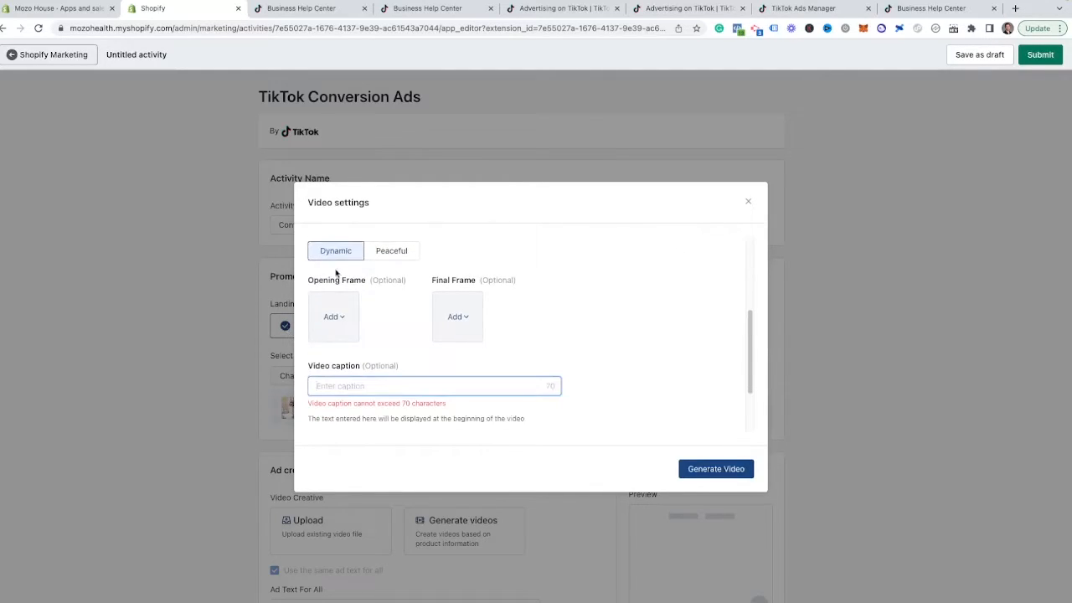
pyautogui.scroll(-3)
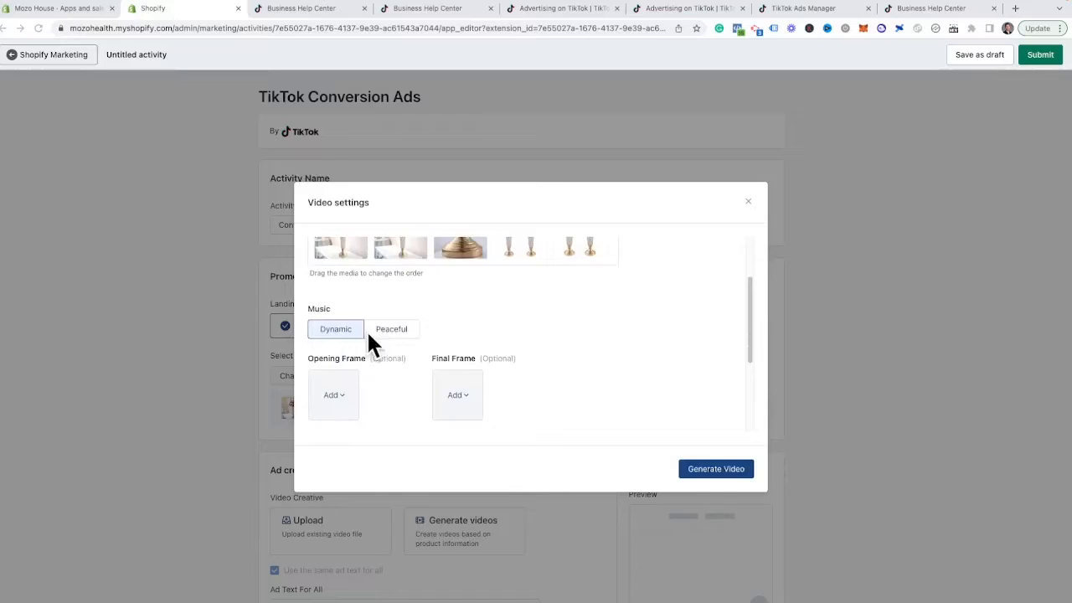
pyautogui.scroll(-3)
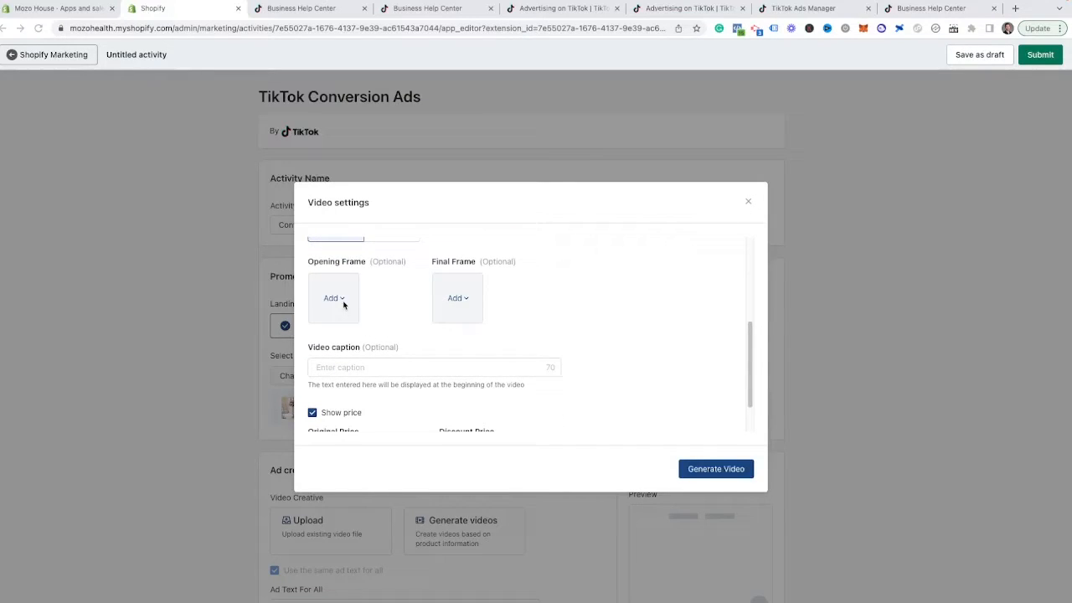
pyautogui.scroll(-3)
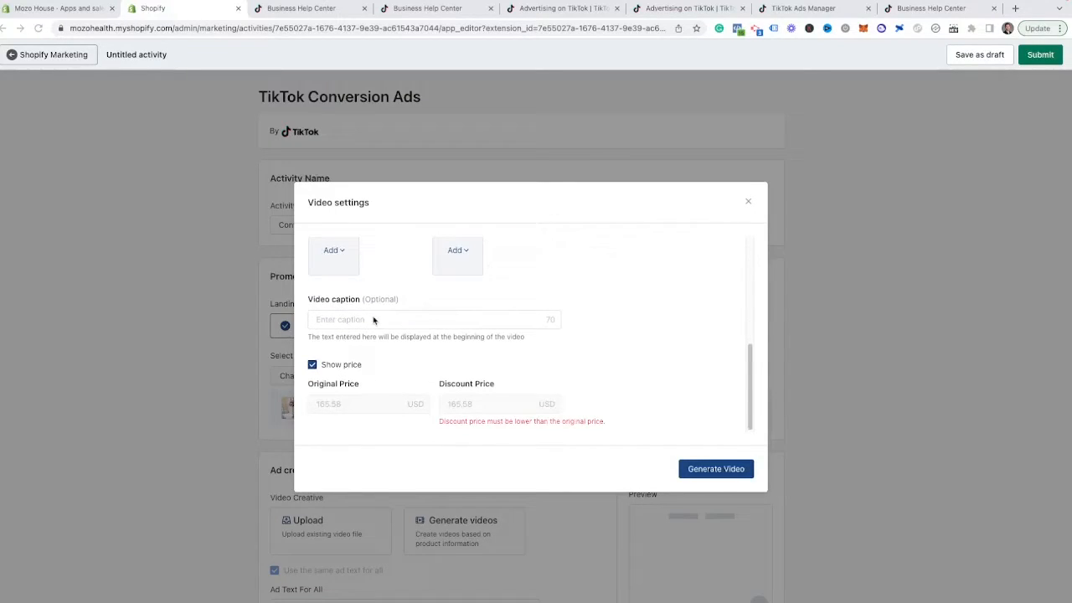
pyautogui.click(432, 318)
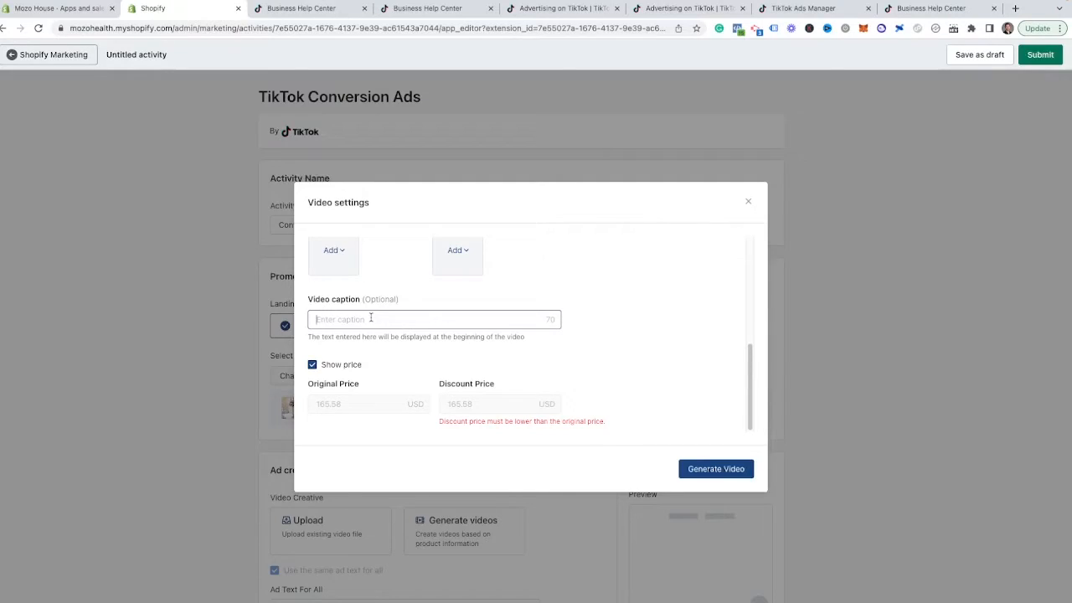
pyautogui.write('pl')
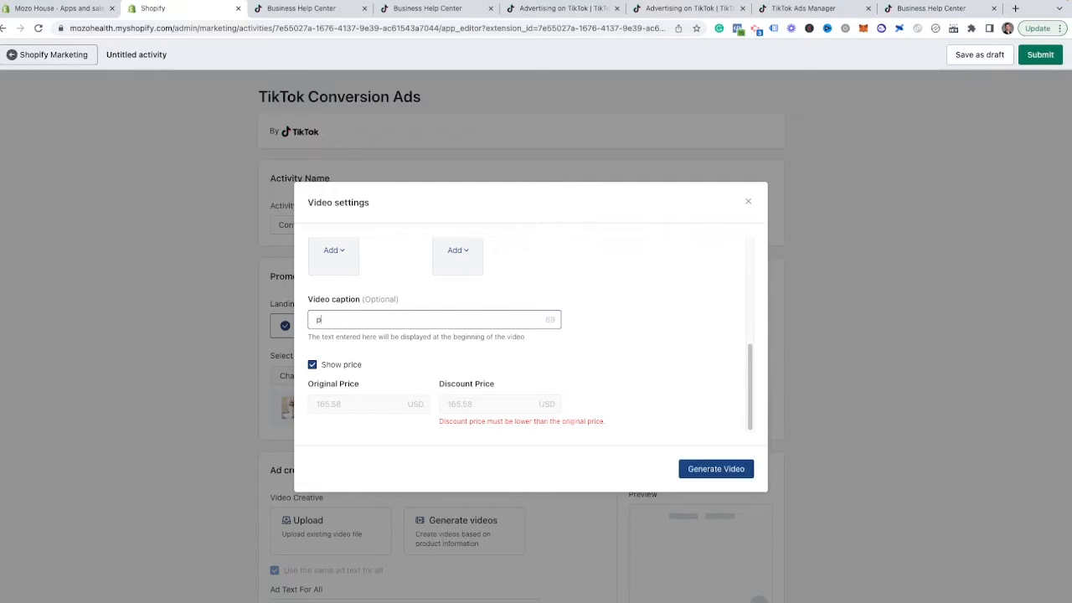
pyautogui.write('On sales')
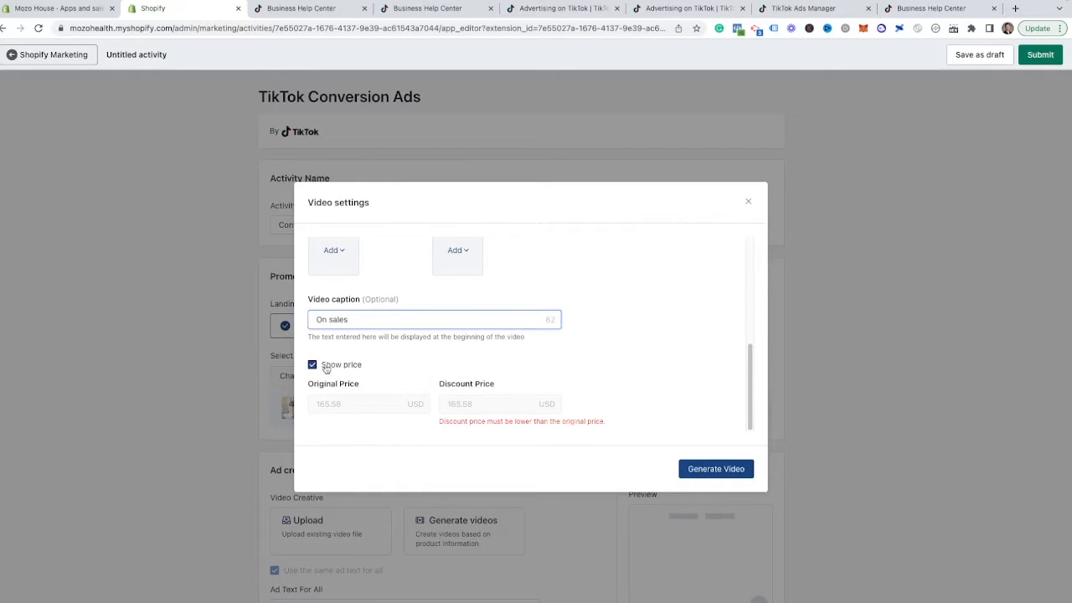
# Turn off Show price, generate the videos, and pick a generated video for the ad
pyautogui.click(716, 470)
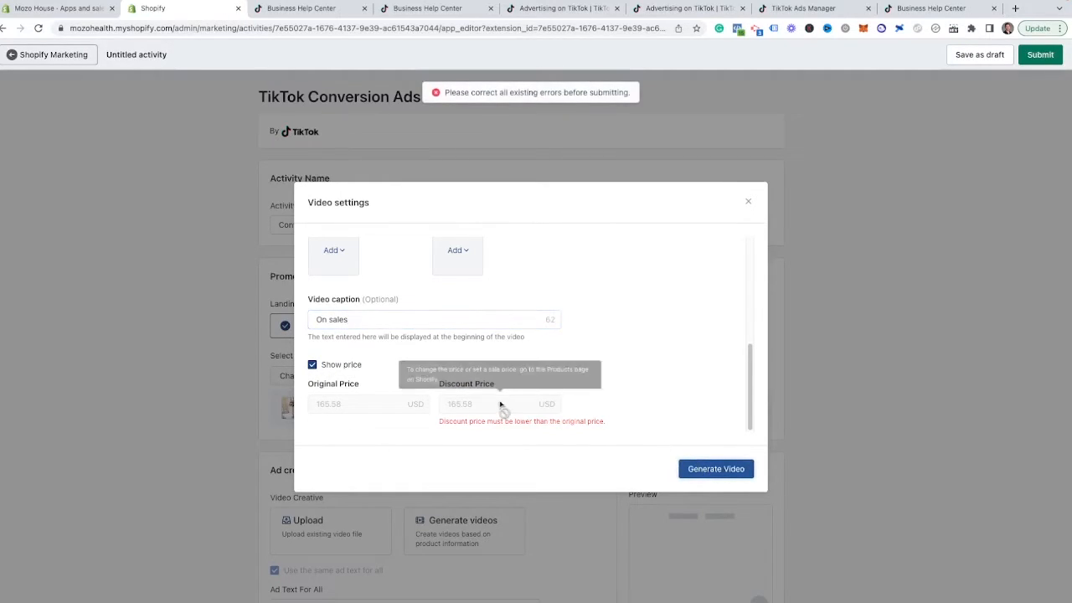
pyautogui.moveTo(336, 347)
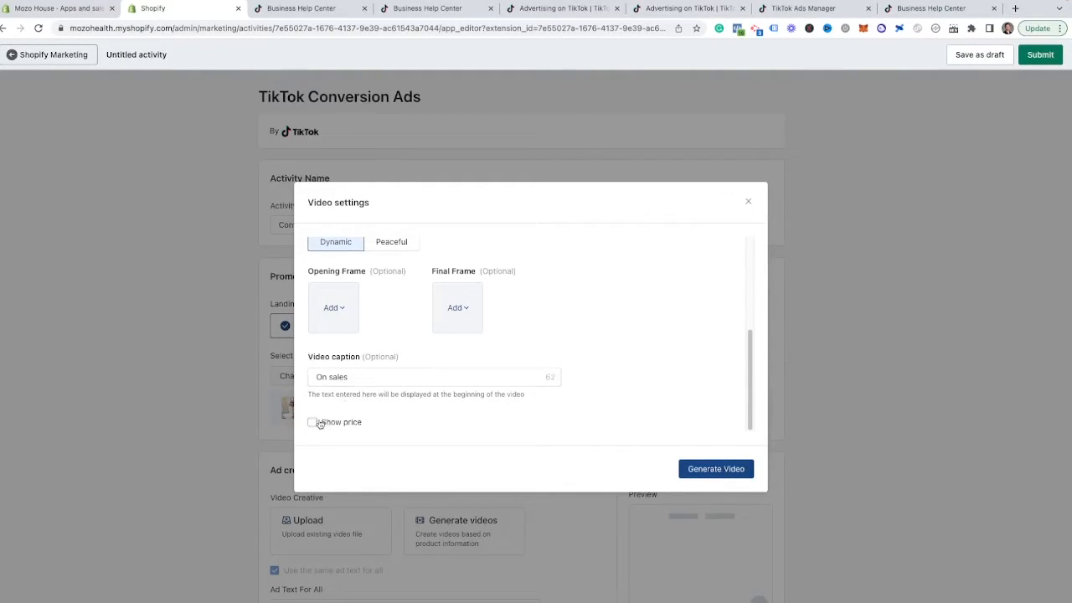
pyautogui.click(715, 469)
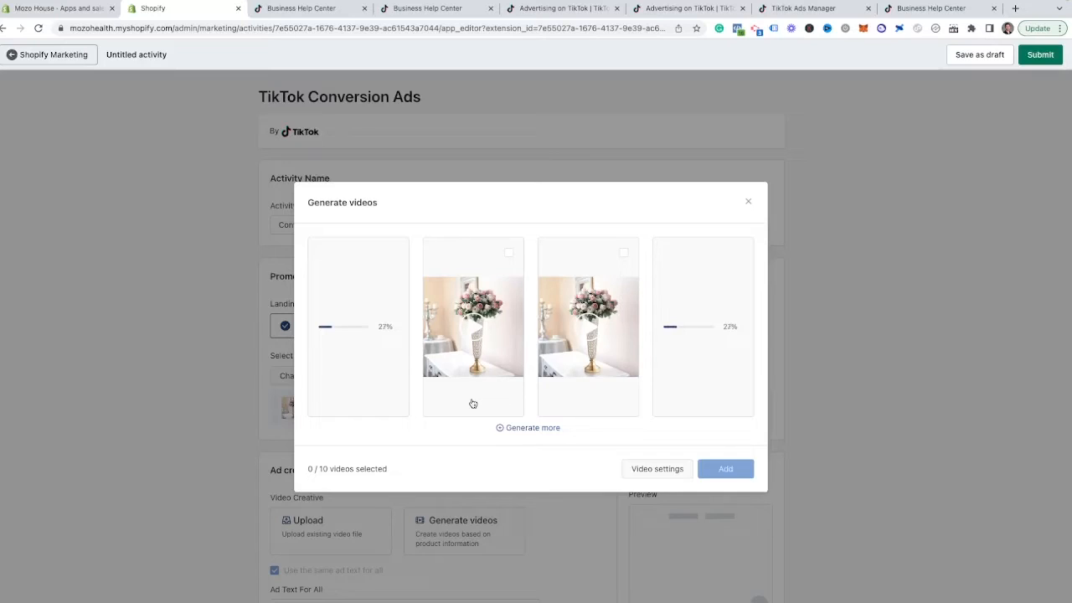
pyautogui.click(394, 251)
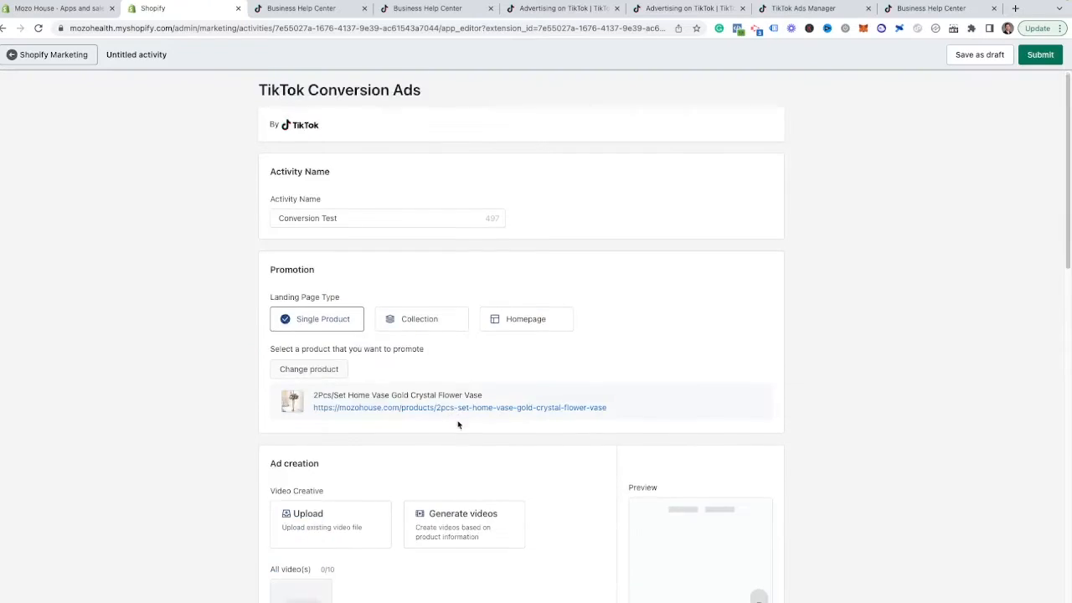
# Add the finished crystal vase video to the Conversion Test ad creatives
pyautogui.scroll(-3)
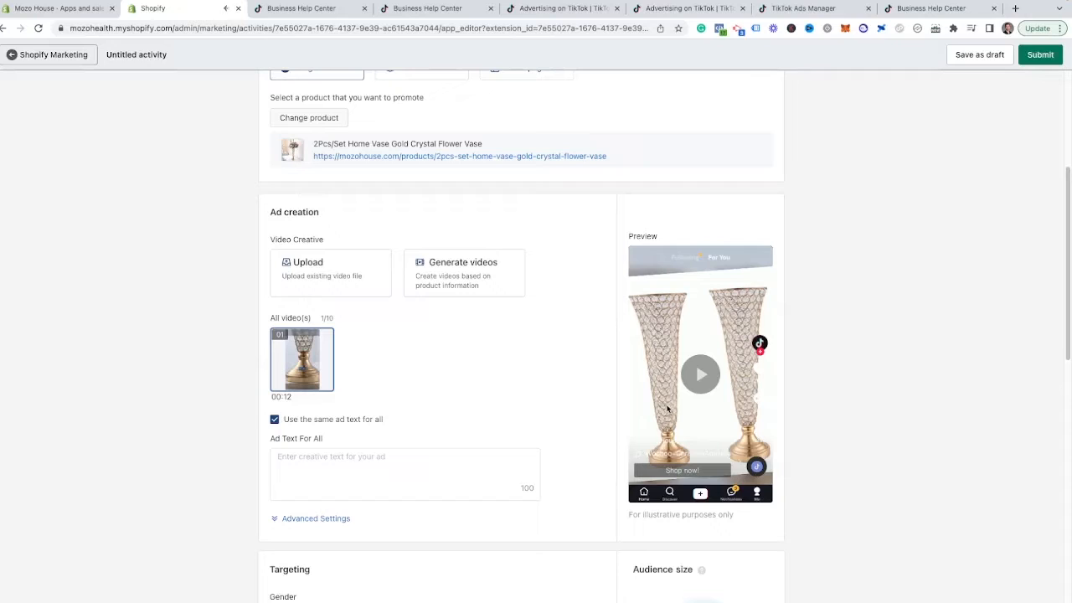
# Expand Advanced Settings showing Mozo House display name and No Limit gender/age targeting
pyautogui.scroll(-3)
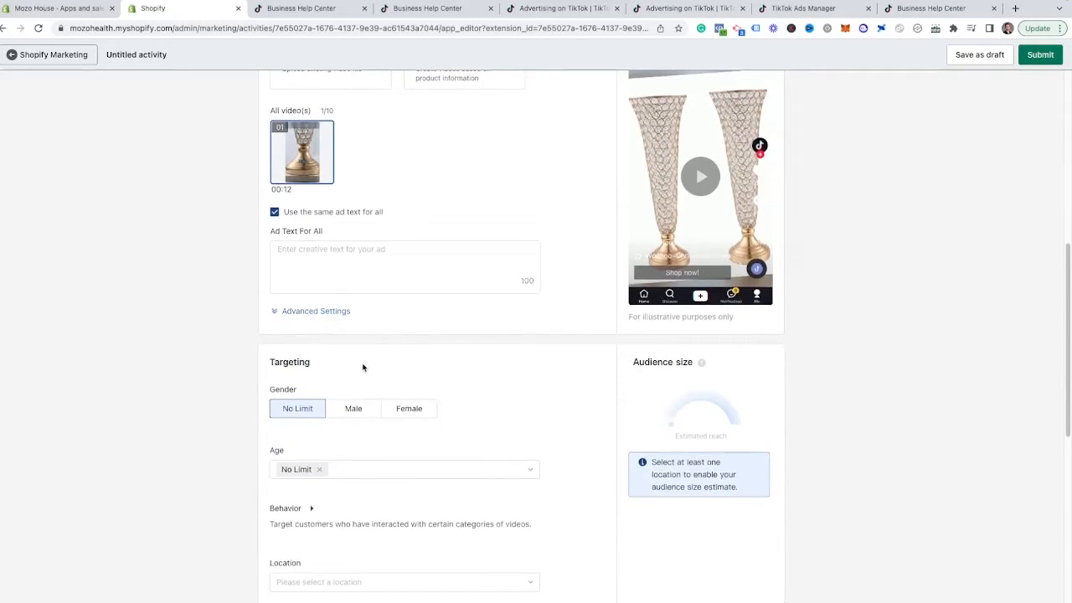
pyautogui.click(315, 310)
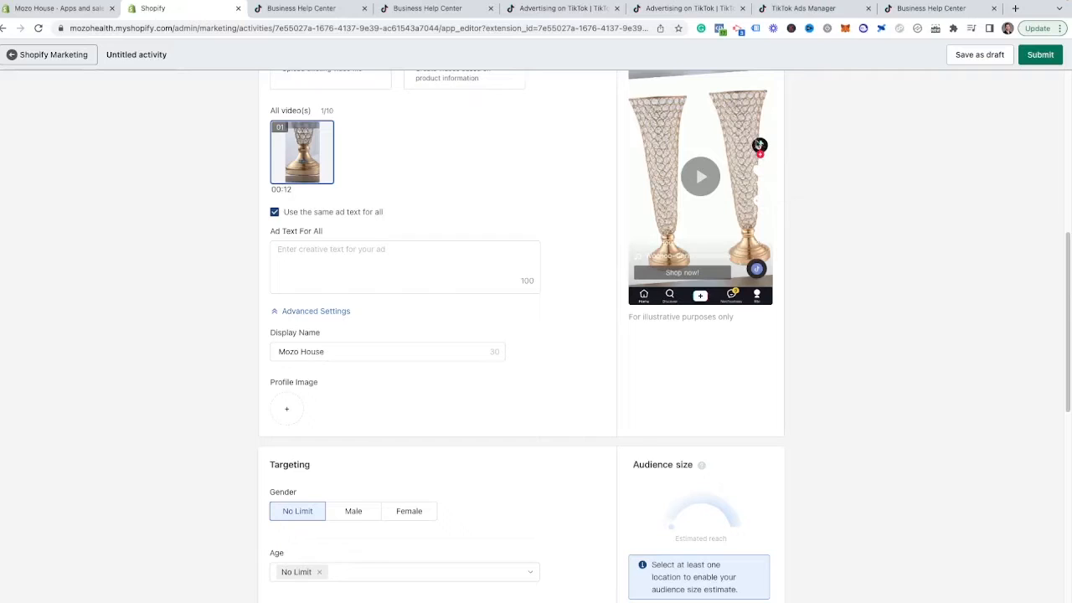
pyautogui.click(406, 266)
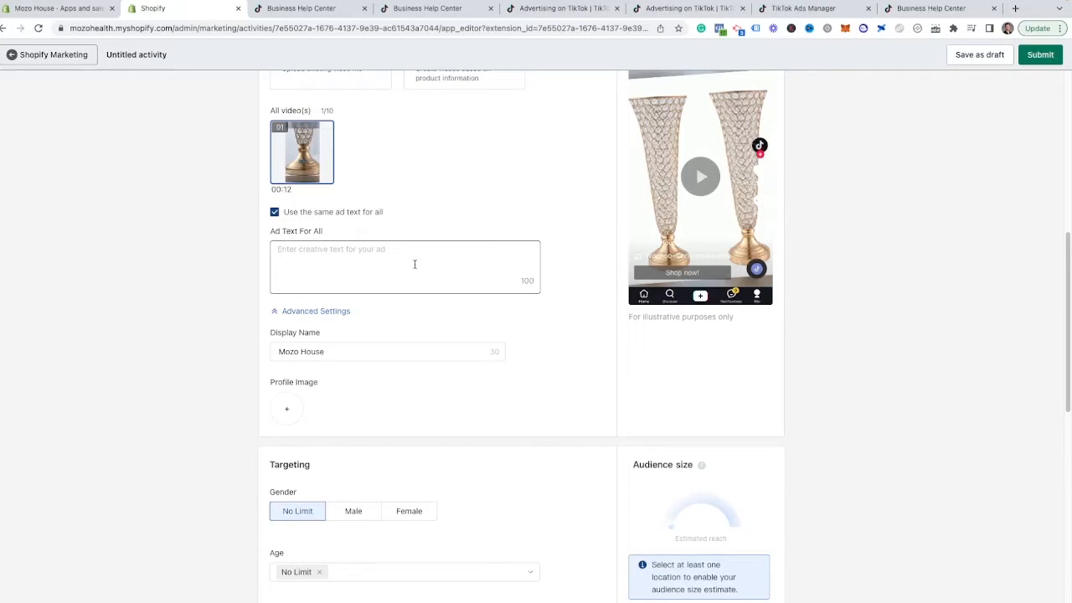
pyautogui.scroll(-3)
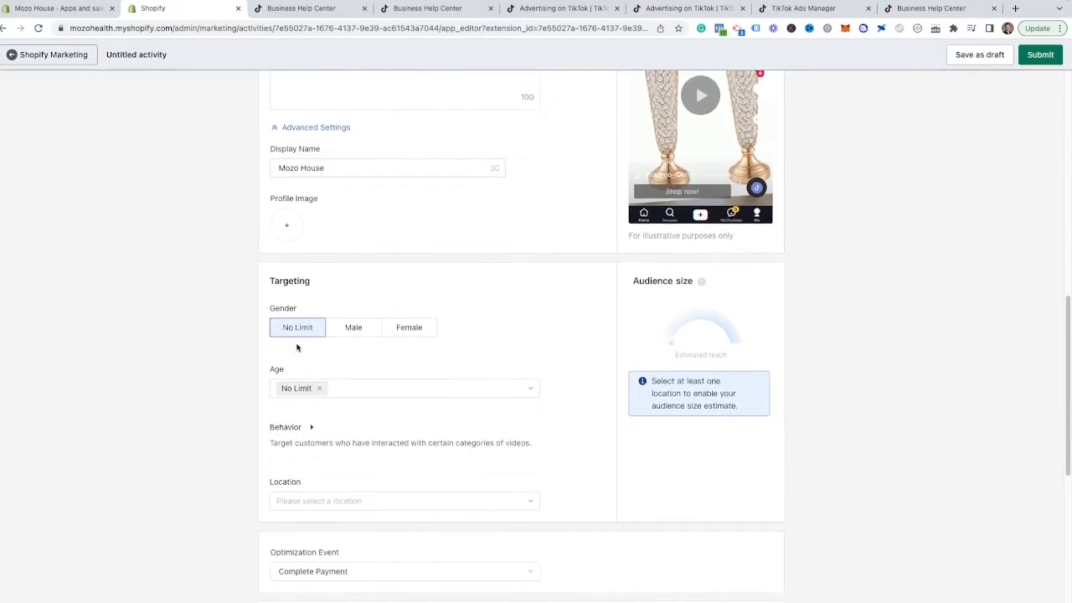
pyautogui.scroll(-3)
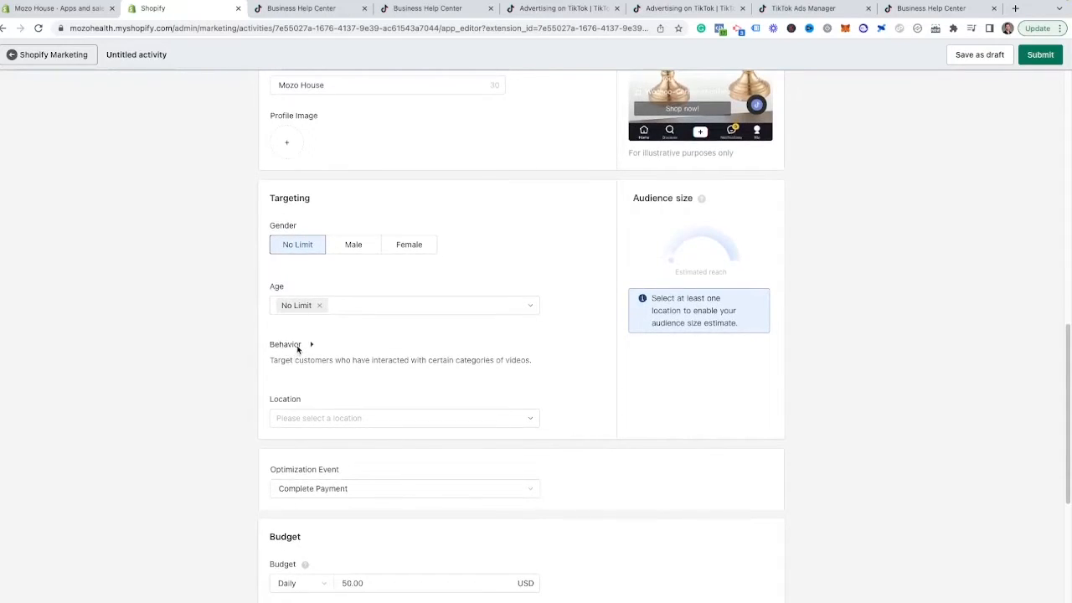
# Target age groups from 18-24 upward and viewers who Liked or Watched to End
pyautogui.click(403, 305)
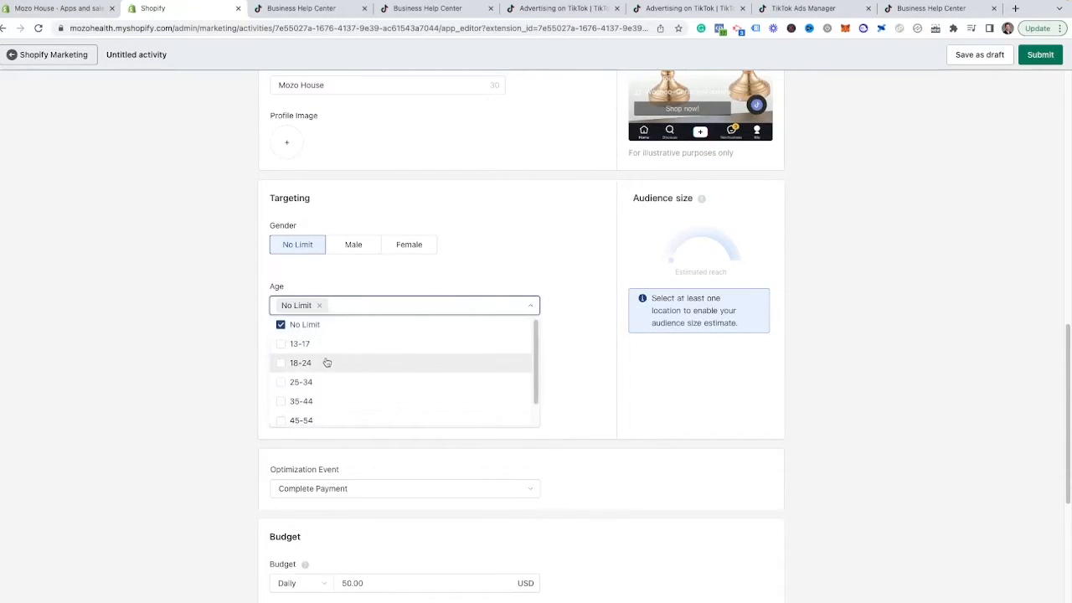
pyautogui.moveTo(300, 344)
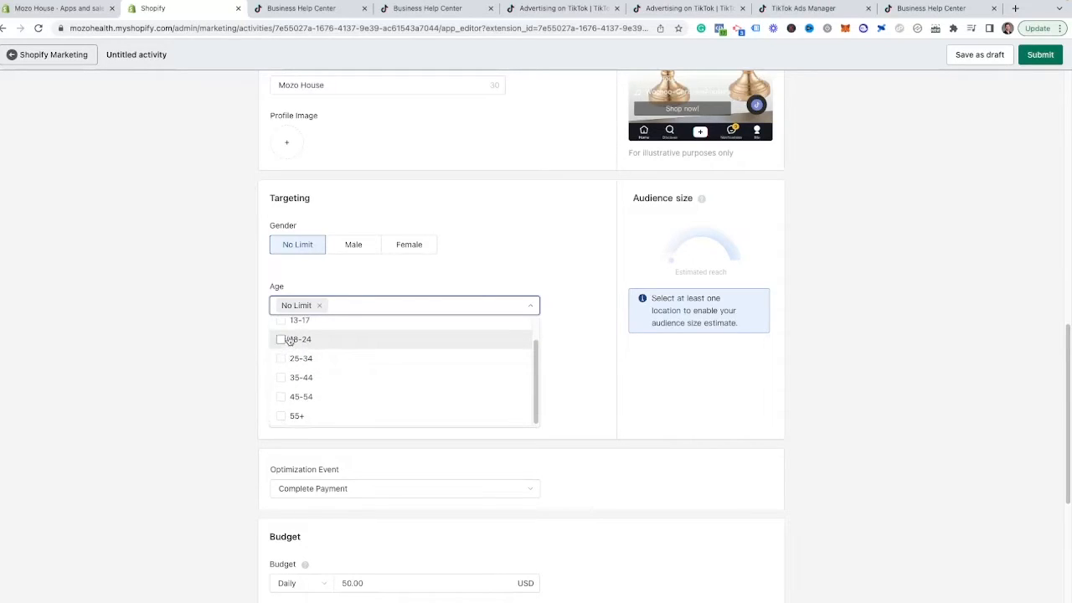
pyautogui.click(282, 339)
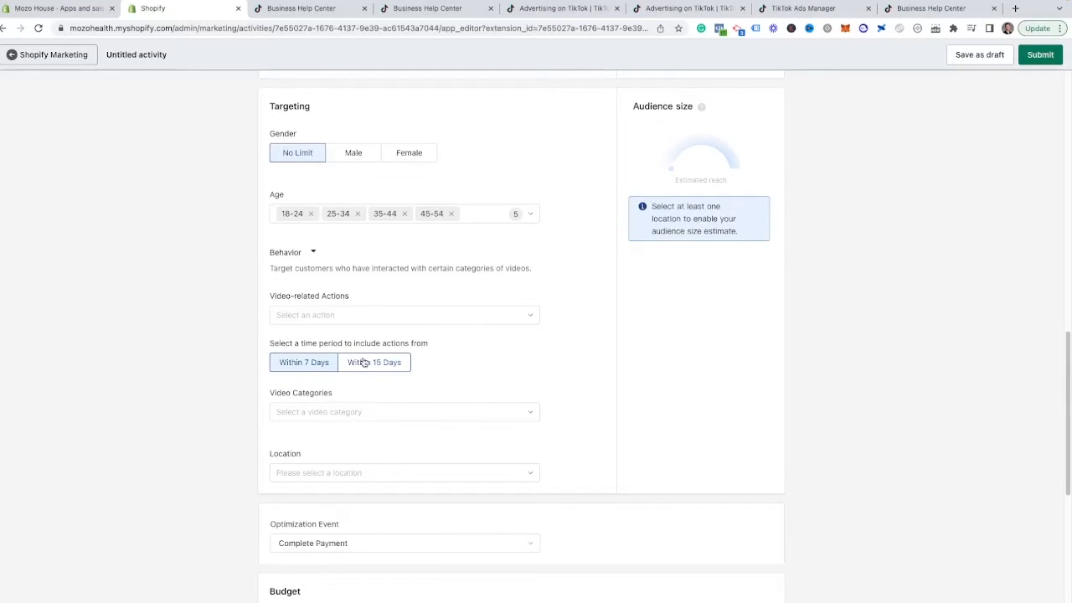
pyautogui.click(404, 315)
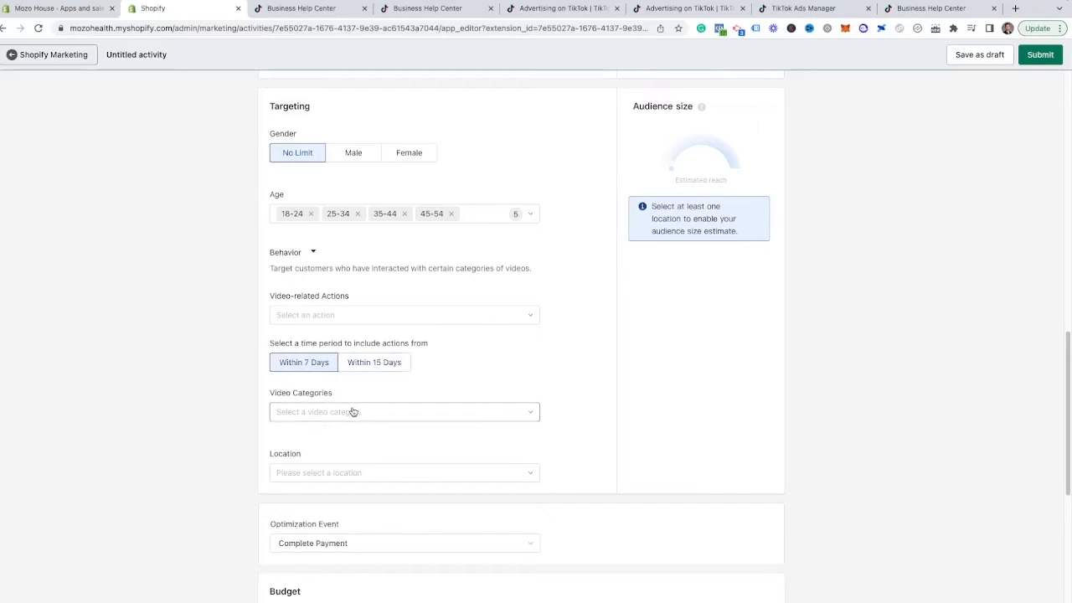
pyautogui.click(404, 315)
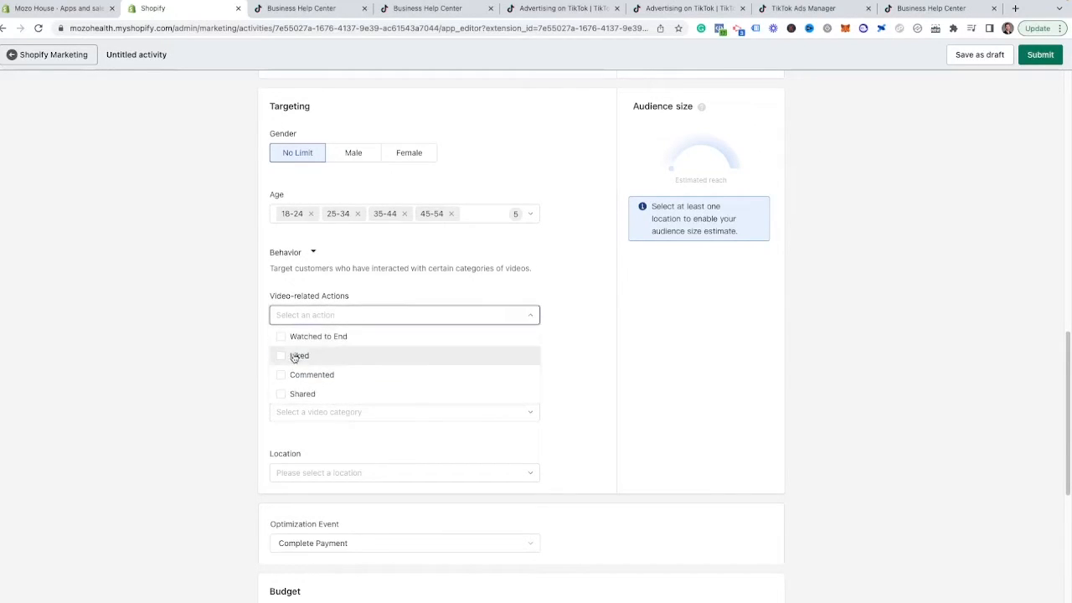
pyautogui.click(282, 355)
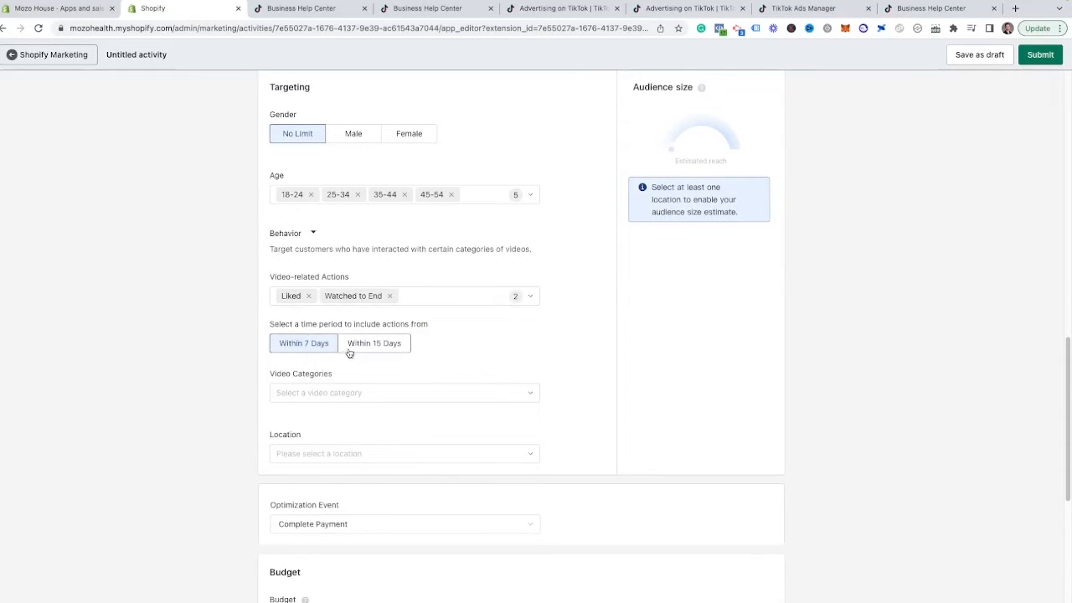
# Add Home&Garden as a targeted video category
pyautogui.click(404, 392)
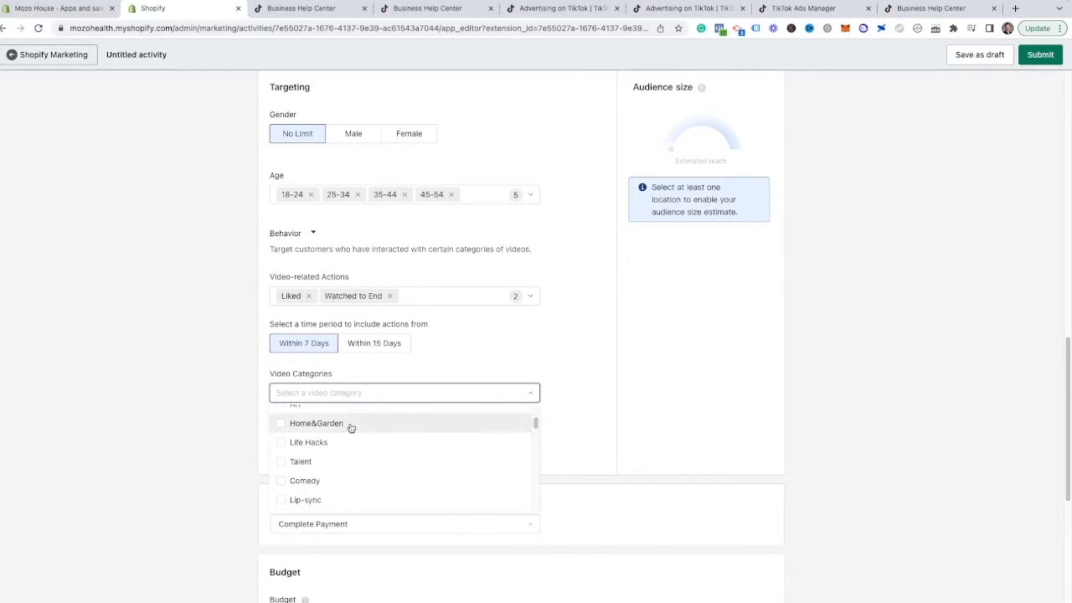
pyautogui.click(282, 422)
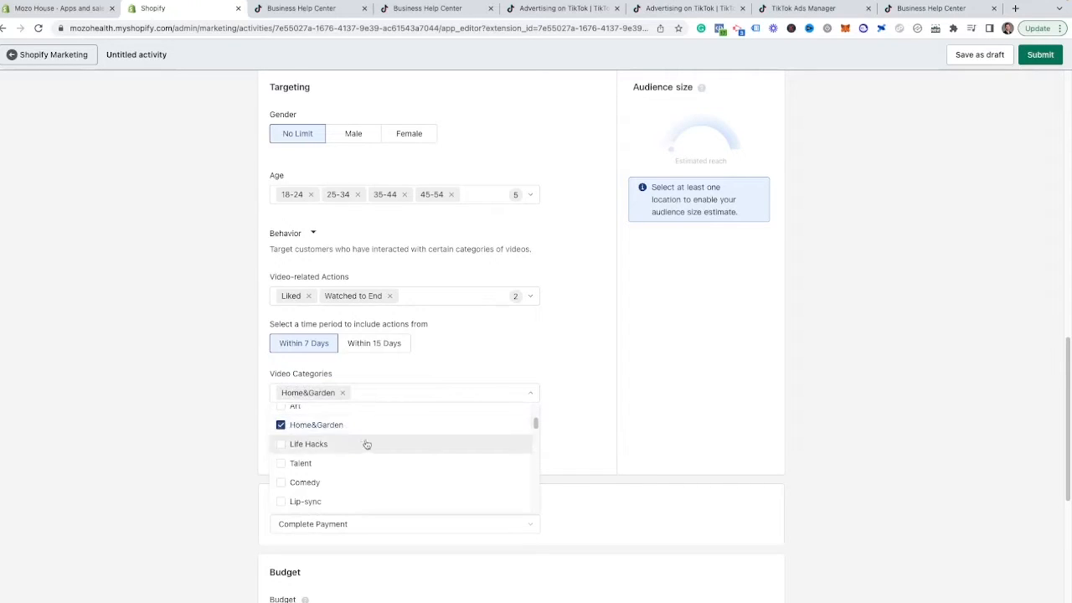
pyautogui.scroll(3)
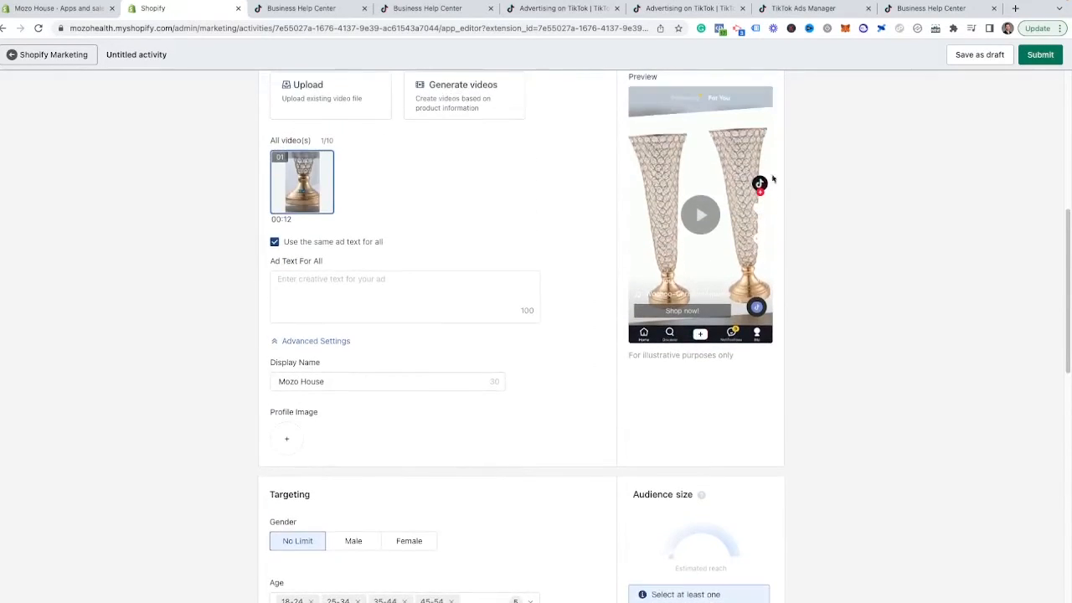
pyautogui.scroll(-3)
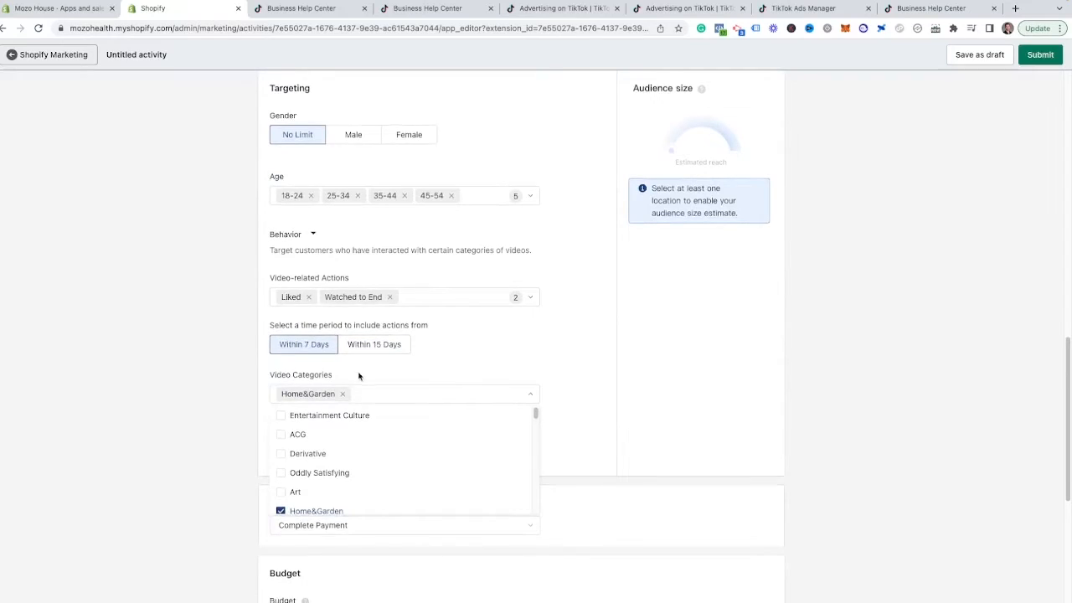
pyautogui.moveTo(389, 423)
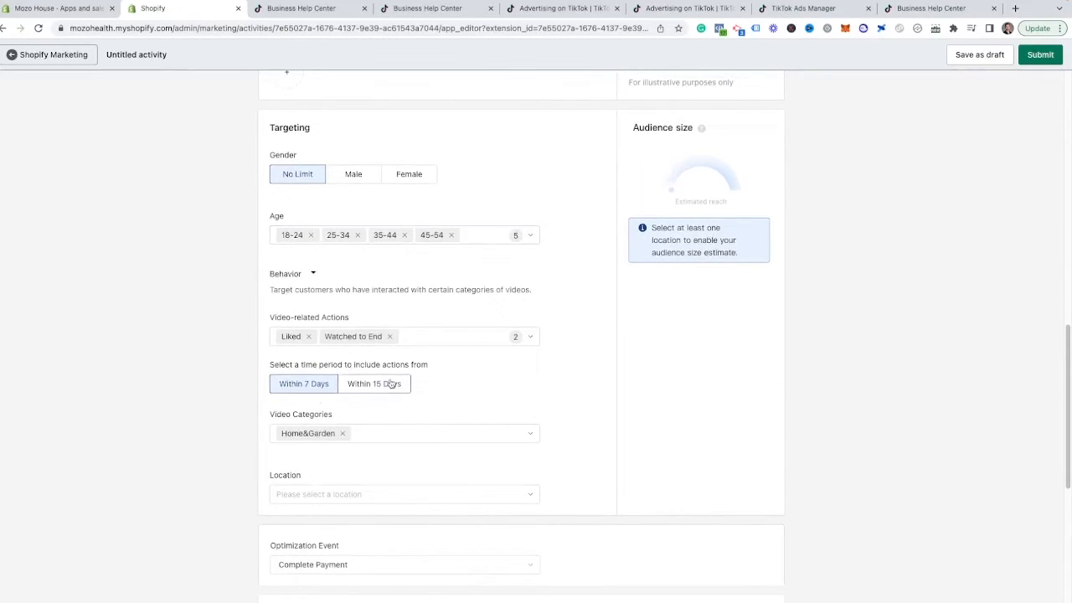
pyautogui.scroll(3)
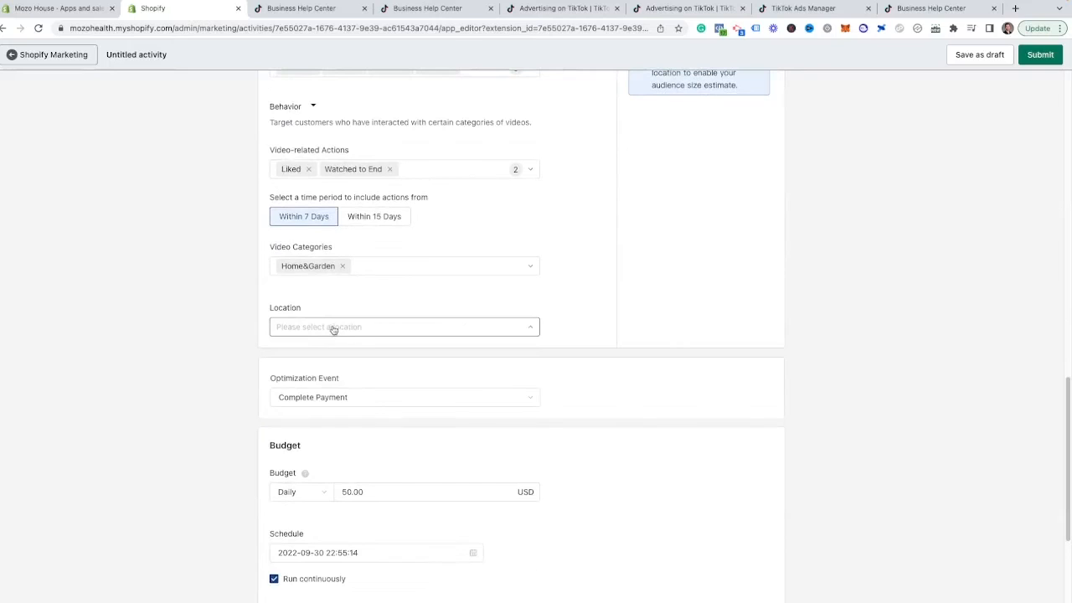
# Set United States as target location via 'unite' search, keeping Run continuously on
pyautogui.click(404, 327)
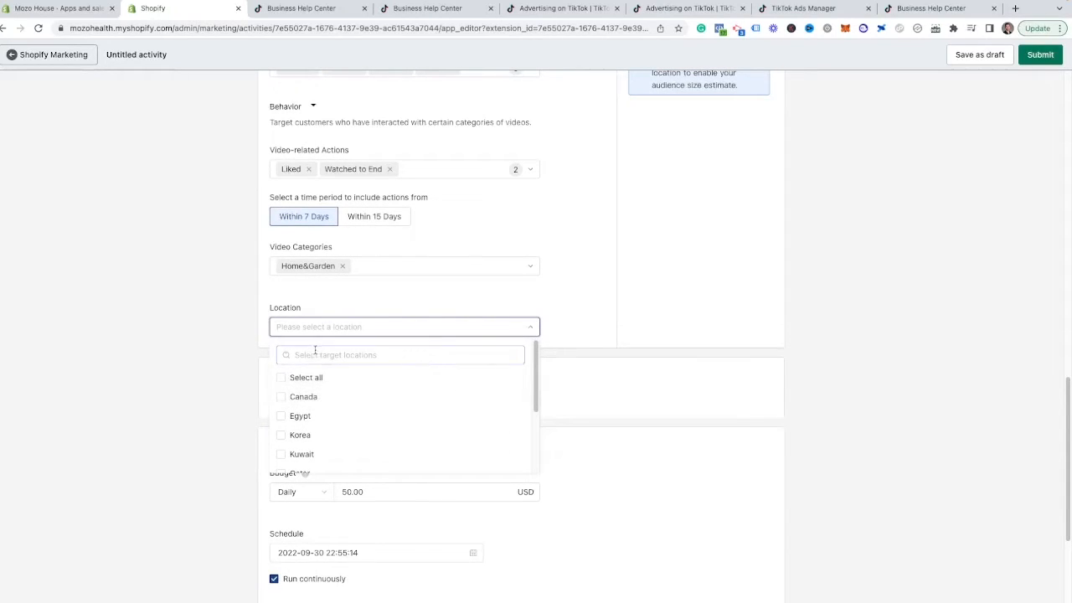
pyautogui.write('unite')
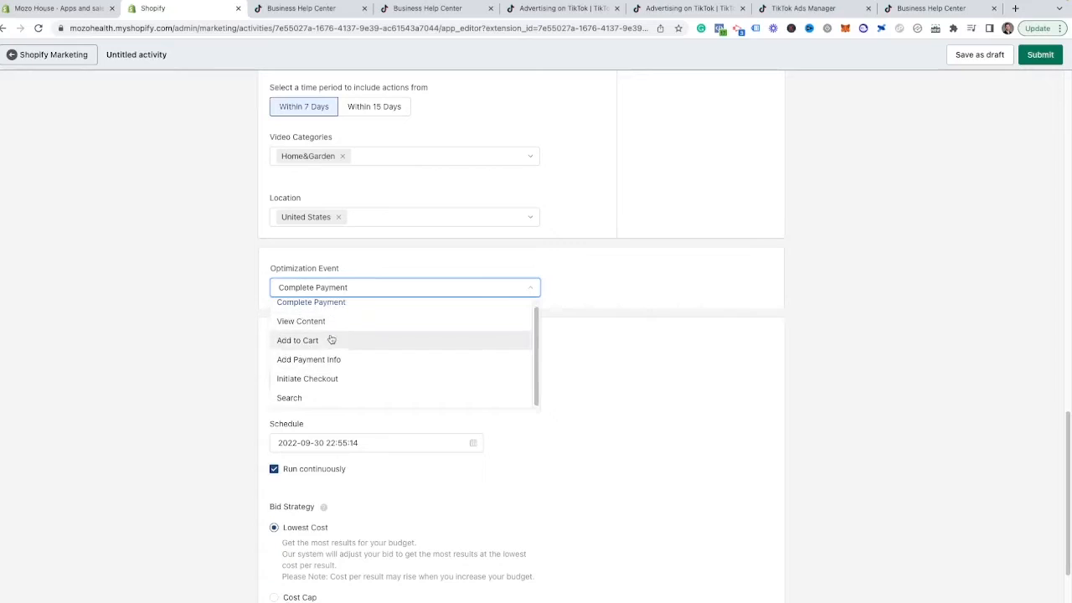
pyautogui.moveTo(304, 340)
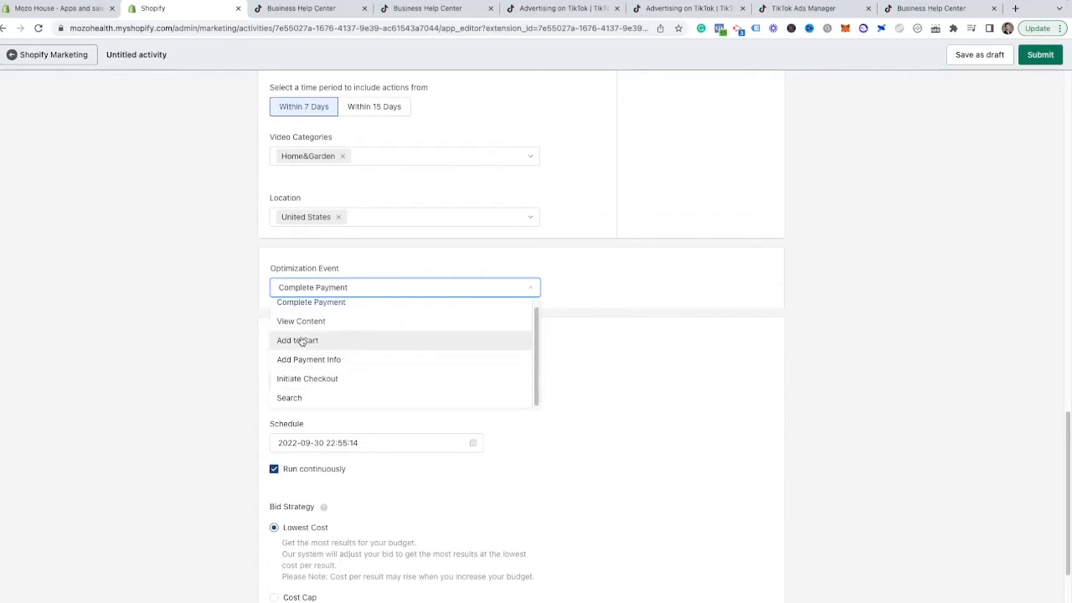
pyautogui.moveTo(307, 378)
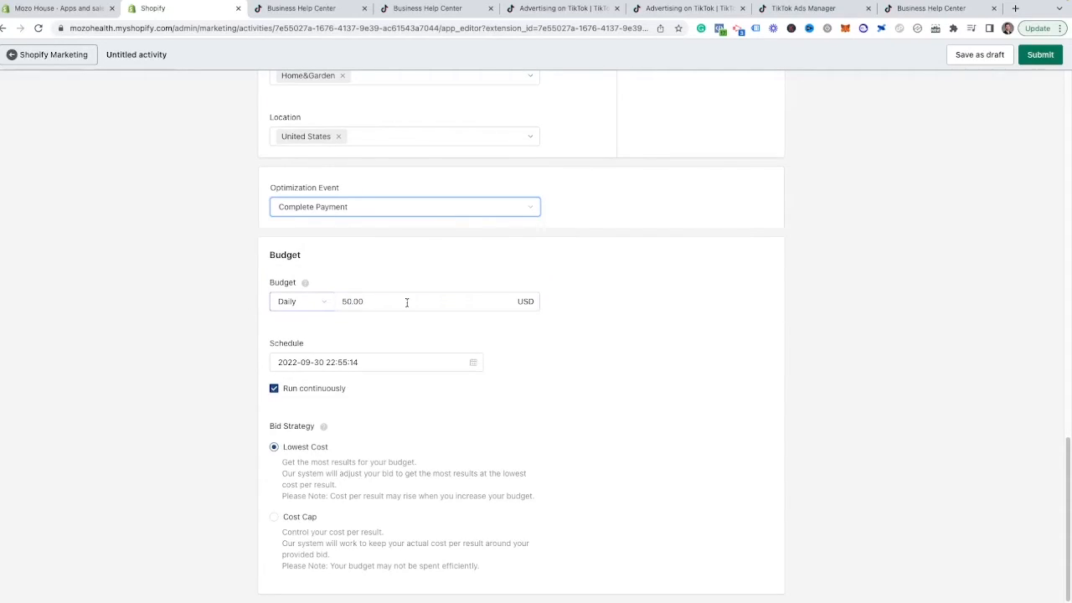
pyautogui.click(302, 301)
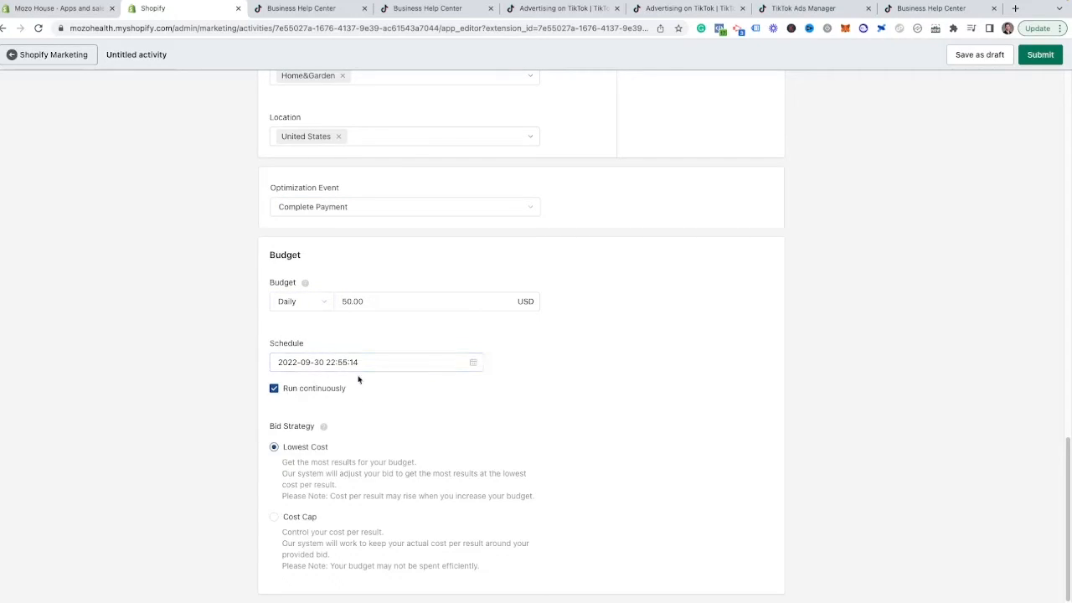
pyautogui.click(275, 389)
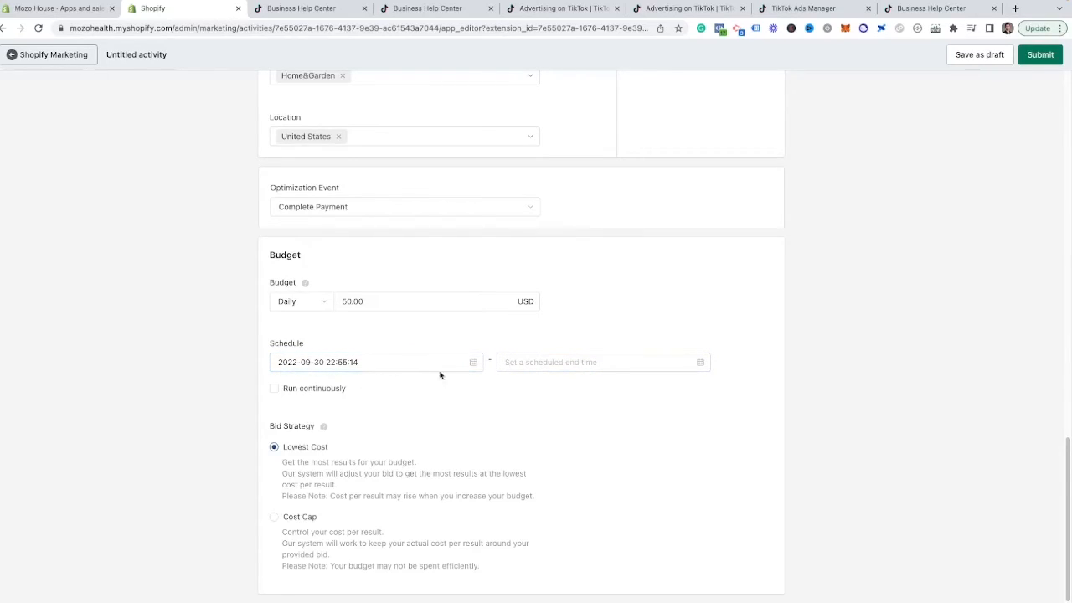
pyautogui.click(274, 388)
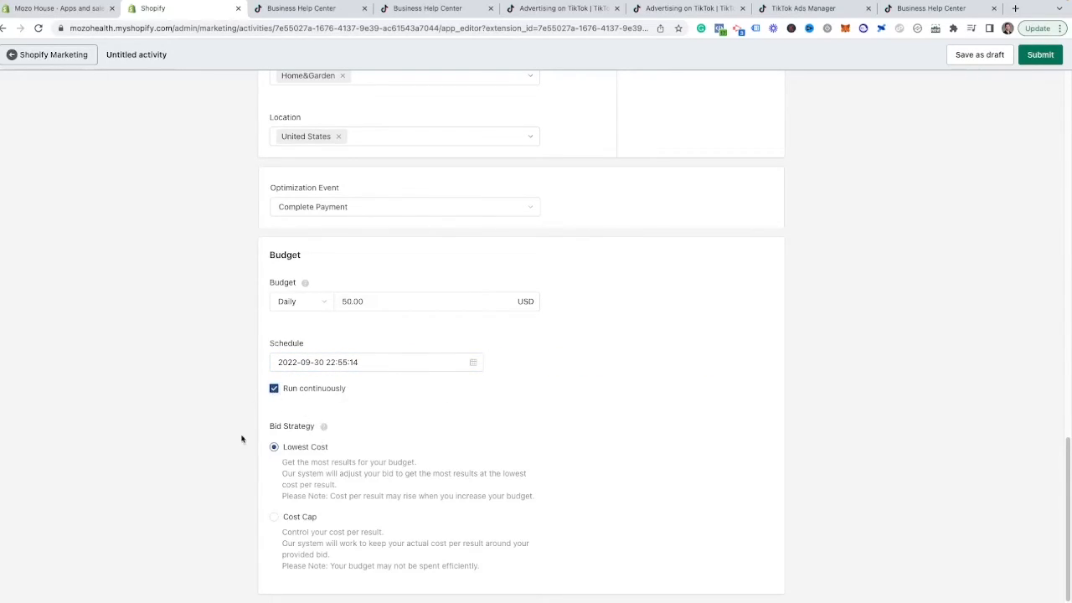
pyautogui.moveTo(323, 427)
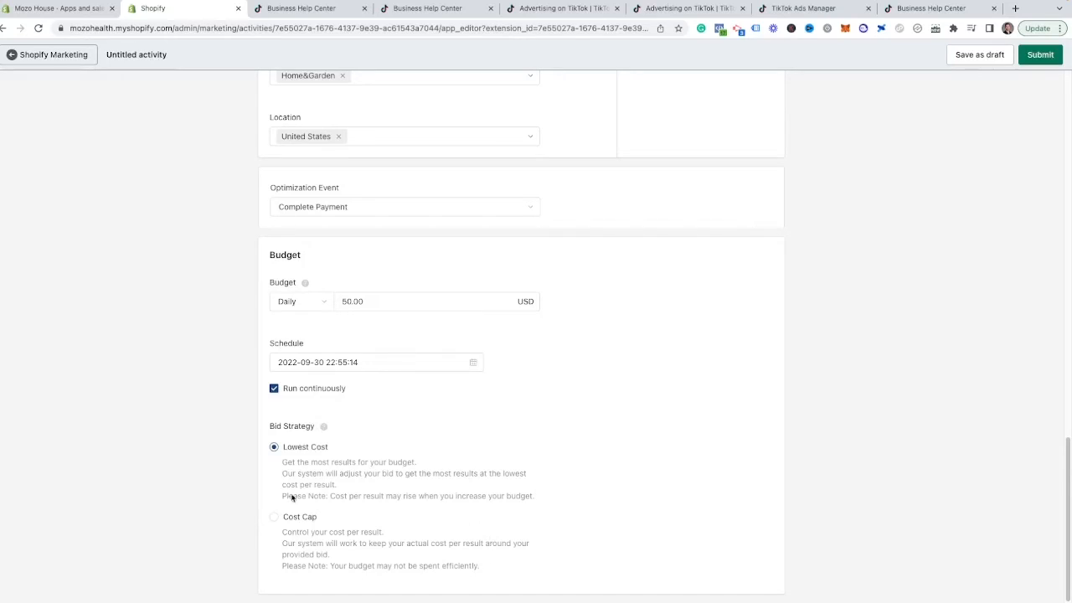
pyautogui.moveTo(541, 417)
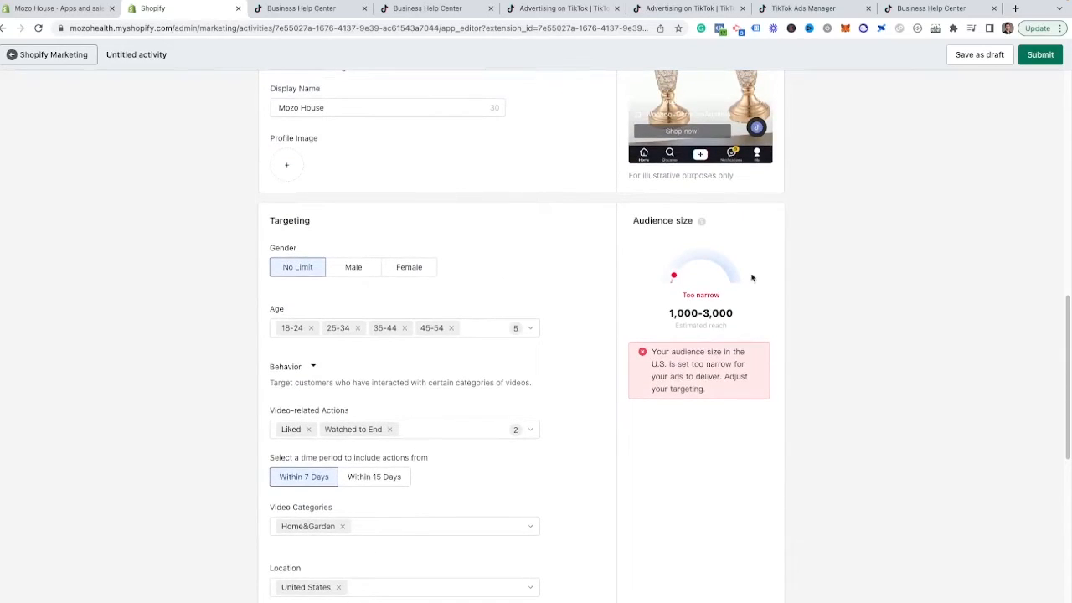
# Add Commented to video-related actions with a Within 15 Days window
pyautogui.scroll(-3)
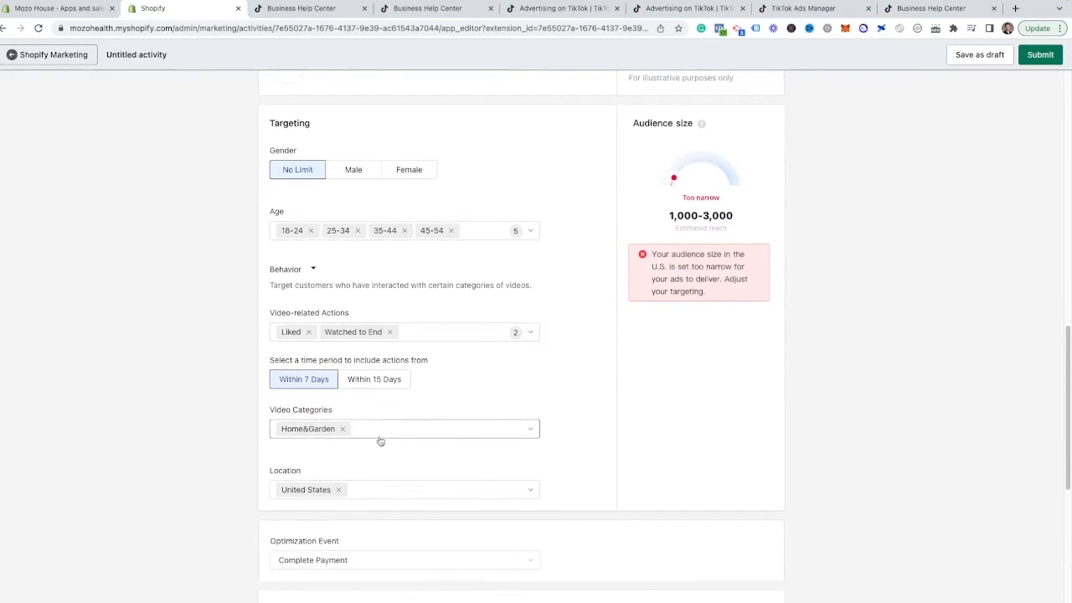
pyautogui.click(405, 332)
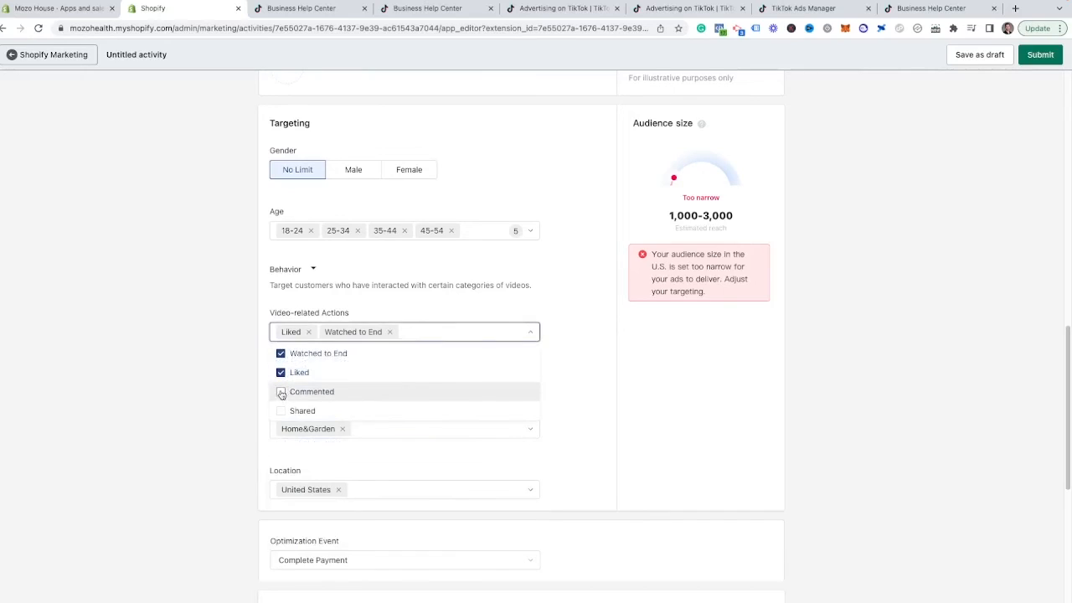
pyautogui.click(281, 392)
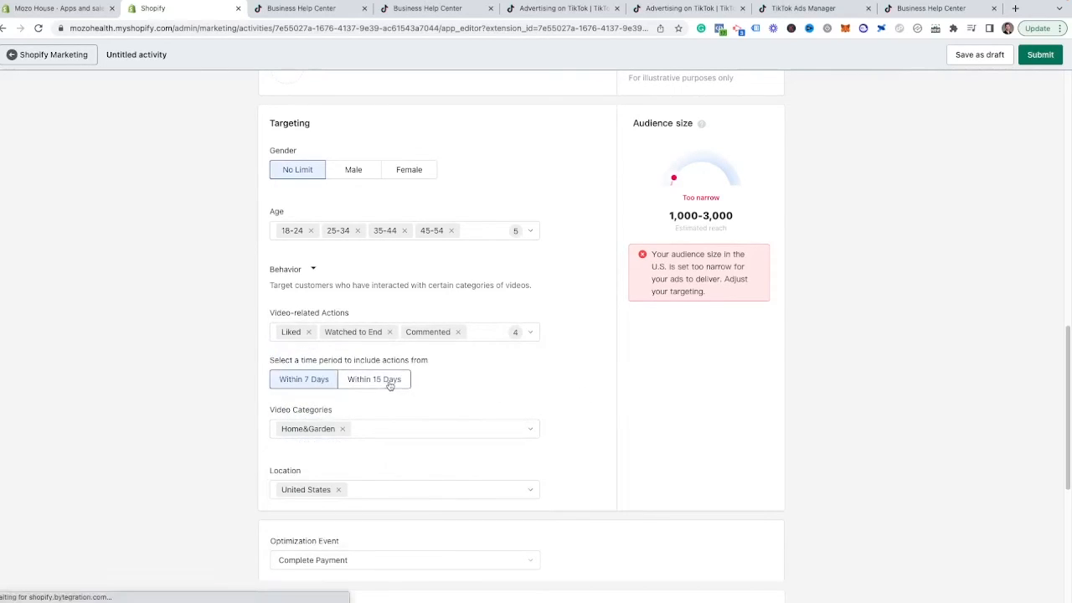
pyautogui.click(373, 379)
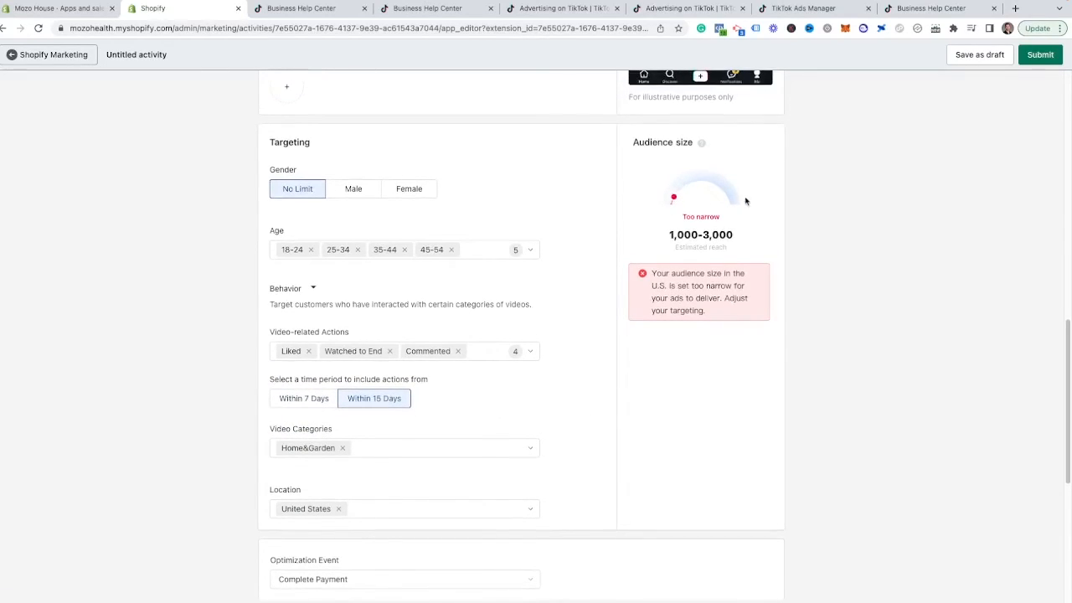
# Add Canada and DIY & Handicrafts to balance the audience estimate
pyautogui.scroll(-3)
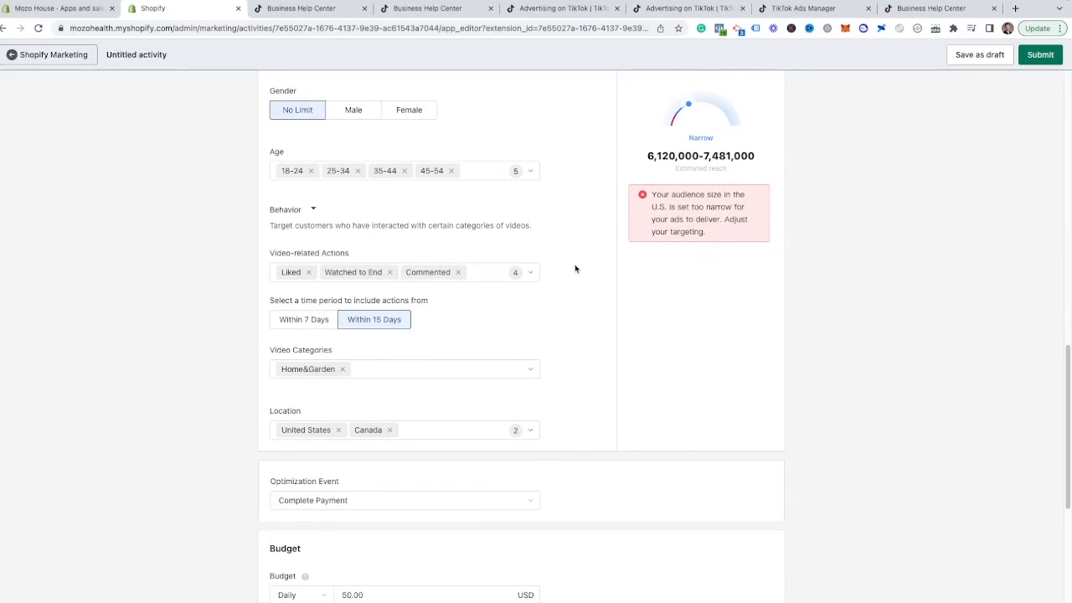
pyautogui.scroll(-3)
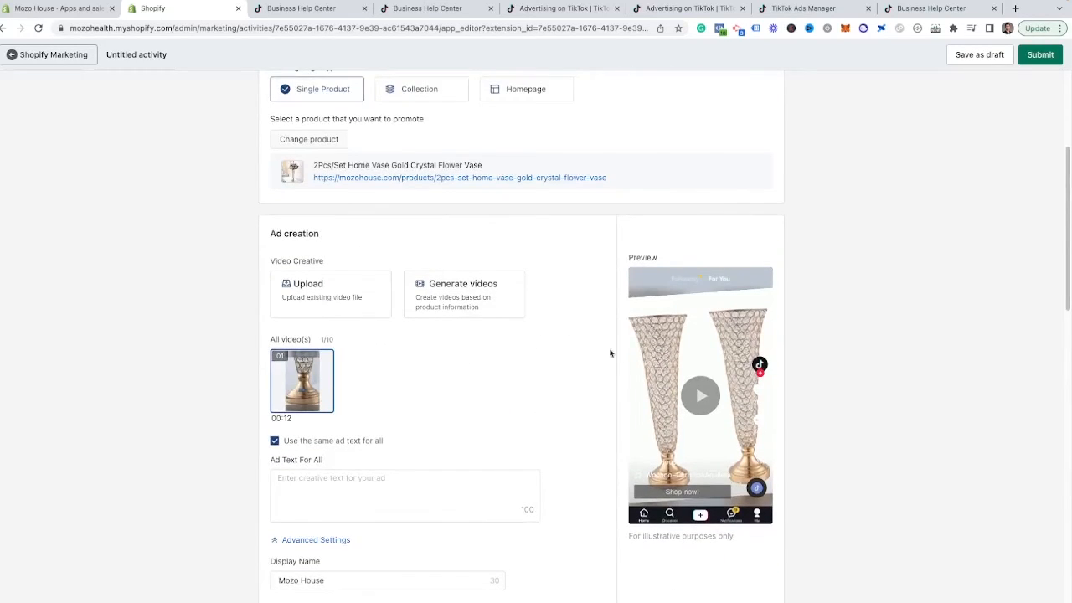
pyautogui.scroll(-3)
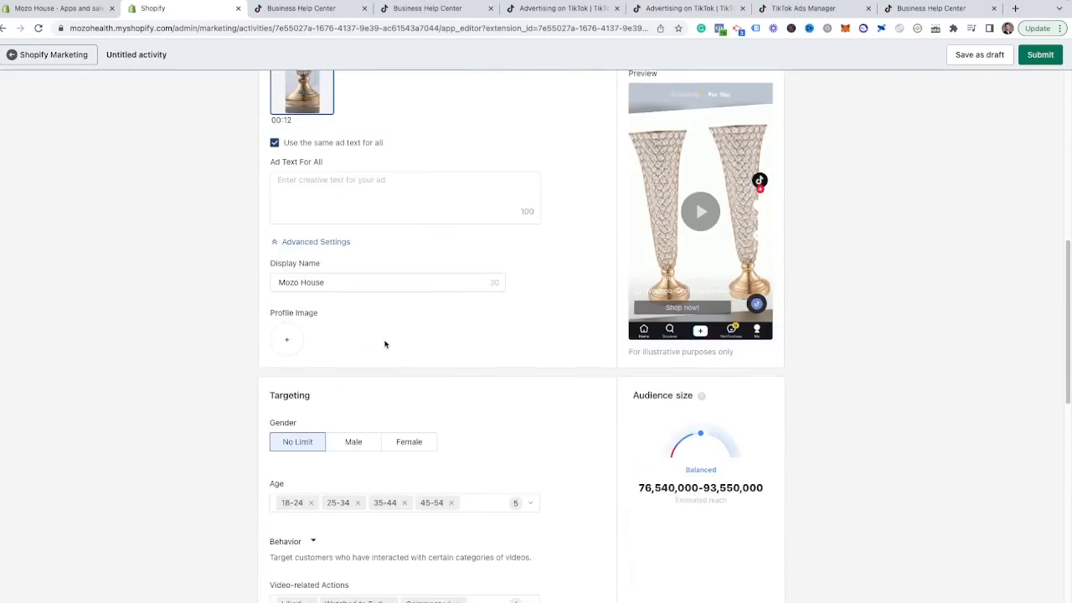
pyautogui.scroll(-3)
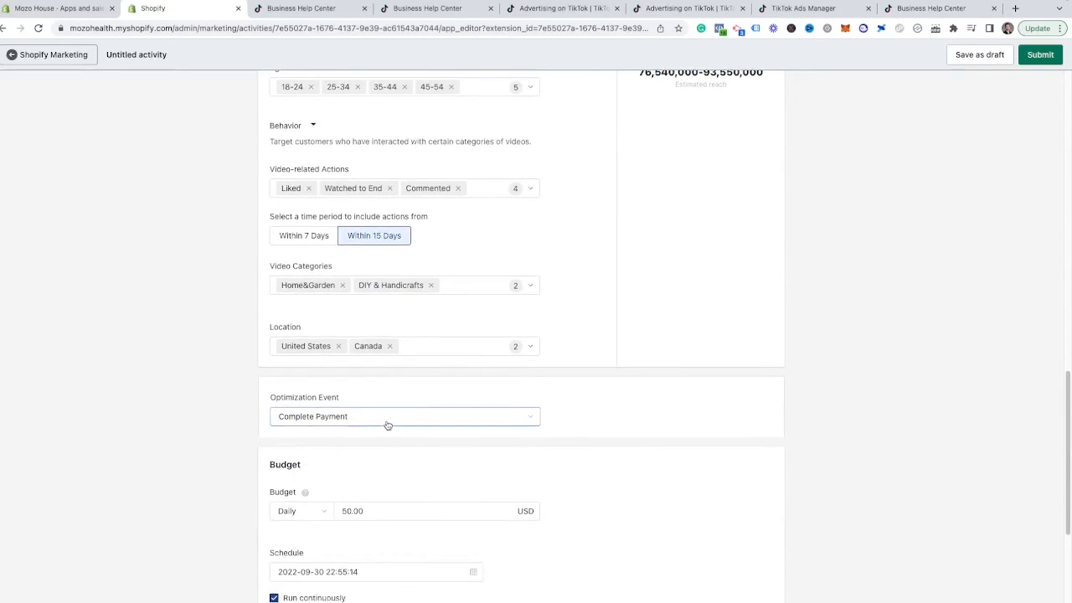
pyautogui.click(405, 416)
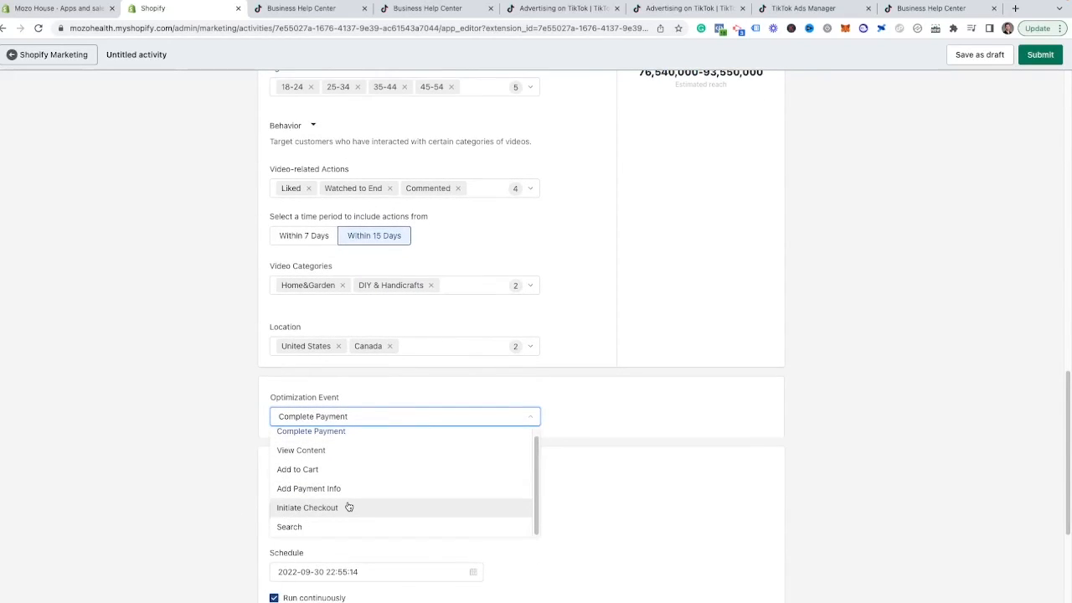